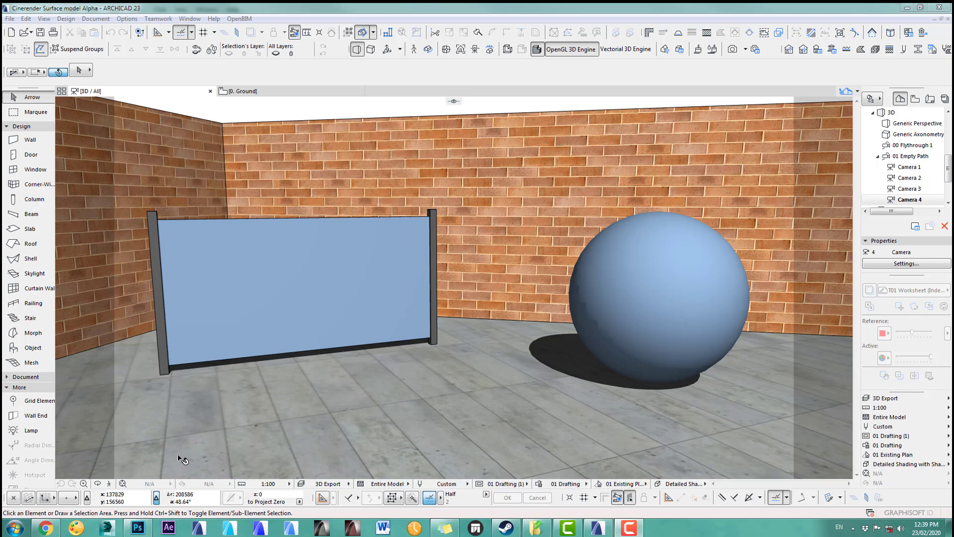
mouse_move(194, 272)
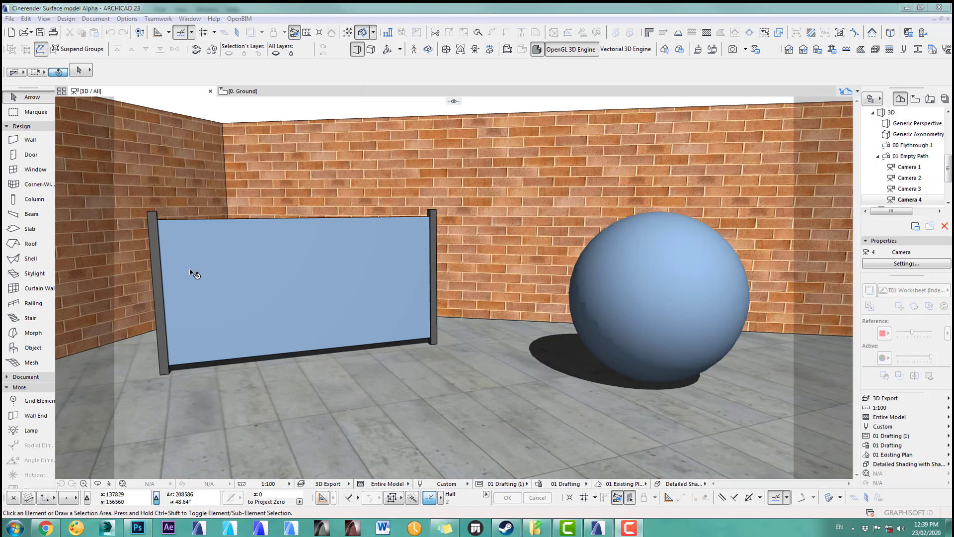
mouse_move(491, 238)
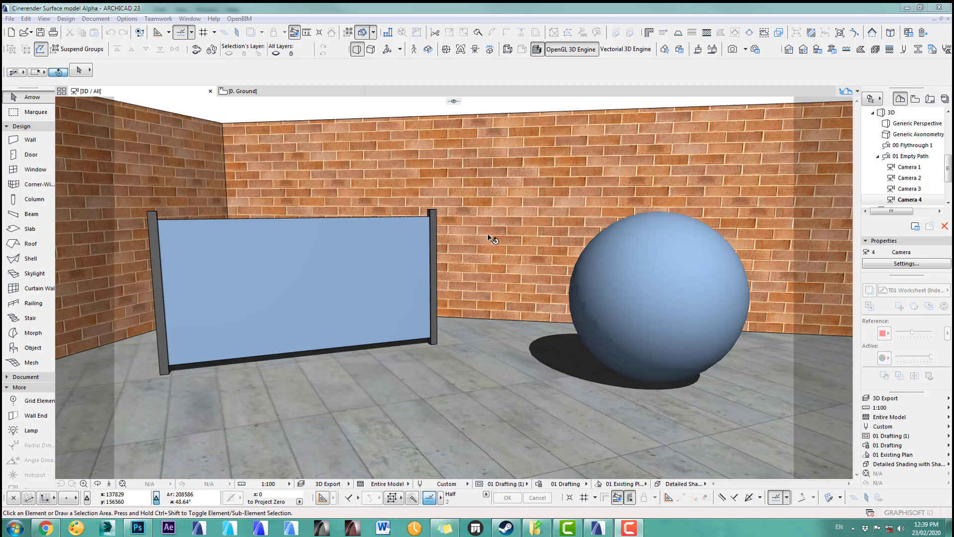
mouse_move(306, 269)
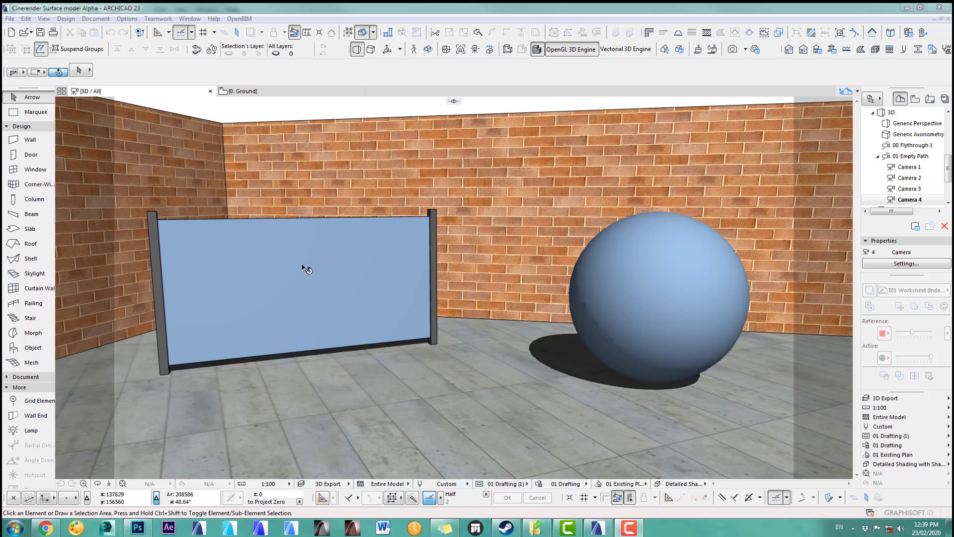
Step: Enable the Alpha channel on the blue panel's ASM Techbase Alpha surface, then bring up the fence images in Photoshop
click(305, 267)
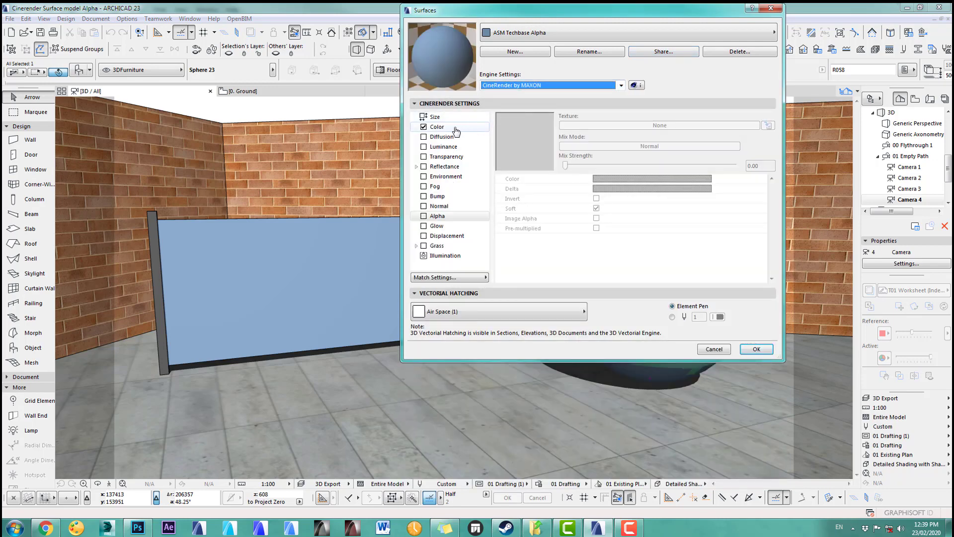
click(436, 127)
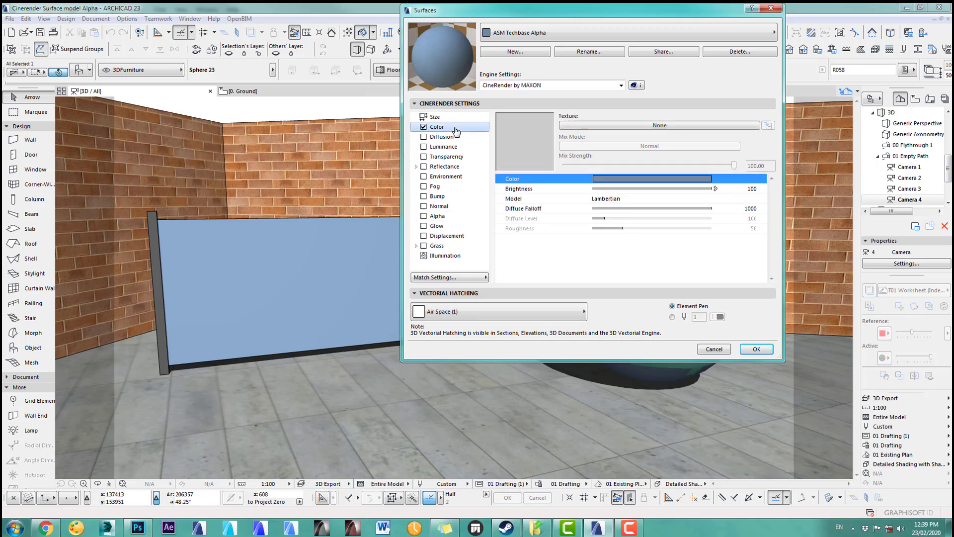
mouse_move(485, 202)
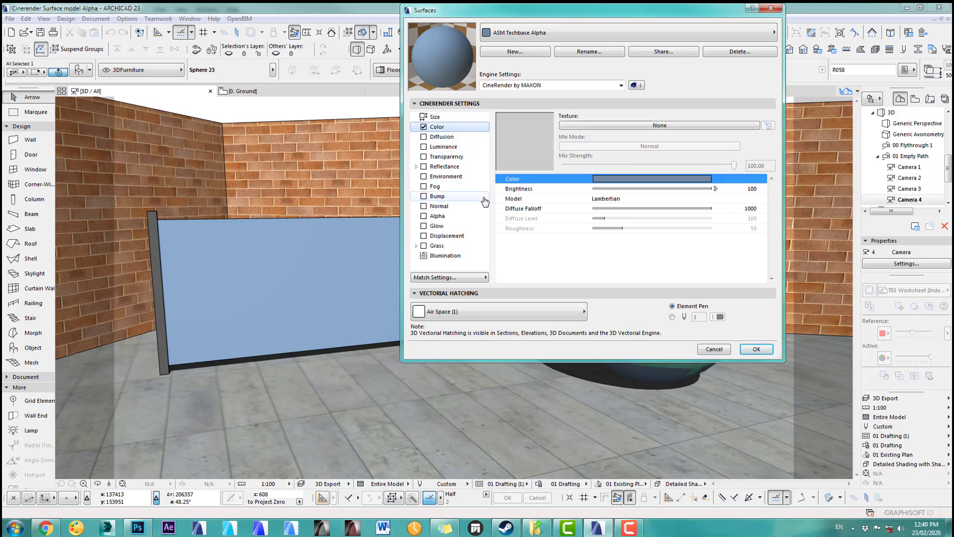
mouse_move(424, 218)
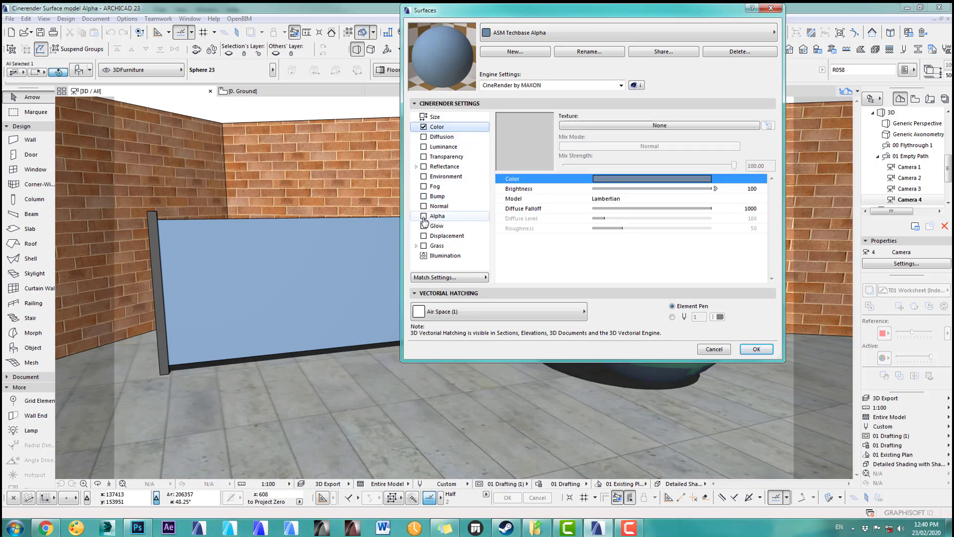
click(437, 216)
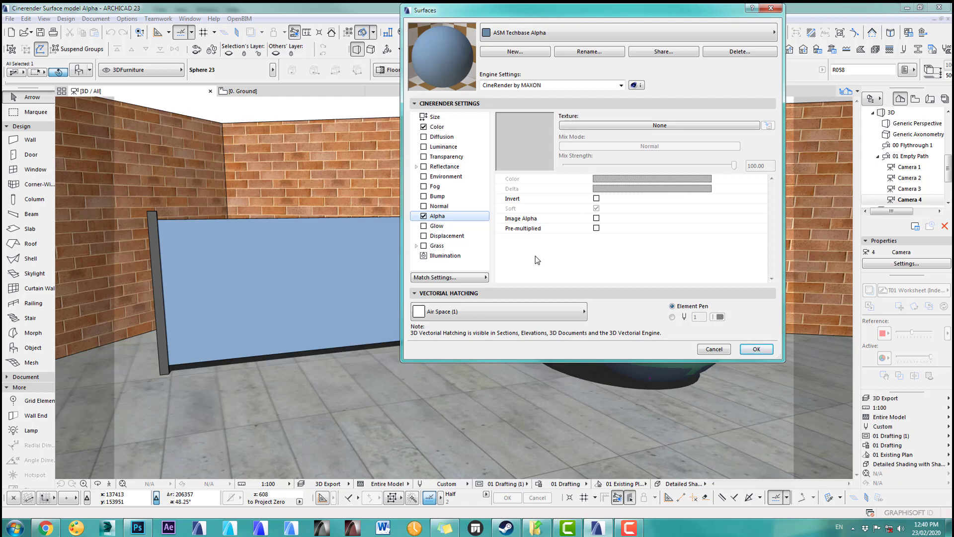
mouse_move(579, 427)
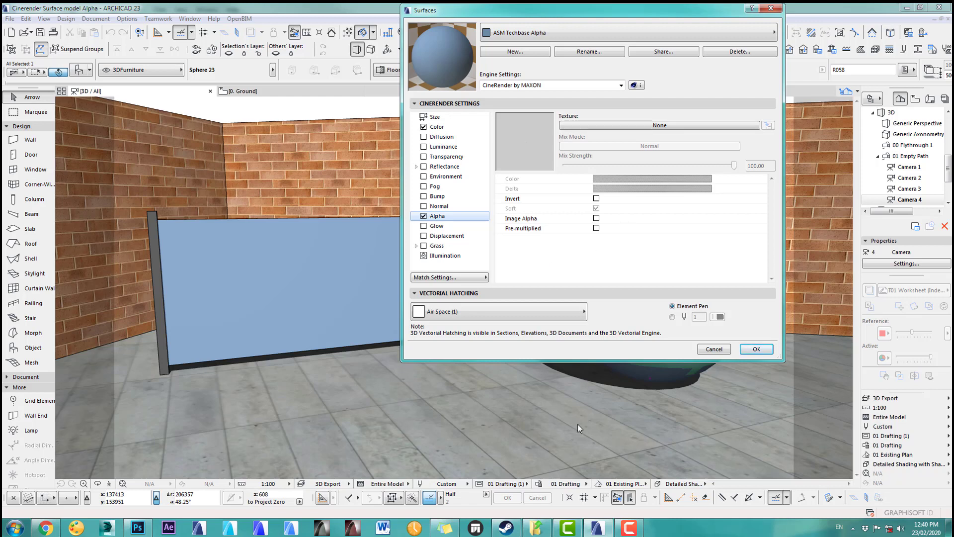
click(136, 527)
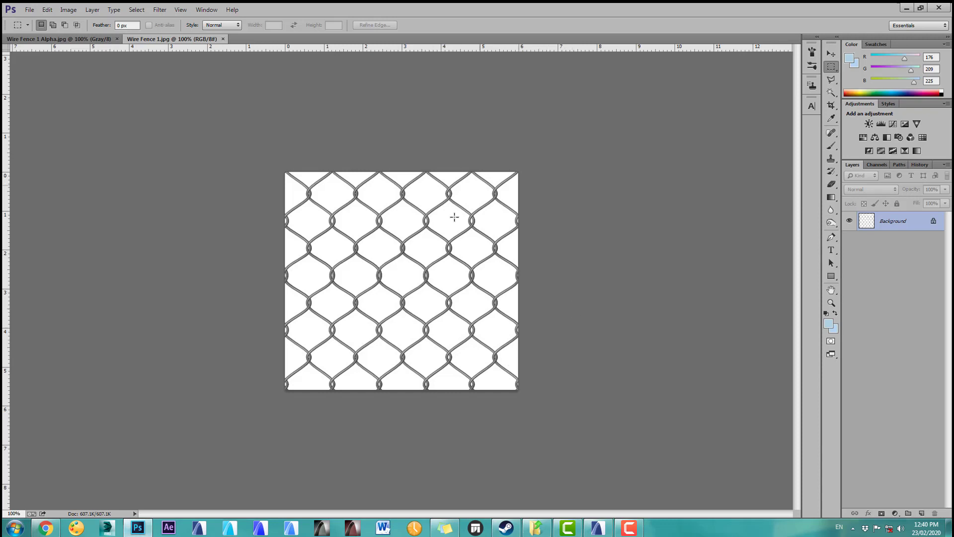
mouse_move(472, 256)
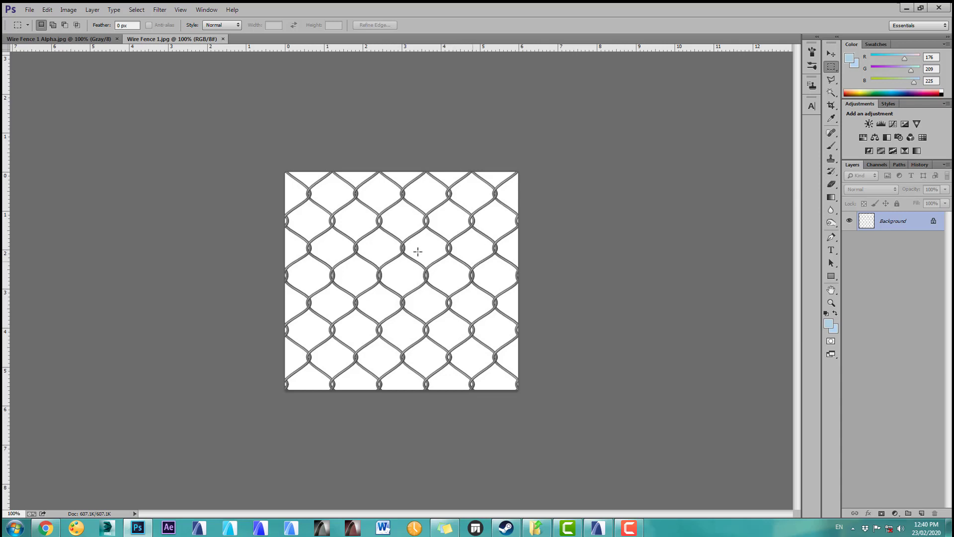
mouse_move(61, 38)
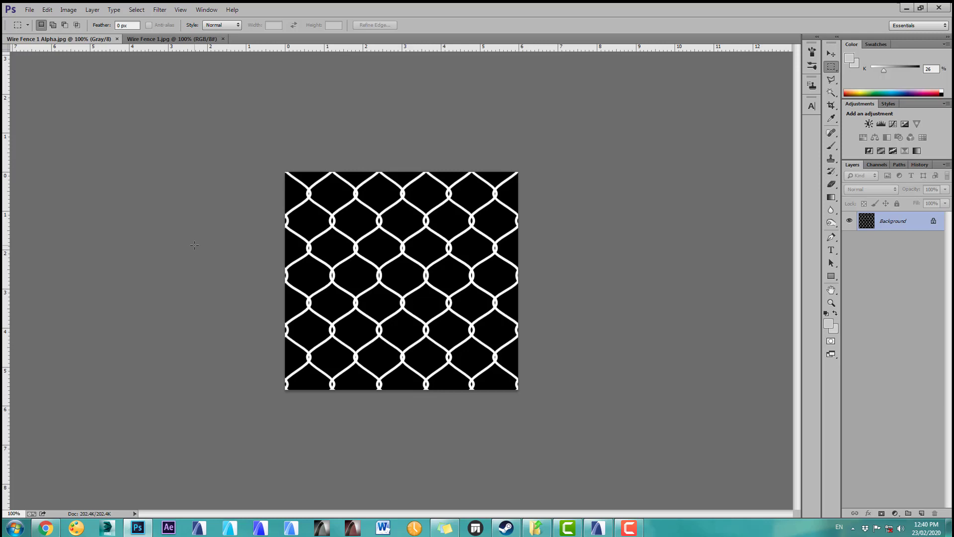
mouse_move(365, 232)
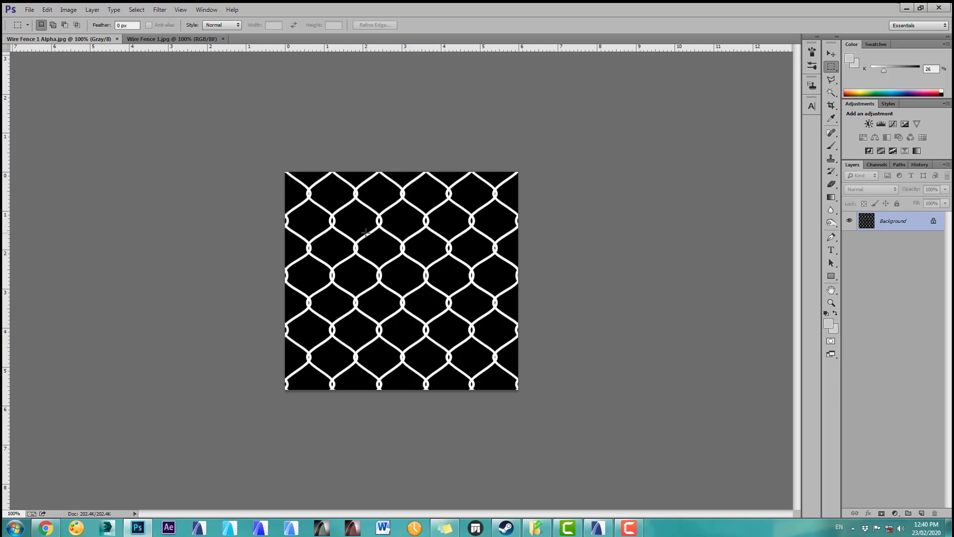
mouse_move(389, 223)
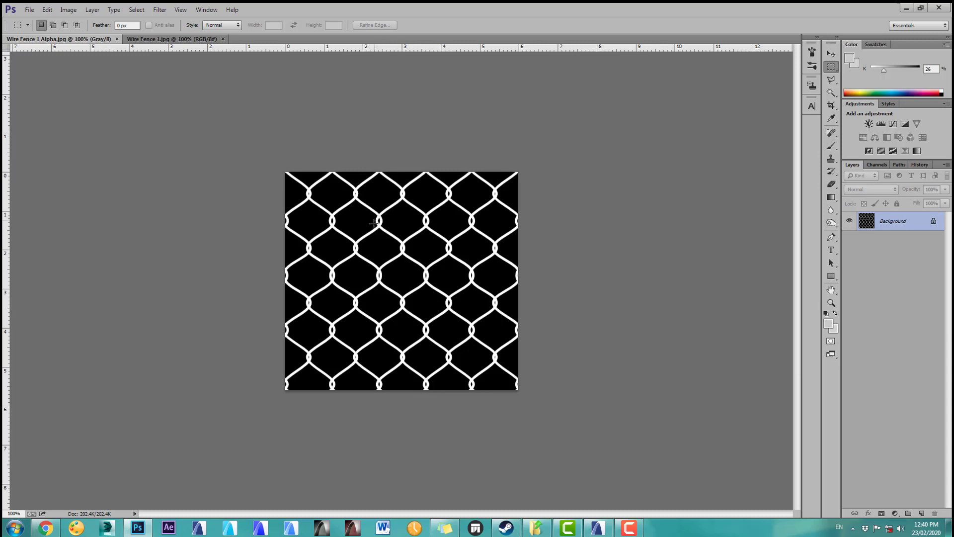
mouse_move(166, 55)
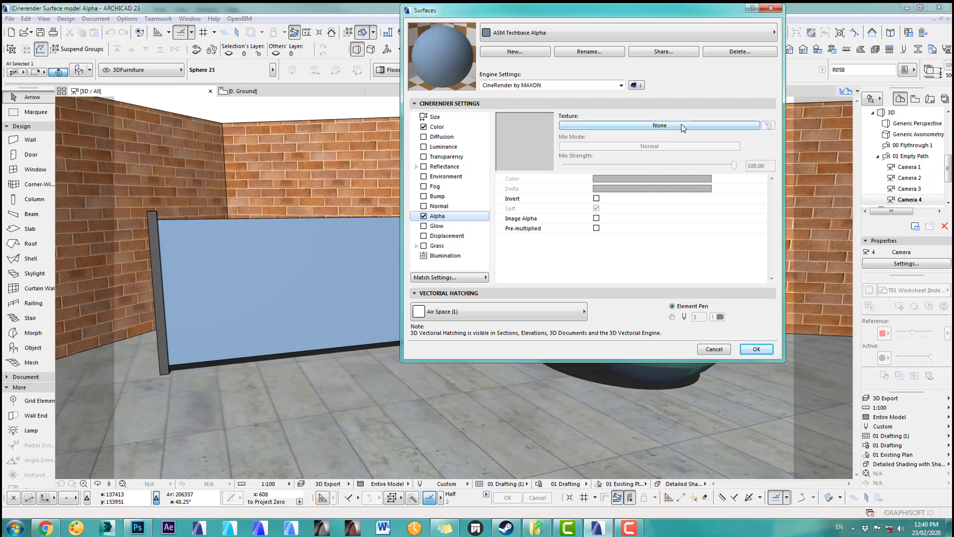
Step: Load Wire Fence 1 Alpha.jpg from the Embedded Library as the Alpha channel's image texture
click(659, 125)
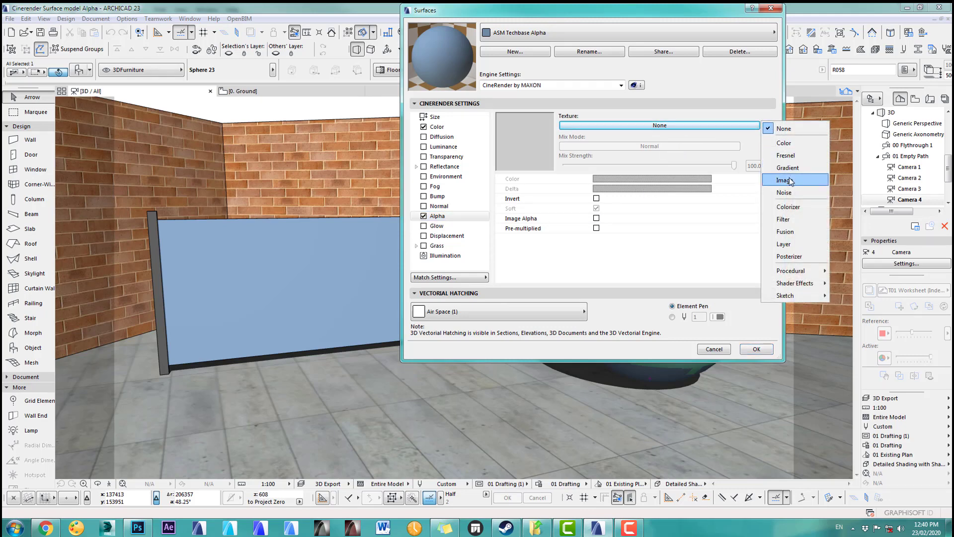
click(786, 180)
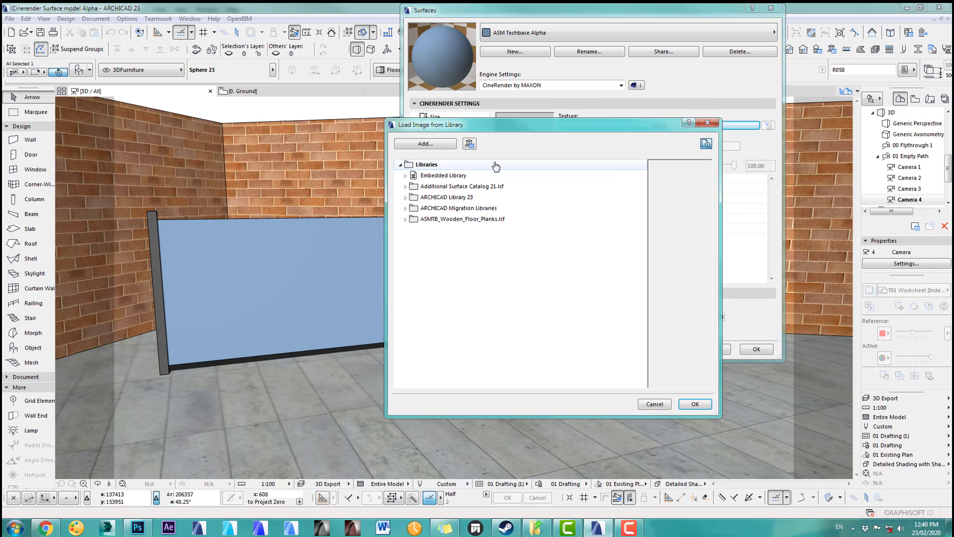
click(405, 175)
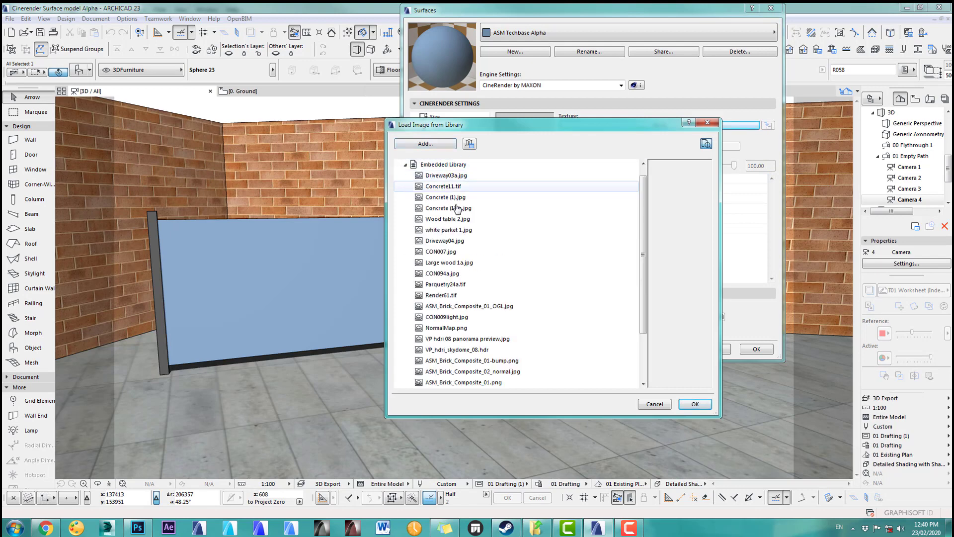
scroll(down, 3)
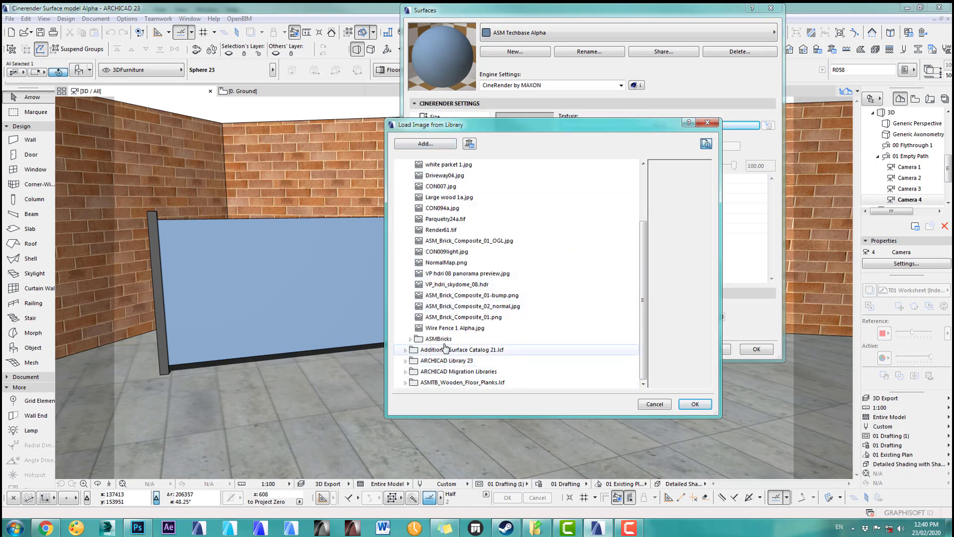
click(457, 327)
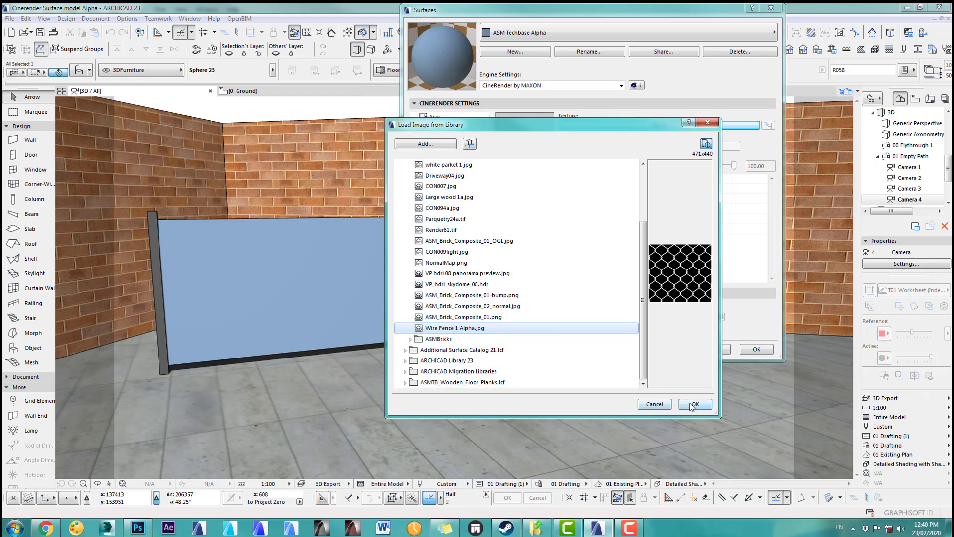
click(694, 405)
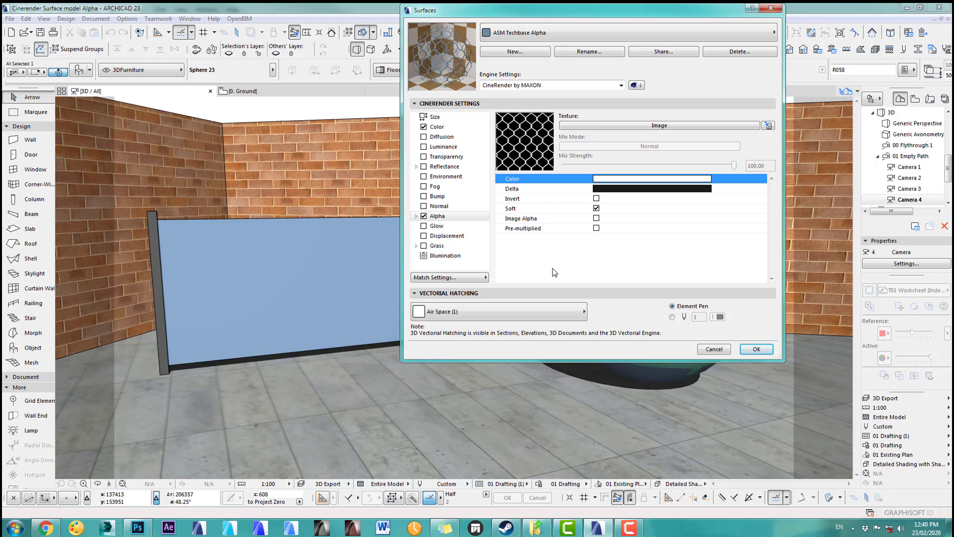
mouse_move(525, 141)
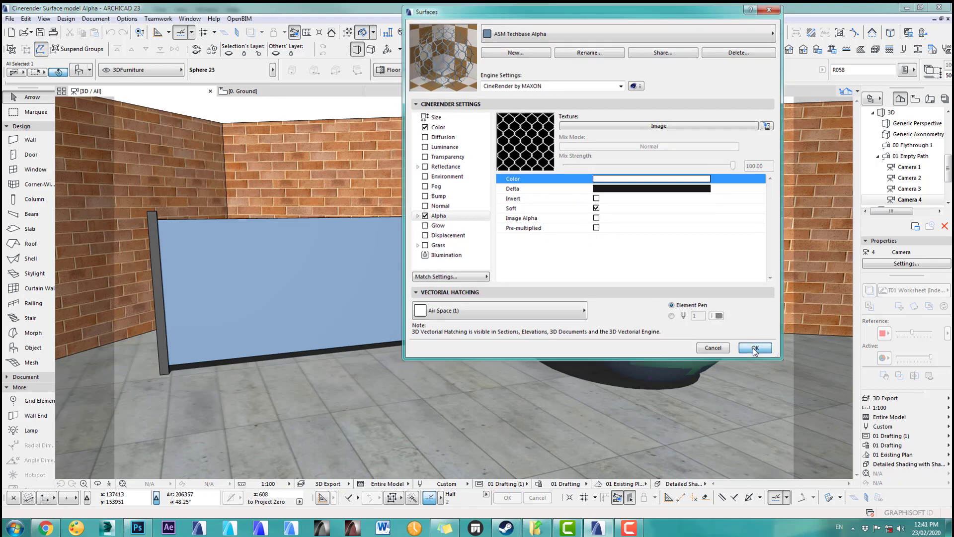
Step: Apply the alpha-textured surface, render with CineRender, and reopen the alpha image's file settings
click(755, 348)
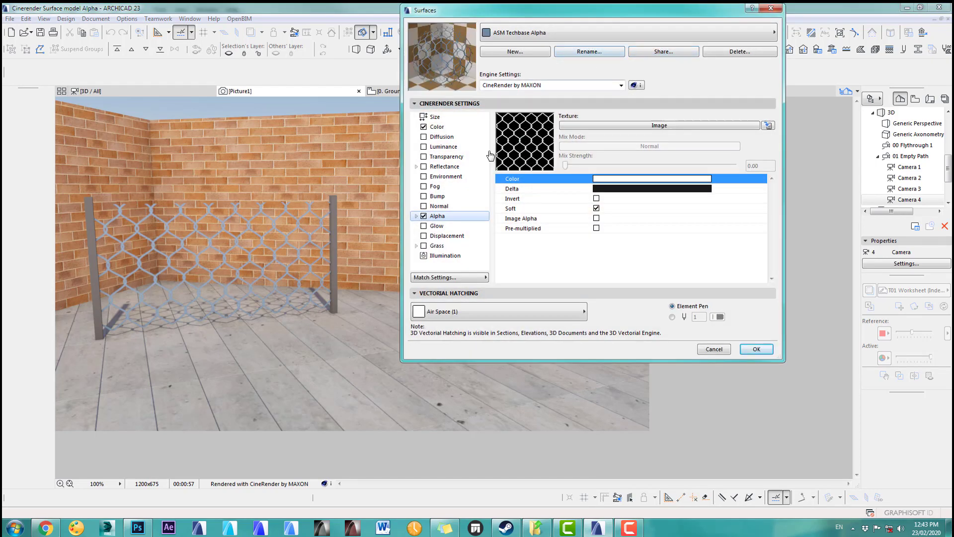
click(435, 116)
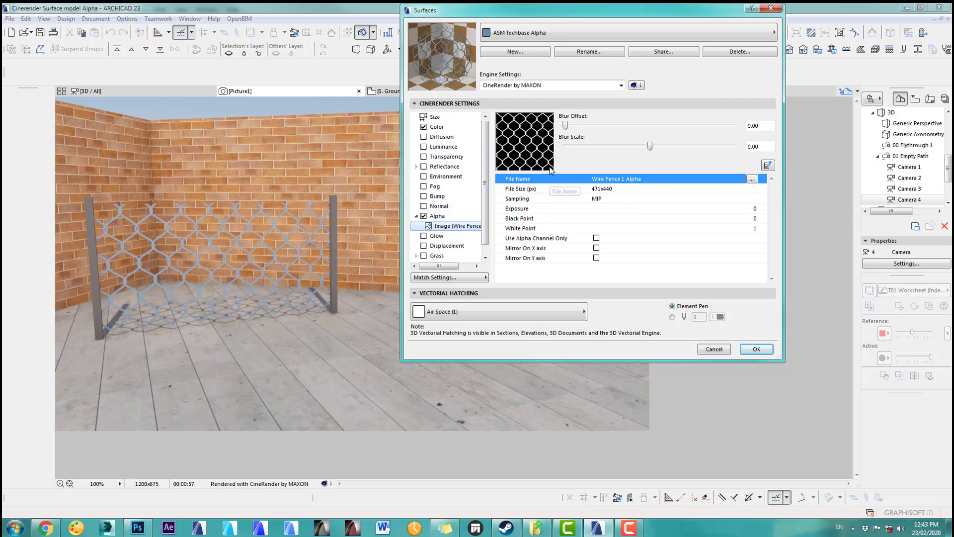
mouse_move(461, 127)
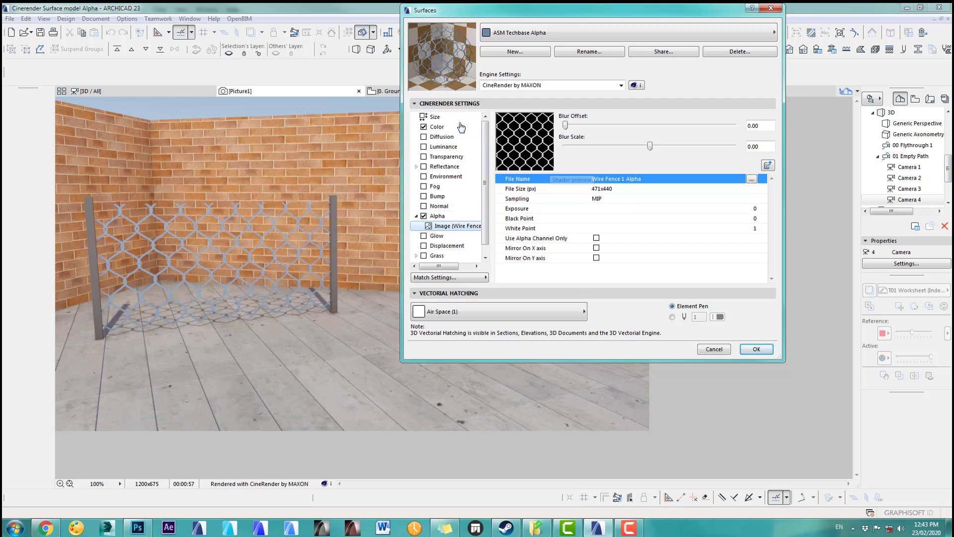
Step: Set the alpha texture size to 250 × 250 and render the camera view with CineRender for a denser mesh
click(436, 117)
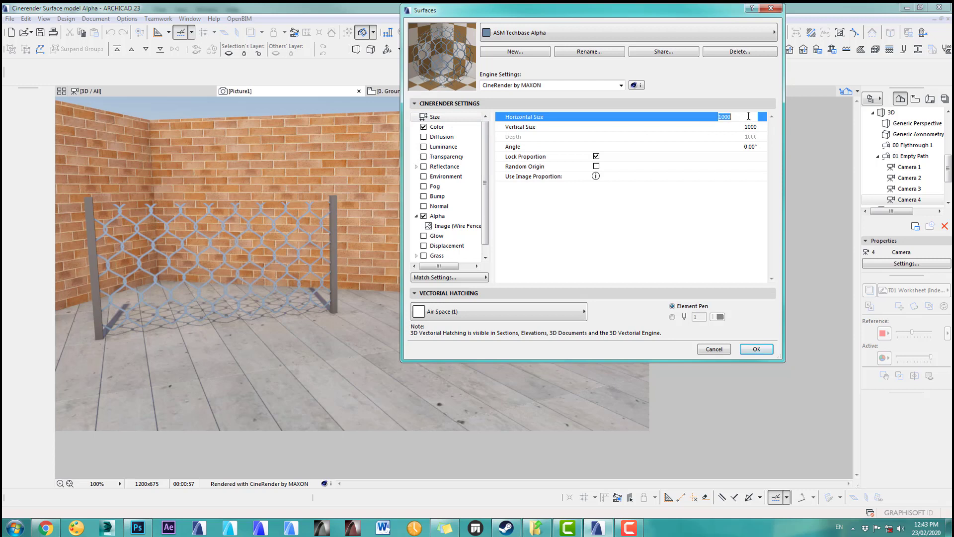
text(250)
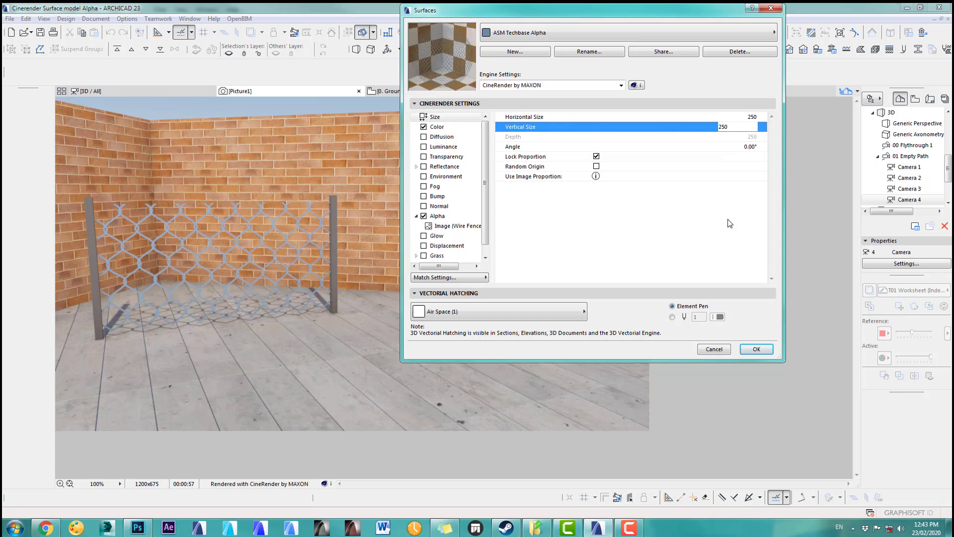
click(756, 349)
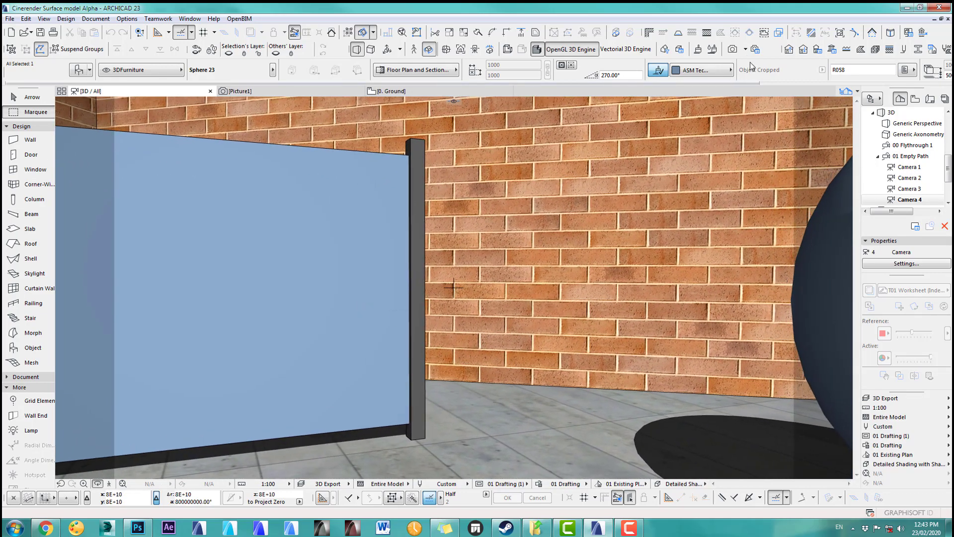
click(735, 48)
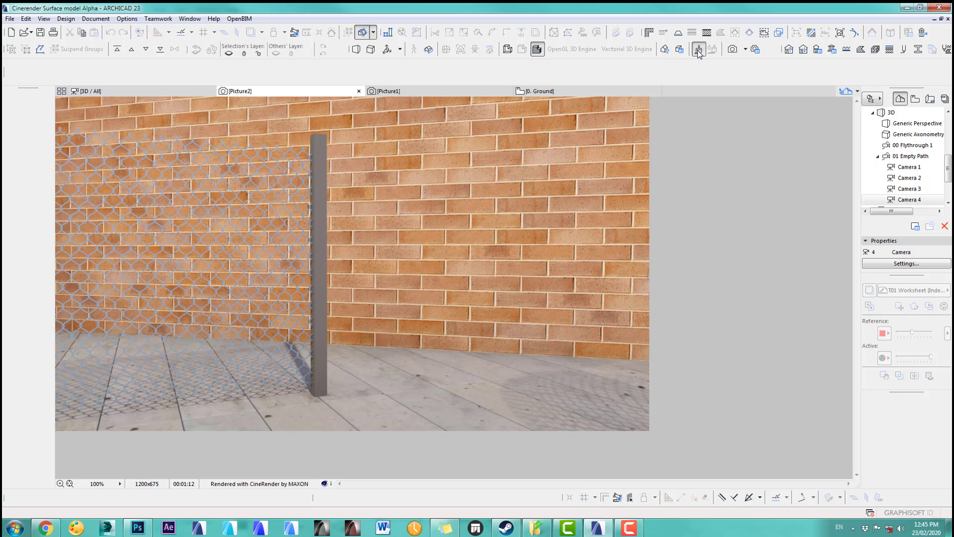
Step: Load Wire Fence 1.jpg as the image texture of the surface's Color channel
click(697, 50)
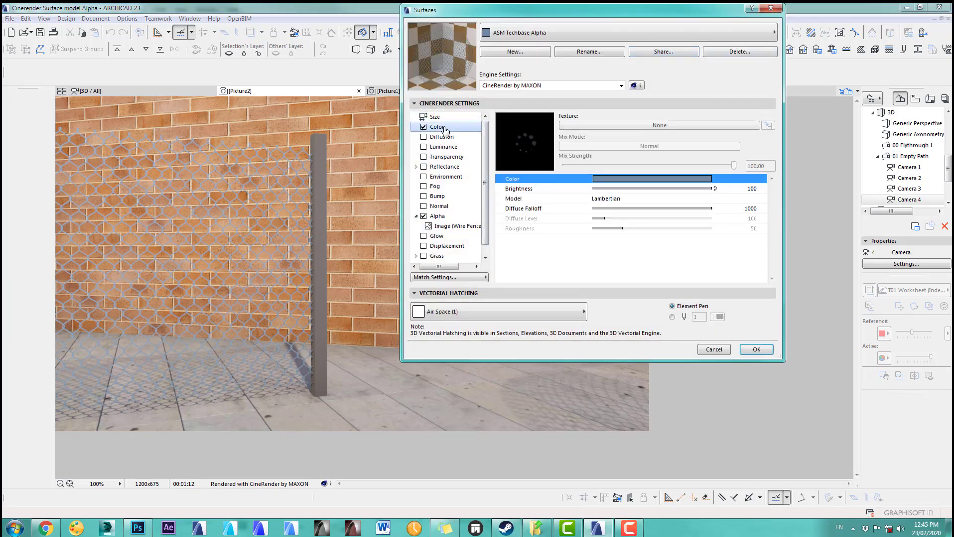
click(659, 125)
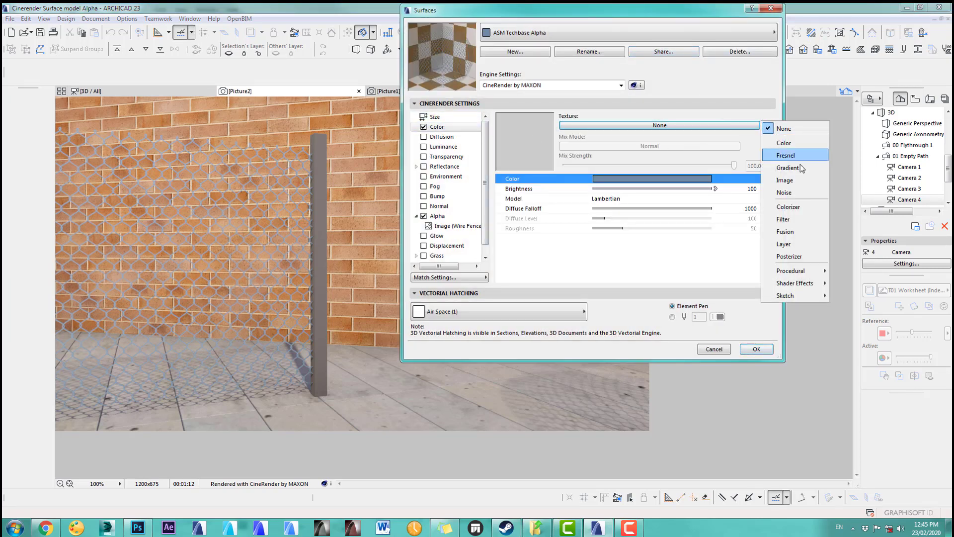
click(784, 180)
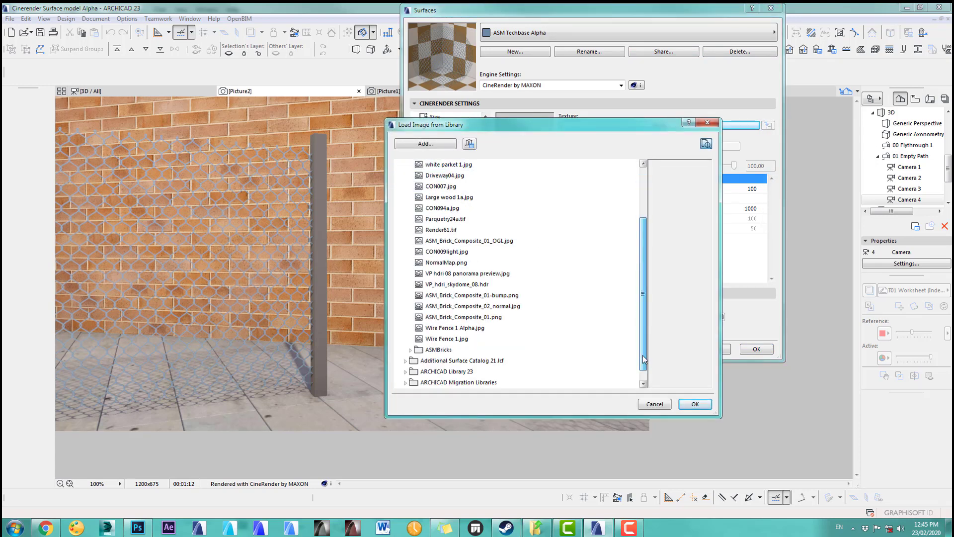
click(447, 327)
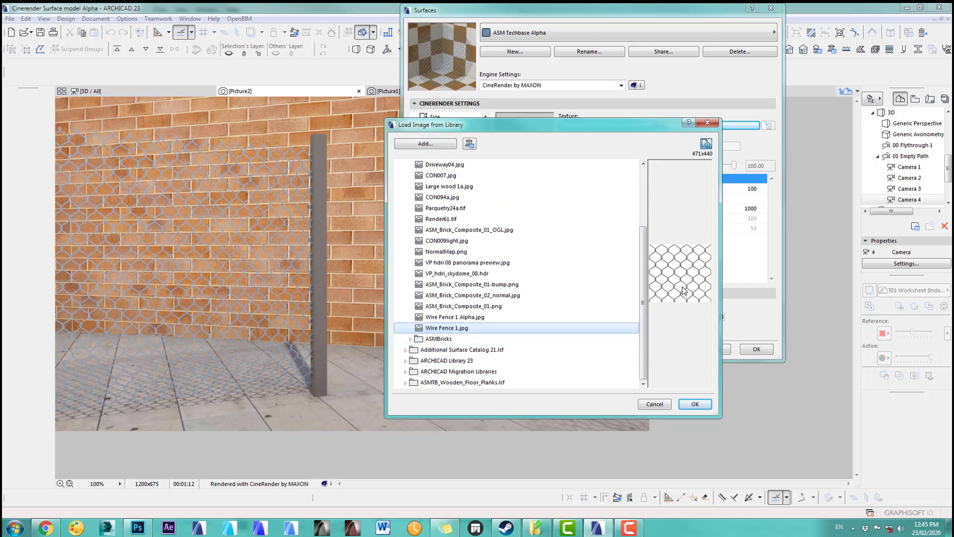
mouse_move(669, 270)
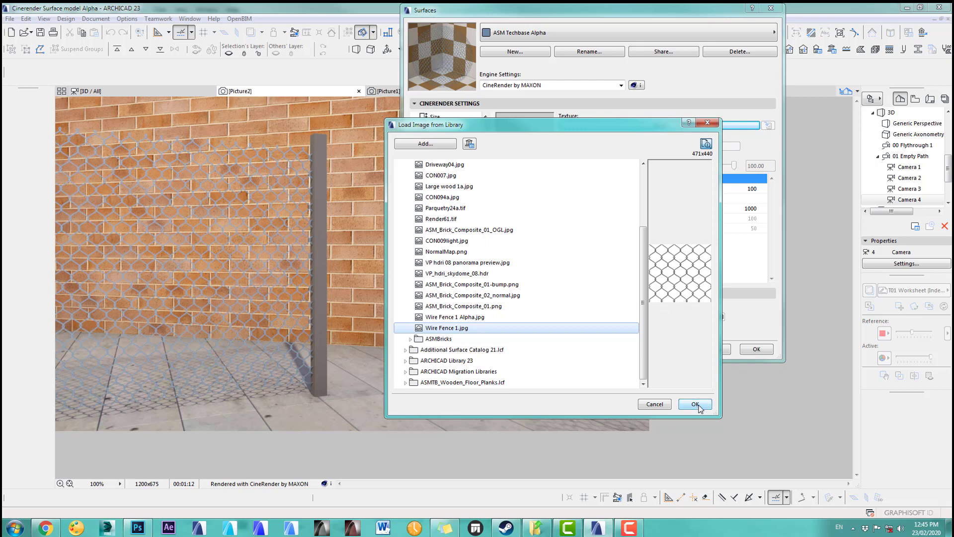
click(695, 405)
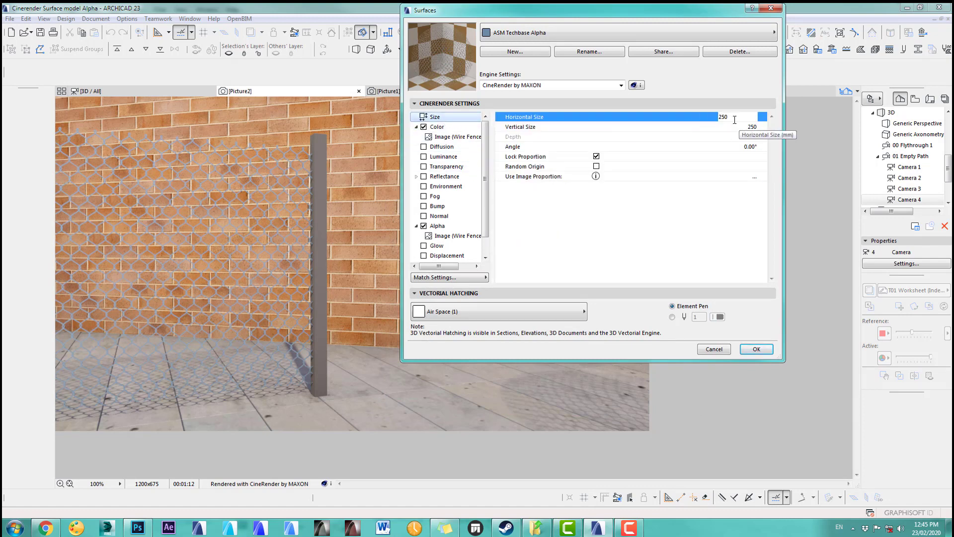
Step: Confirm the surface, move the 3D camera closer to the post and render Picture4 with CineRender
click(755, 349)
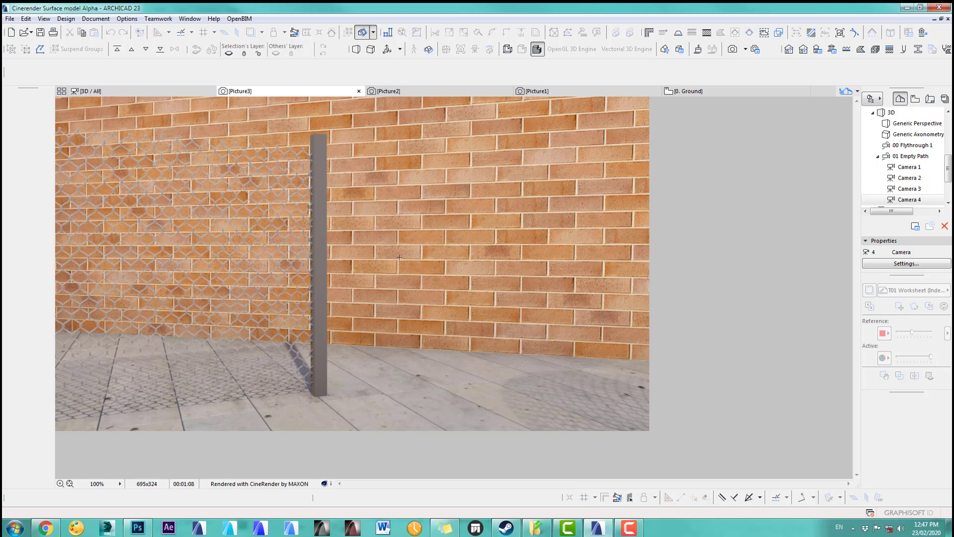
mouse_move(376, 359)
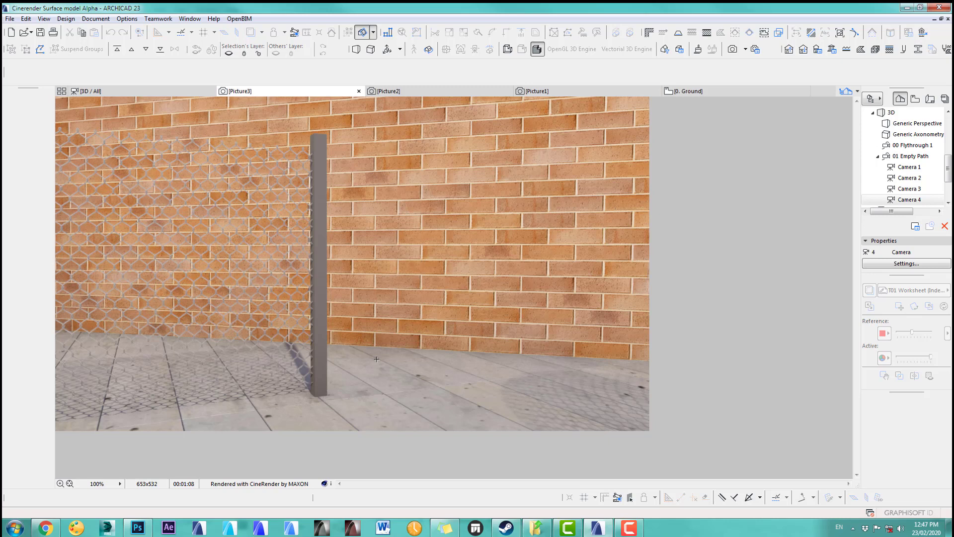
mouse_move(145, 378)
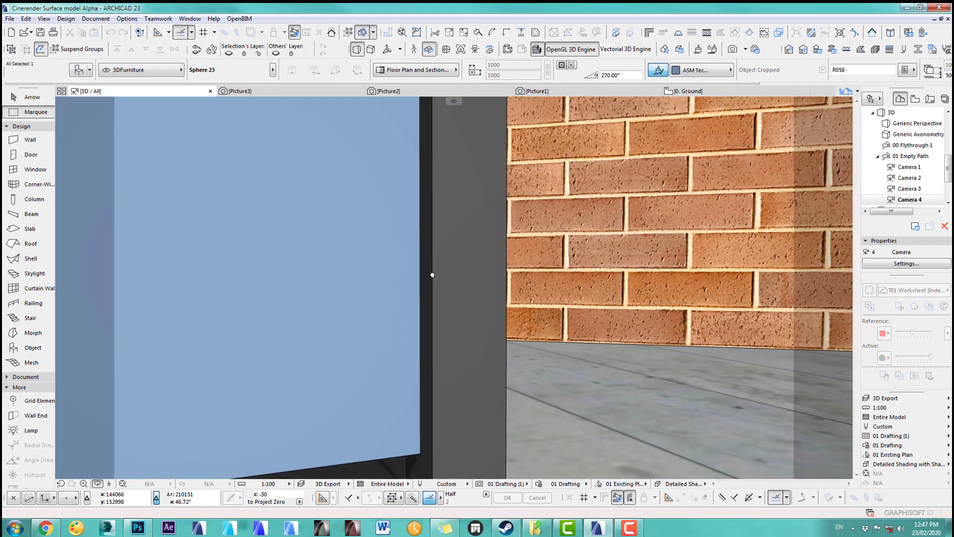
drag(433, 275, 470, 275)
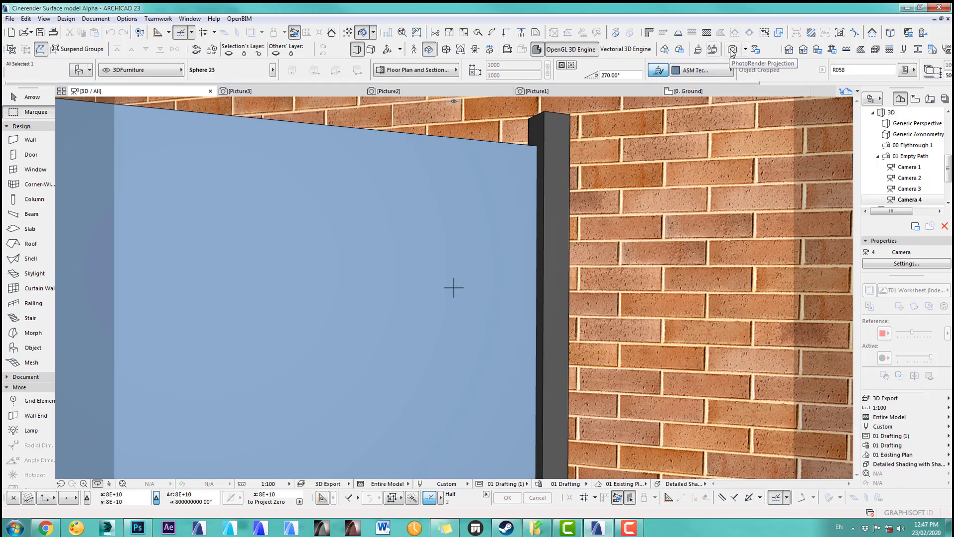
click(731, 50)
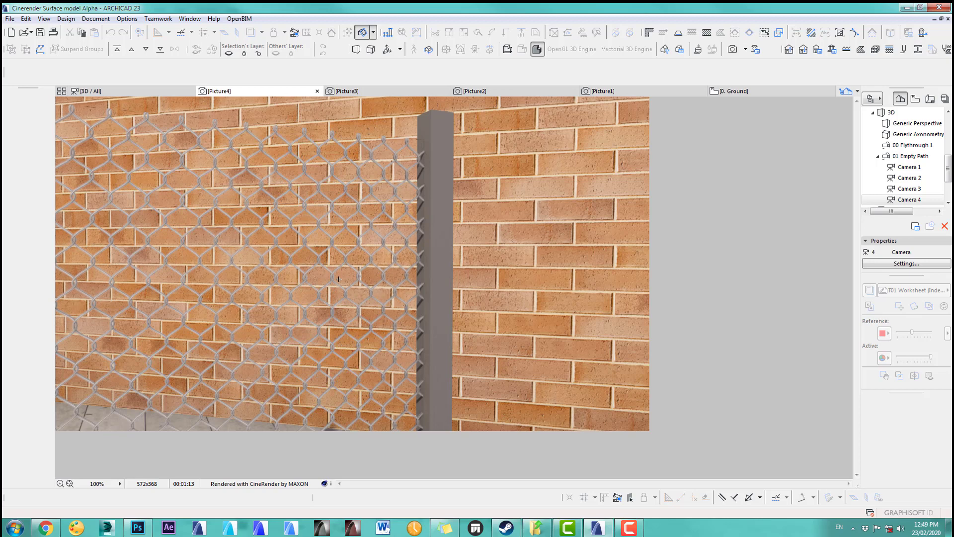
Step: On the ground floor plan, set the Cube 23 fence panel's size value to 50
click(733, 91)
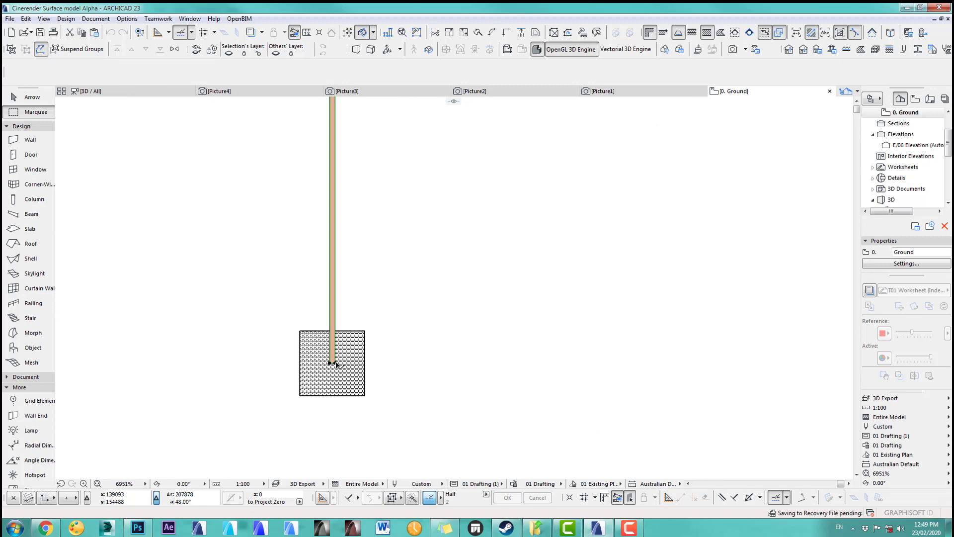
click(333, 364)
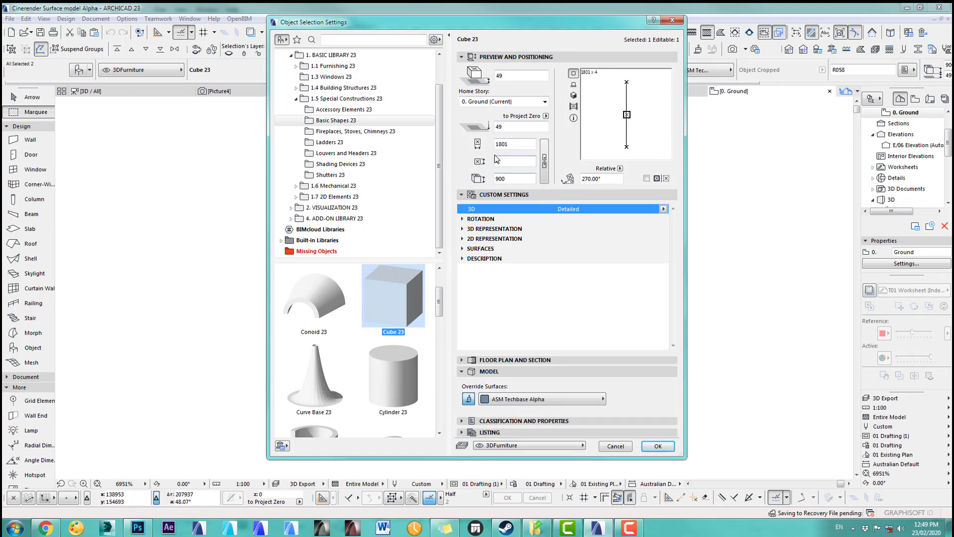
click(513, 161)
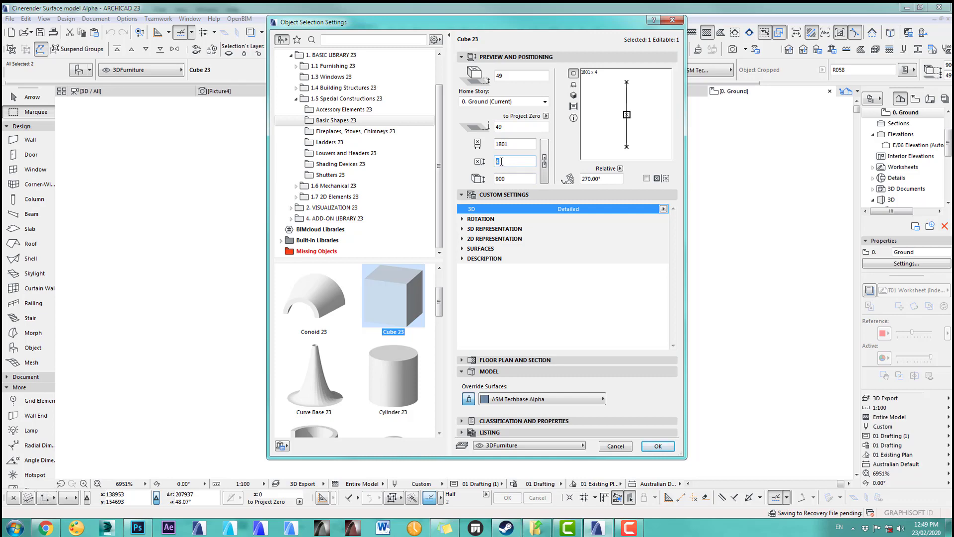
text(50)
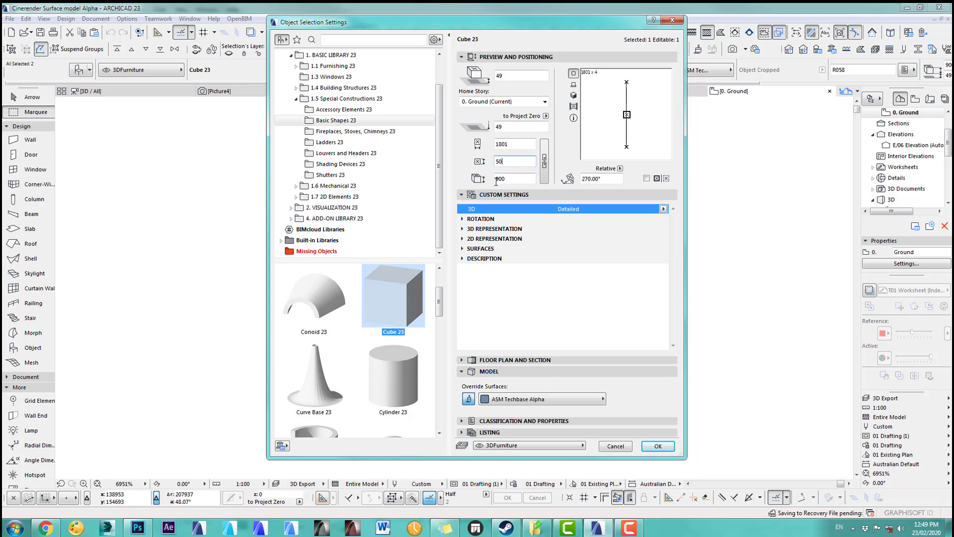
click(657, 446)
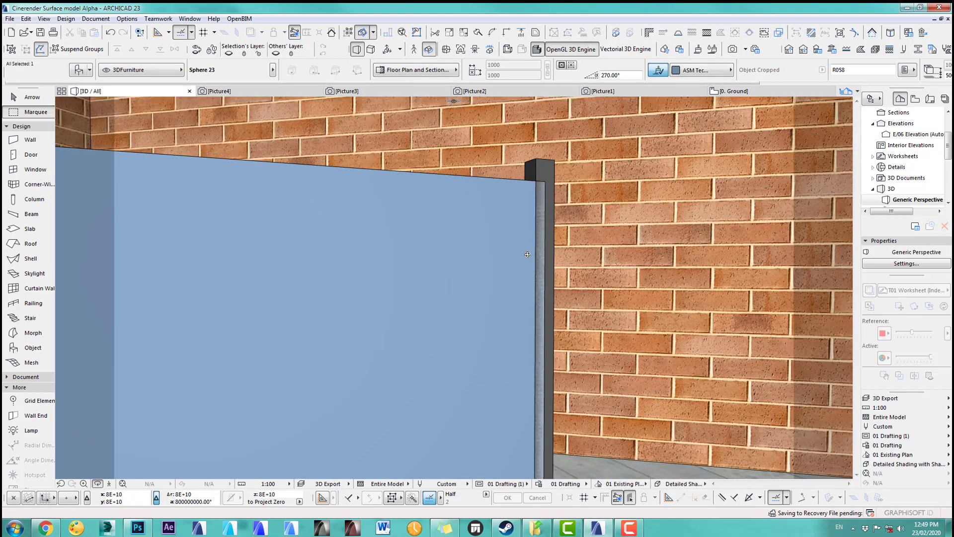
Step: Re-render the fence as Picture5, zoom into it, and reopen the Surfaces dialog
drag(527, 253, 511, 275)
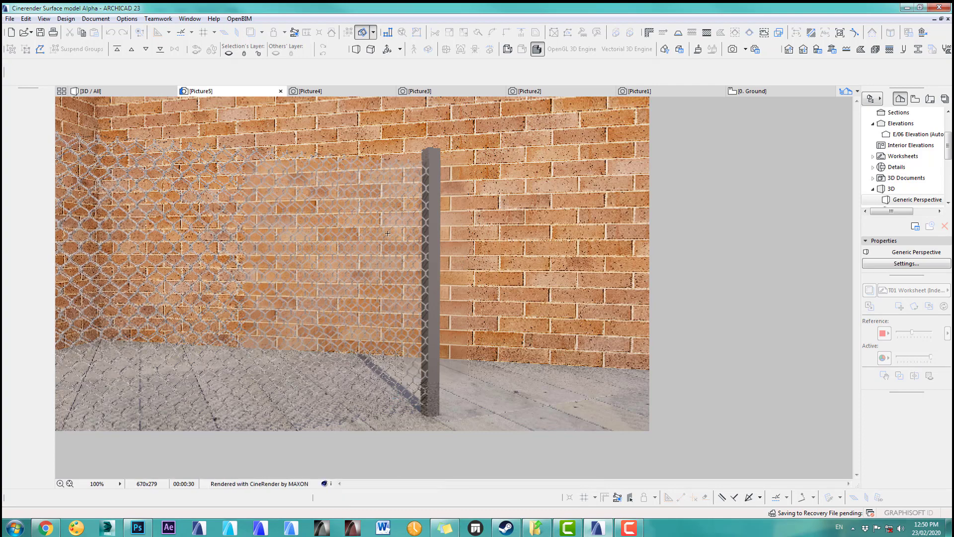
click(61, 484)
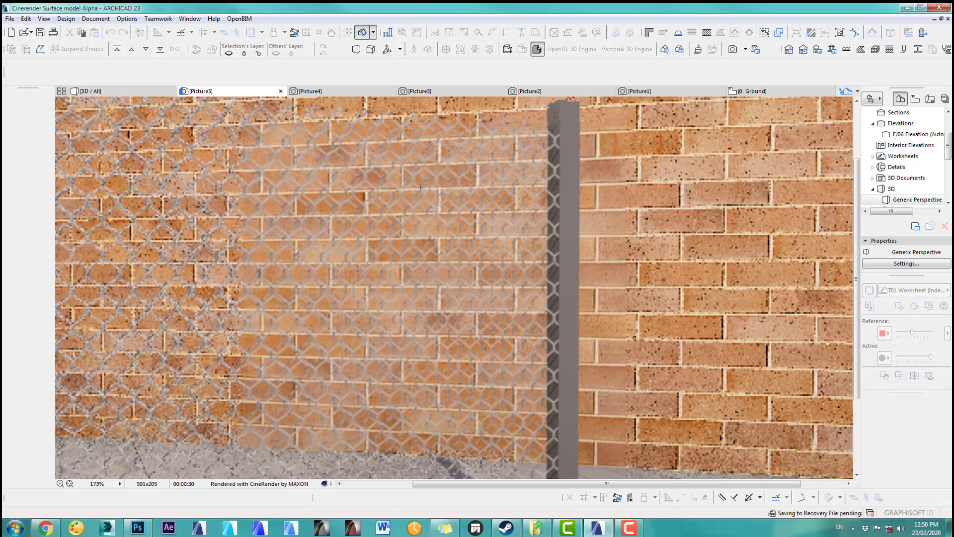
click(752, 90)
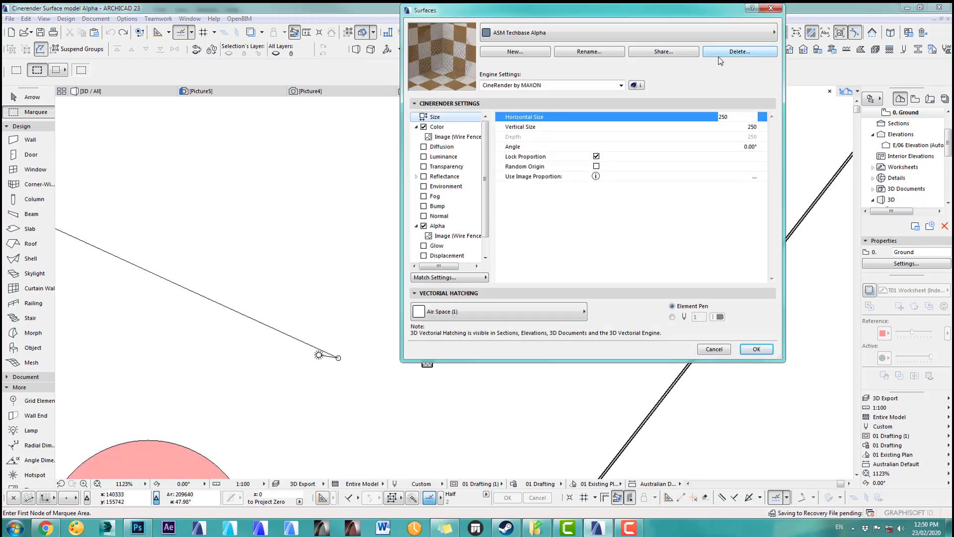
Step: Replace the alpha channel's image with a Procedural Tiles pattern texture
click(457, 136)
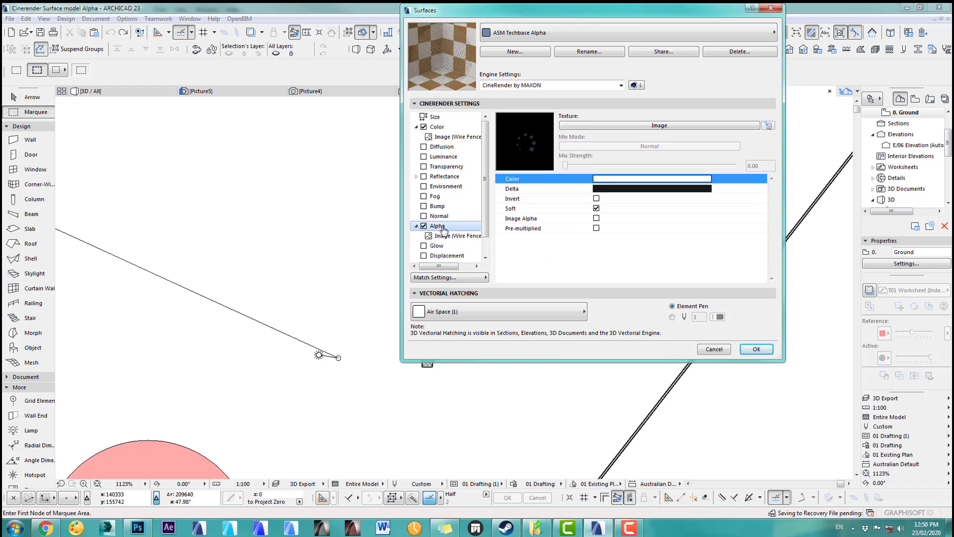
click(659, 126)
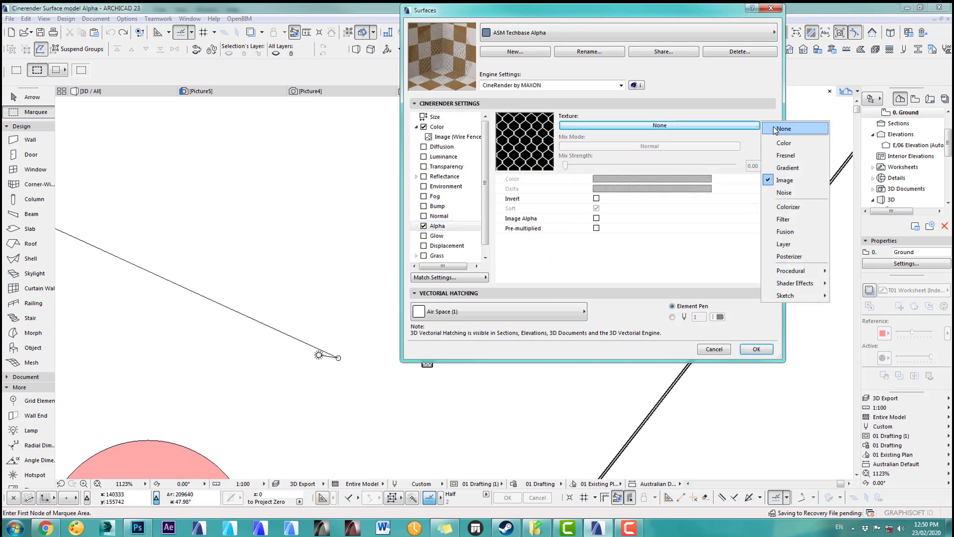
click(438, 126)
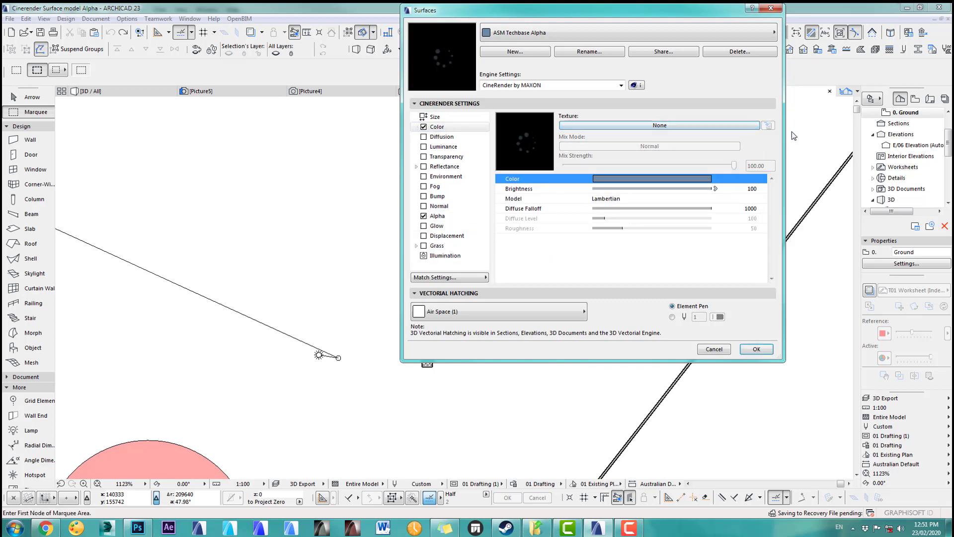
click(438, 216)
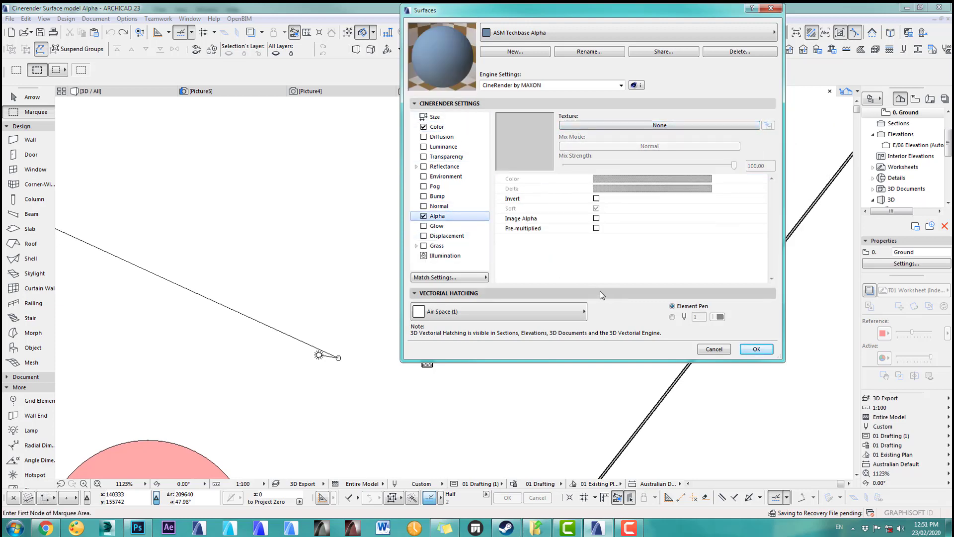
mouse_move(759, 161)
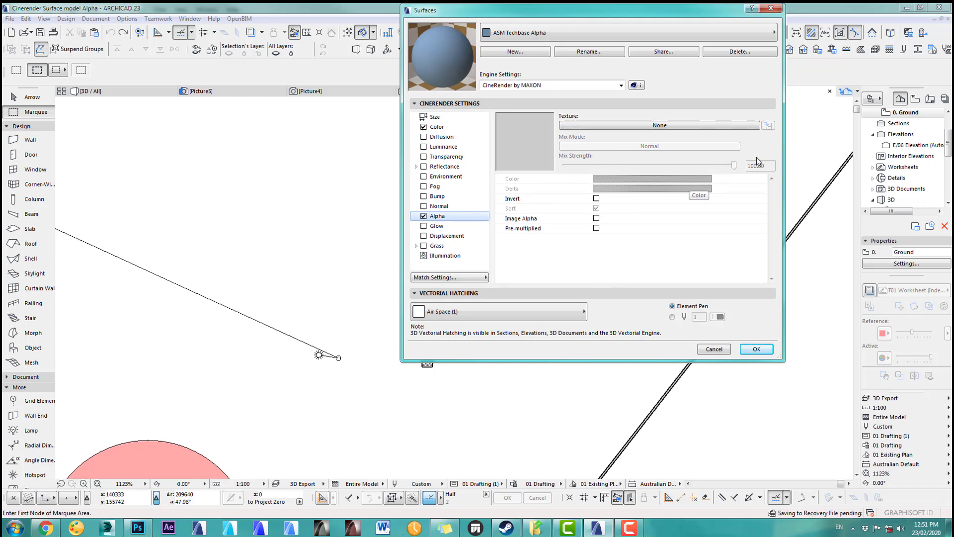
click(660, 125)
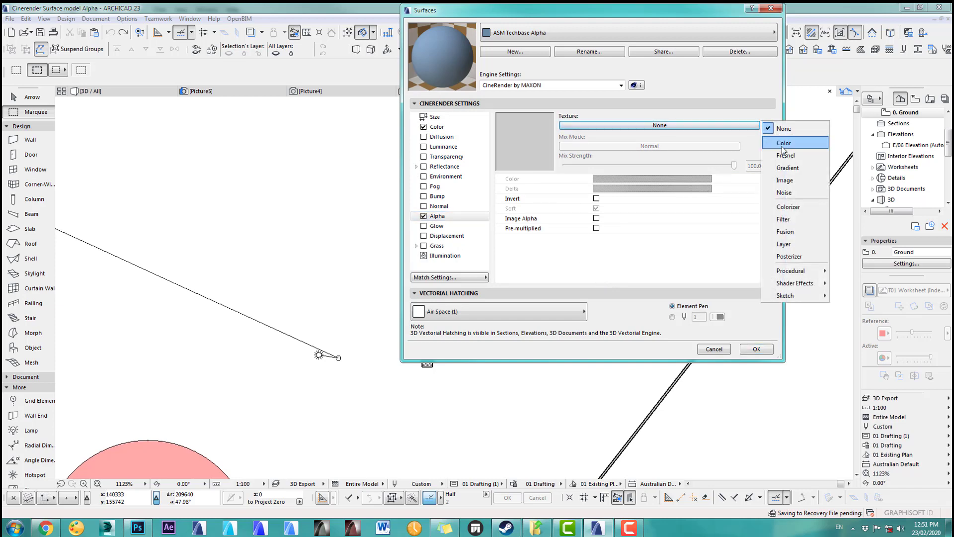
mouse_move(790, 270)
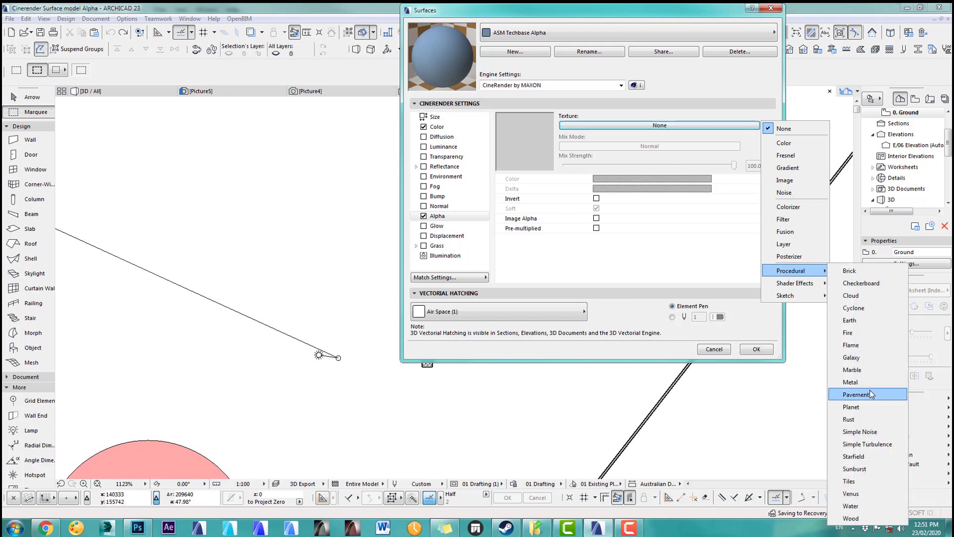
mouse_move(855, 482)
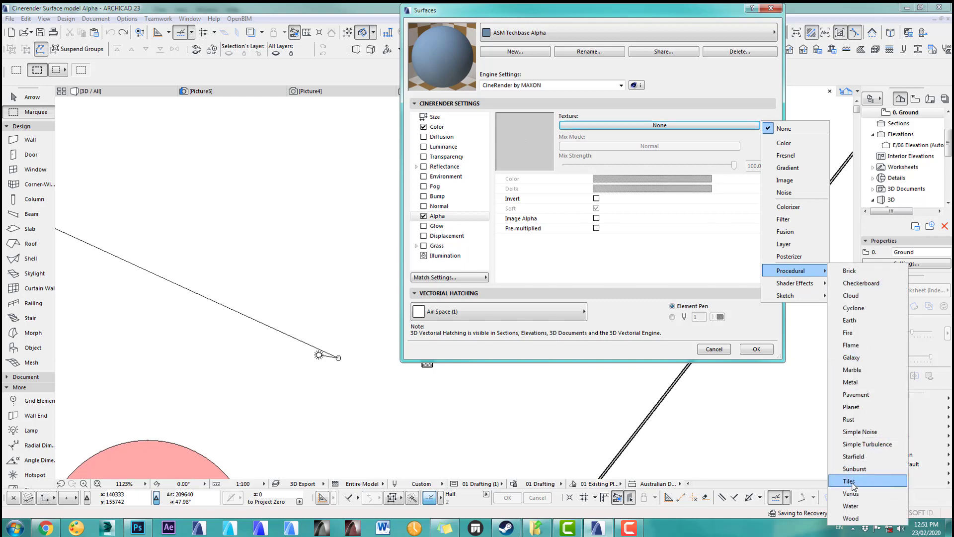
click(852, 480)
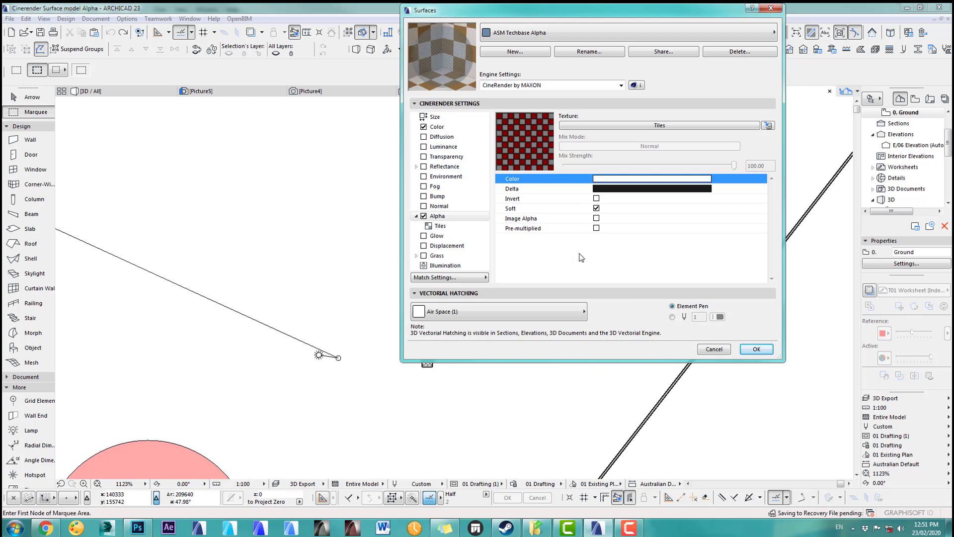
click(436, 116)
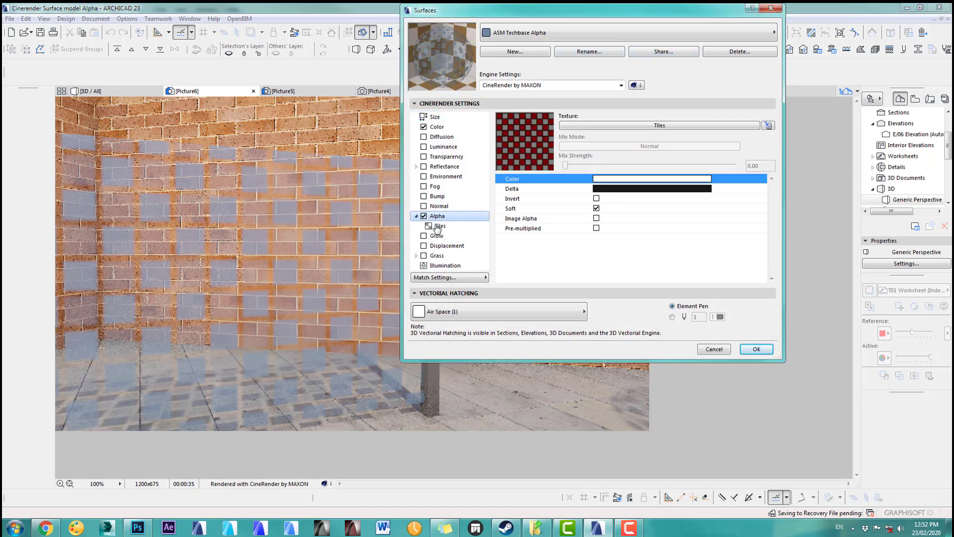
Step: Review the Tiles pattern's grout and tile colours, then clear the Alpha texture to None
click(441, 225)
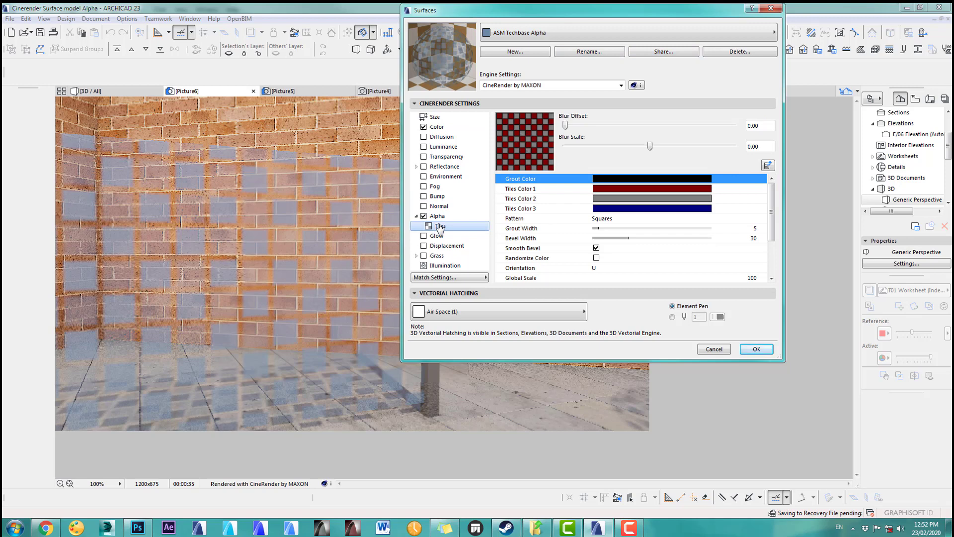
mouse_move(340, 231)
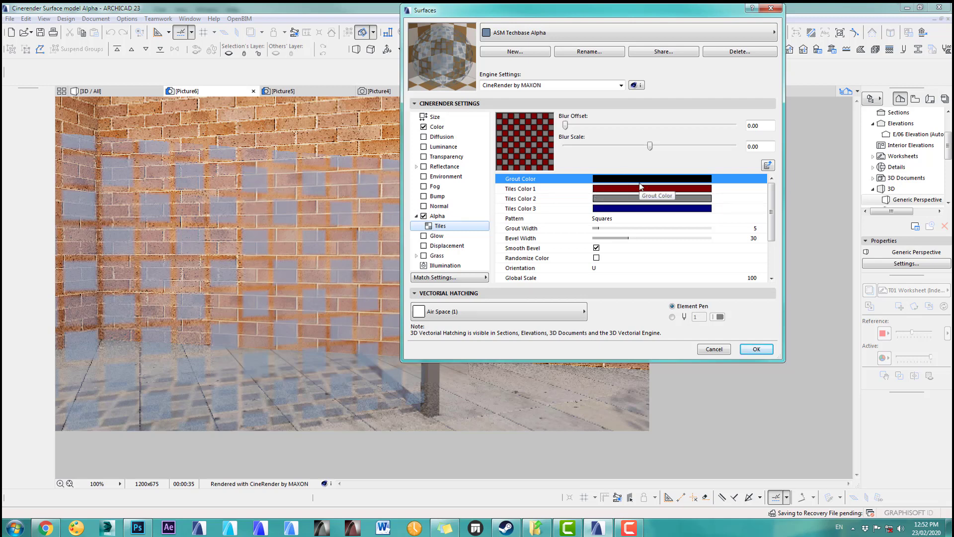
mouse_move(612, 192)
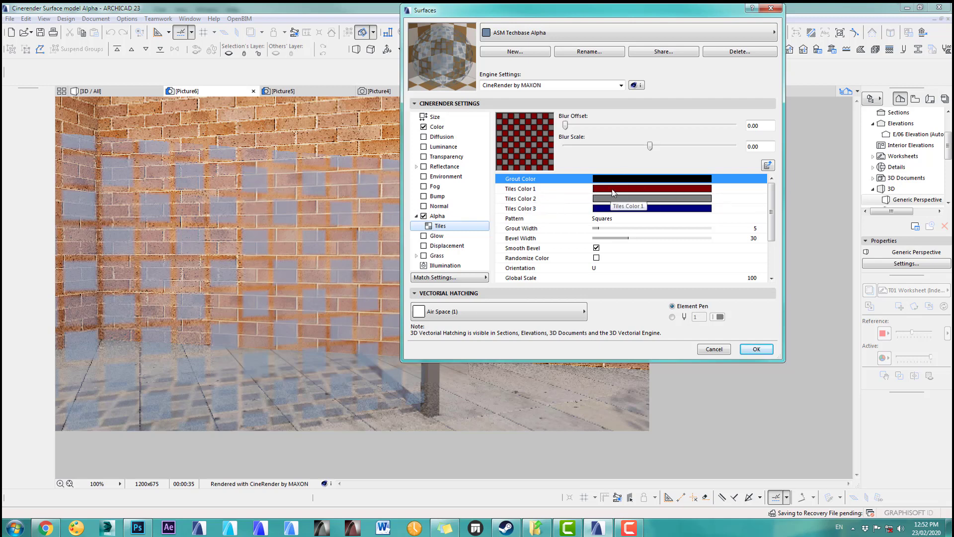
mouse_move(316, 275)
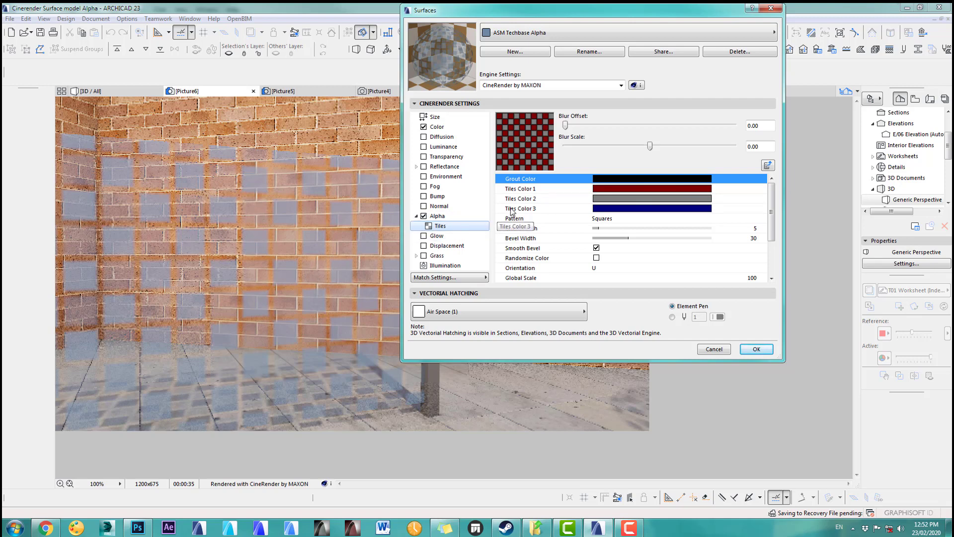
mouse_move(622, 203)
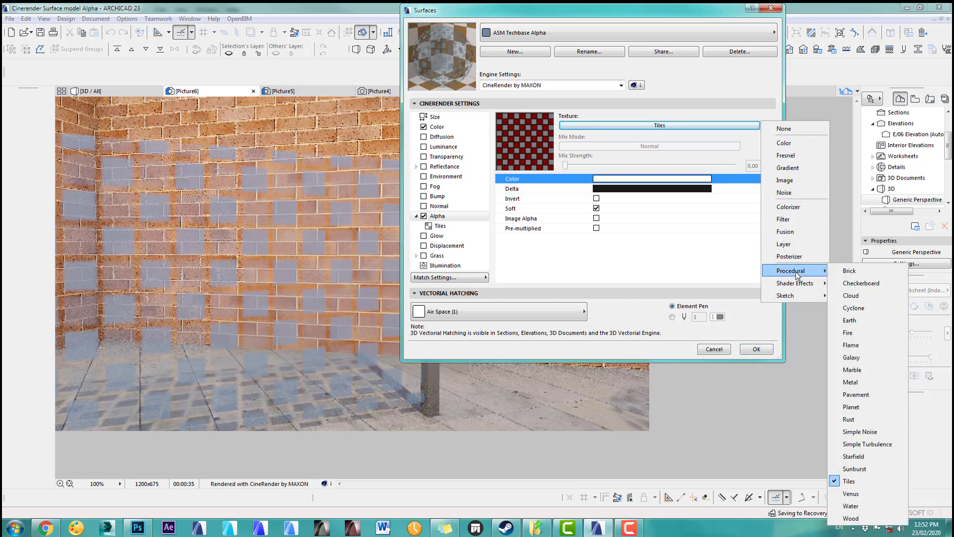
mouse_move(856, 370)
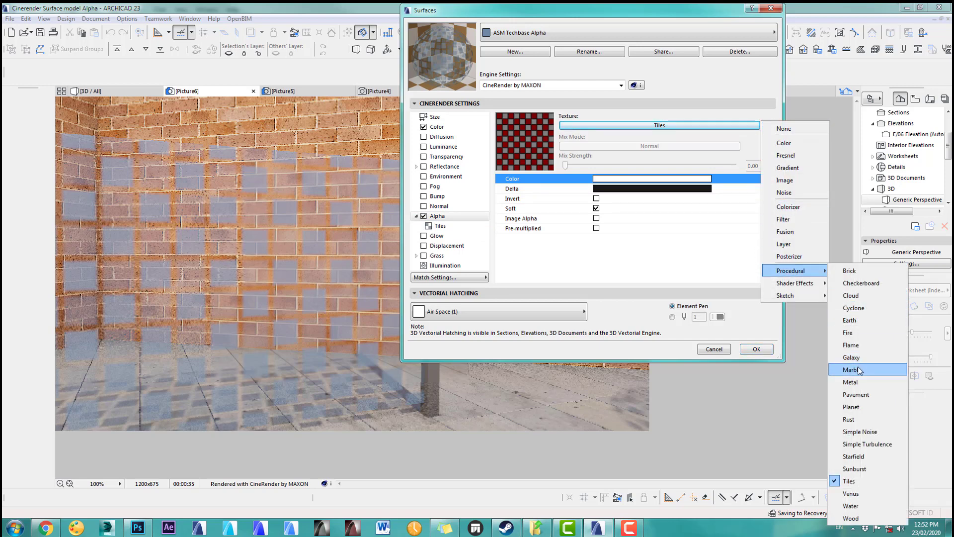
click(855, 368)
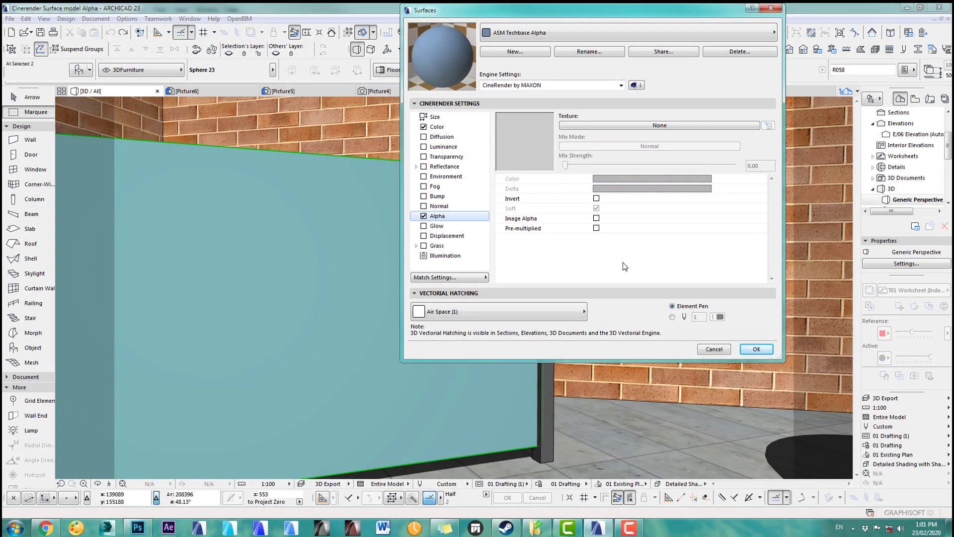
Step: Load Wire Fence 1.tif from the Embedded Library as the Alpha channel's image texture
click(424, 126)
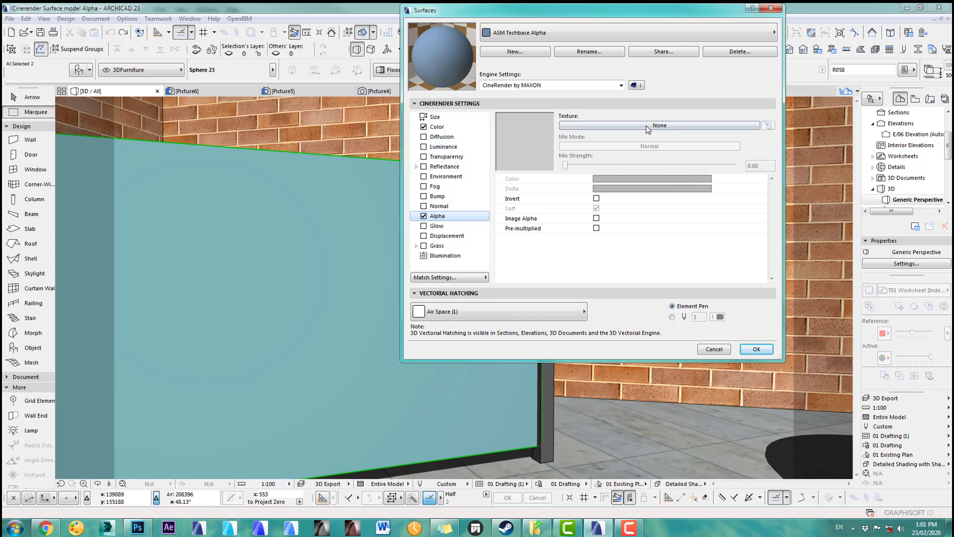
click(659, 125)
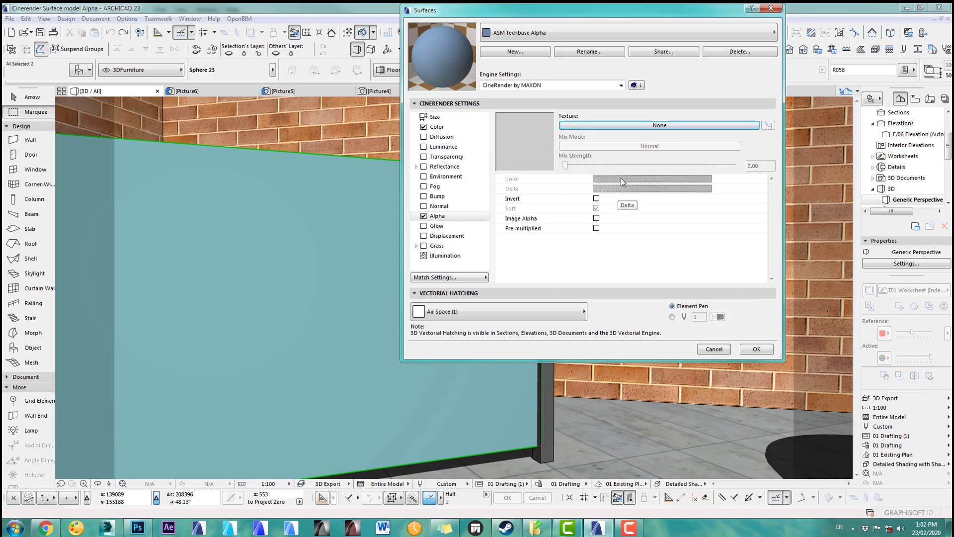
click(659, 125)
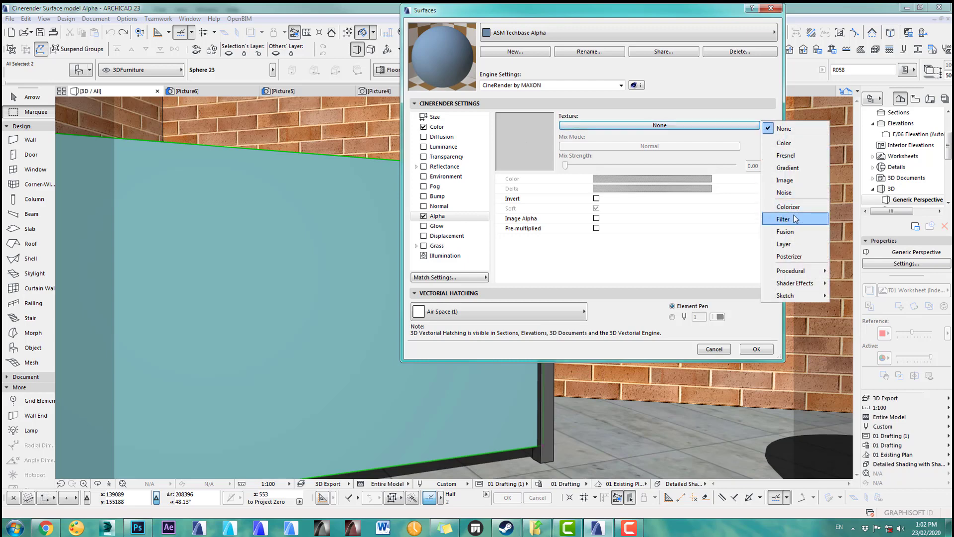
click(784, 180)
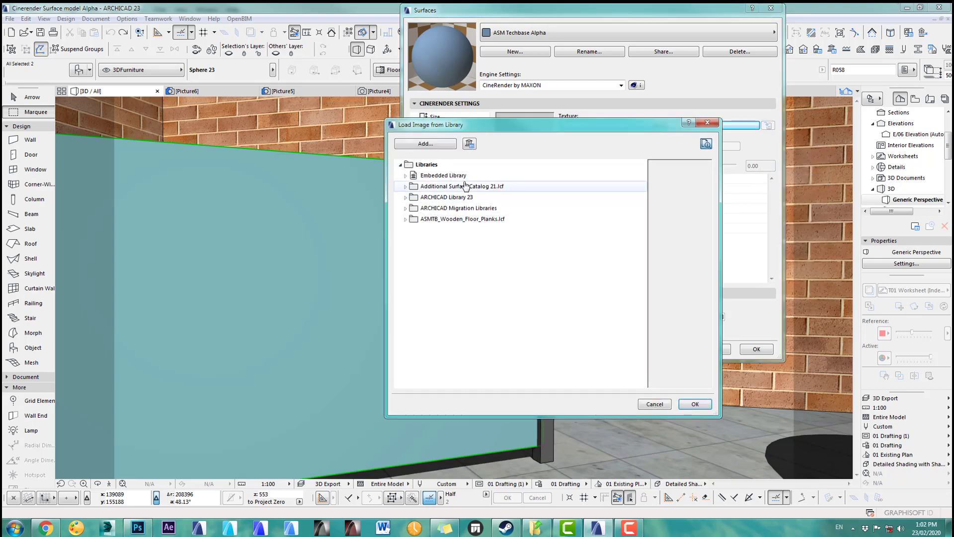
click(405, 175)
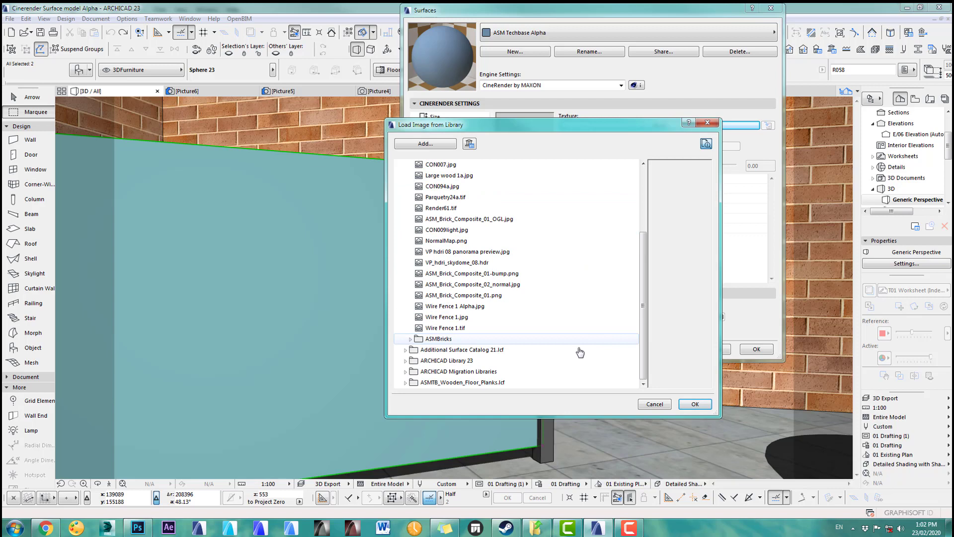
click(451, 327)
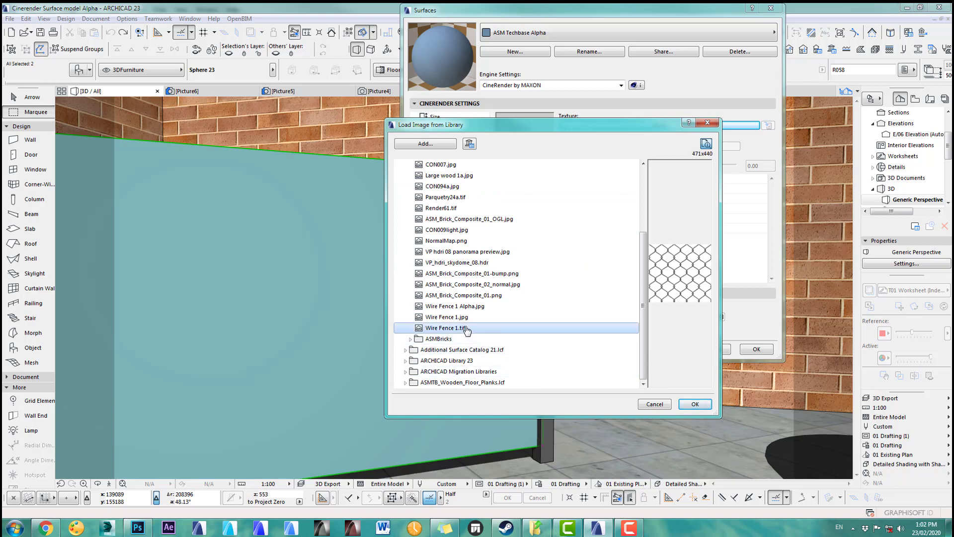
click(450, 316)
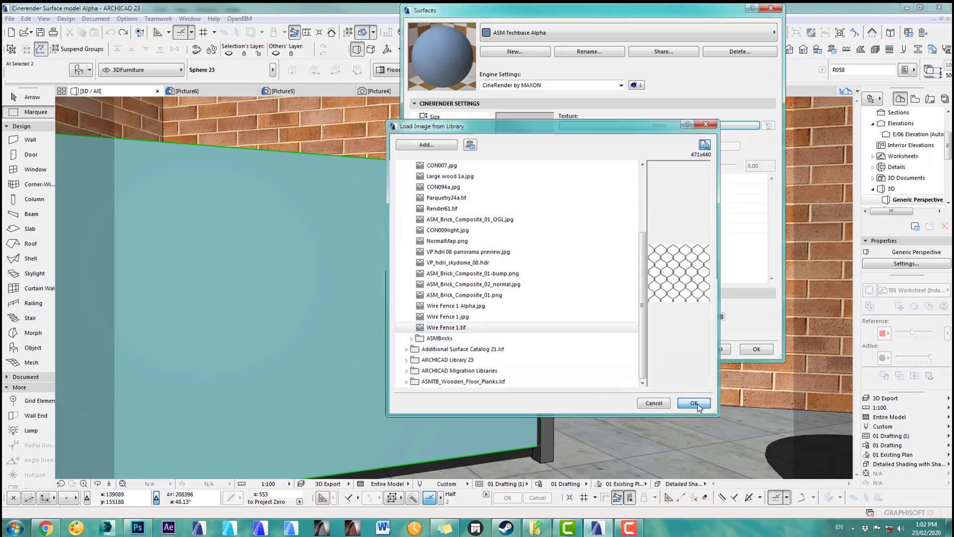
click(694, 403)
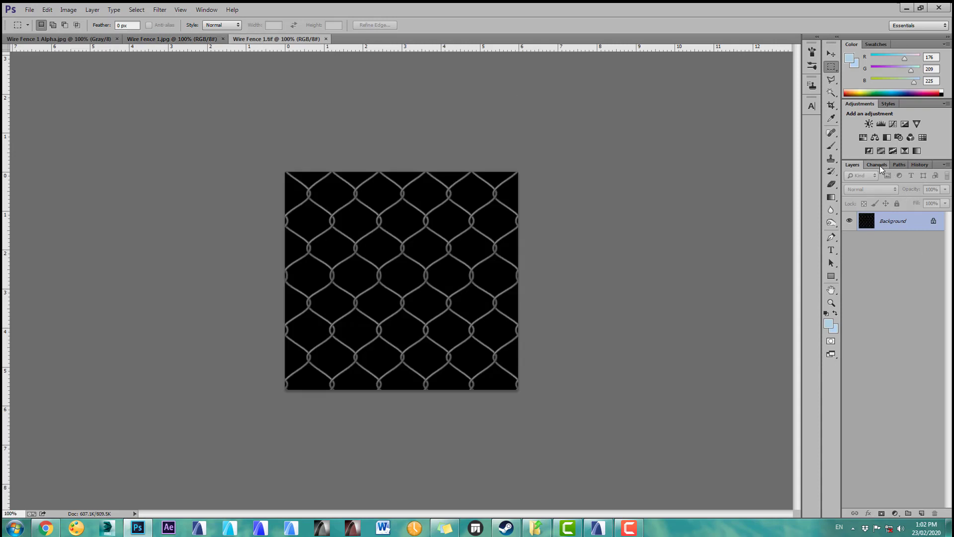
Step: View Wire Fence 1.tif's Alpha 1 channel, then compare Wire Fence 1.jpg and its greyscale Alpha.jpg mask
click(876, 164)
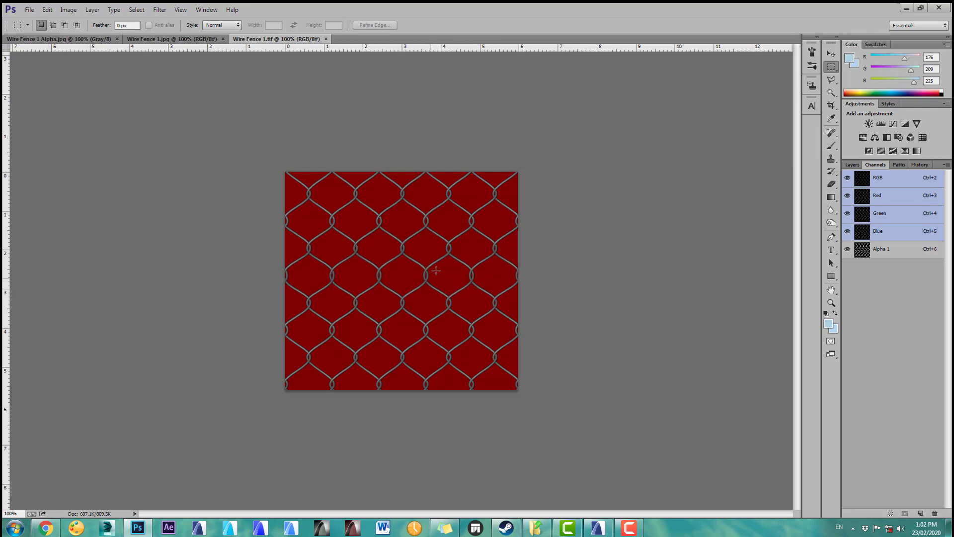
click(881, 249)
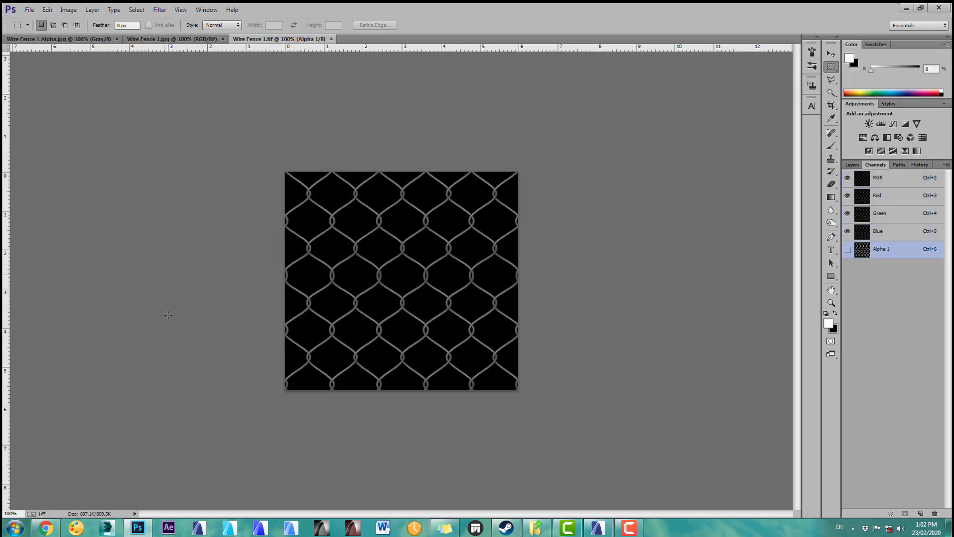
mouse_move(141, 92)
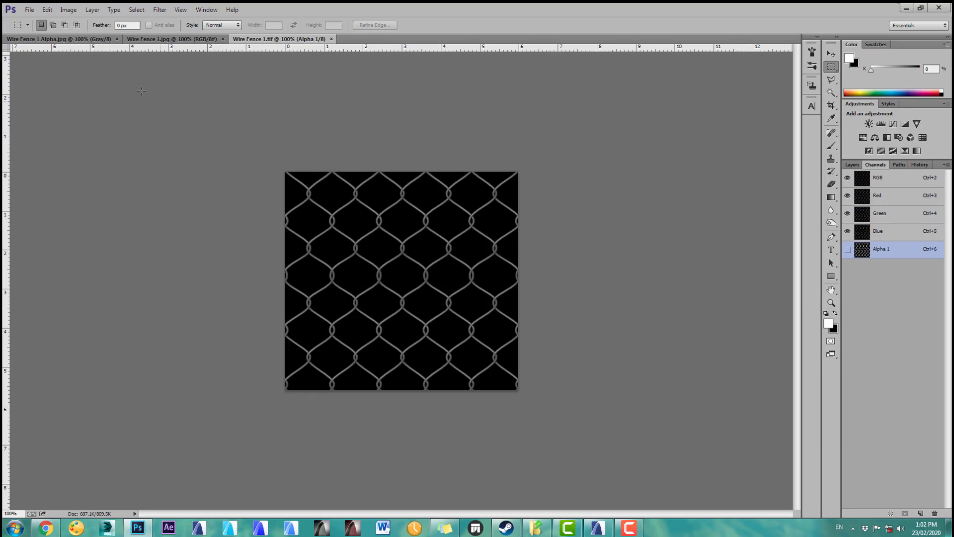
click(172, 39)
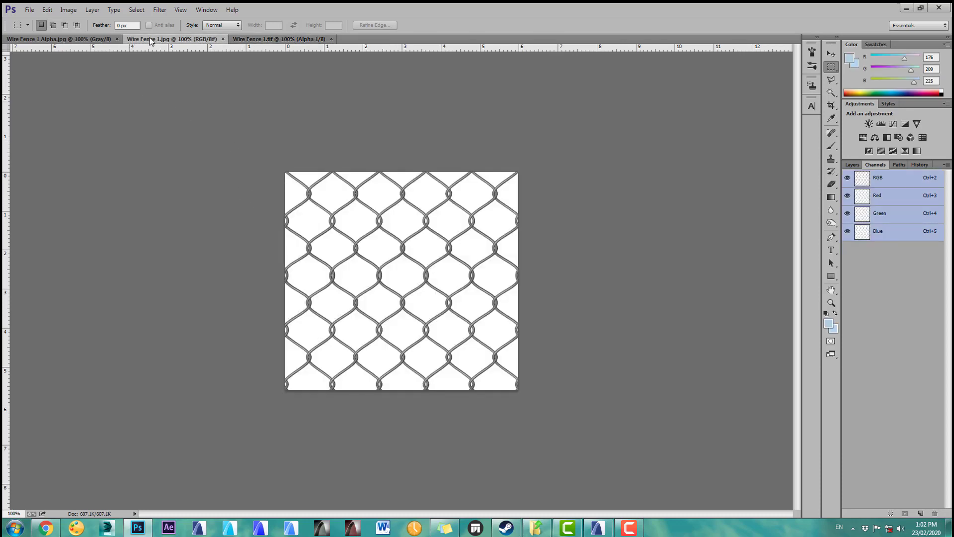
click(58, 39)
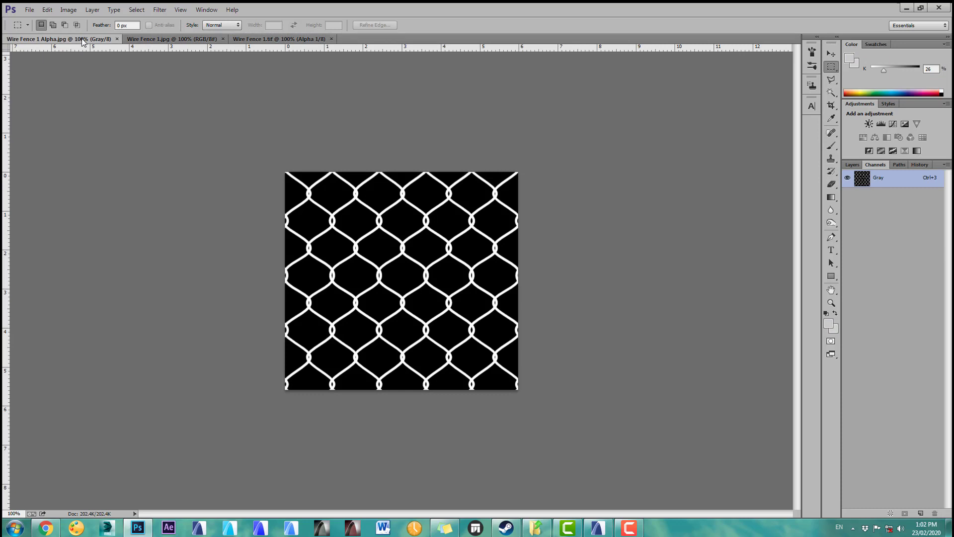
mouse_move(198, 53)
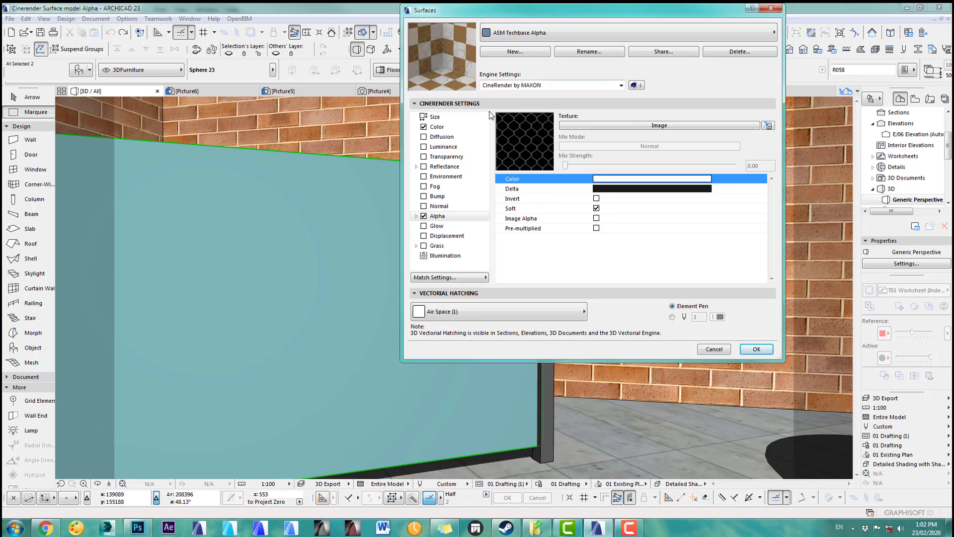
mouse_move(449, 65)
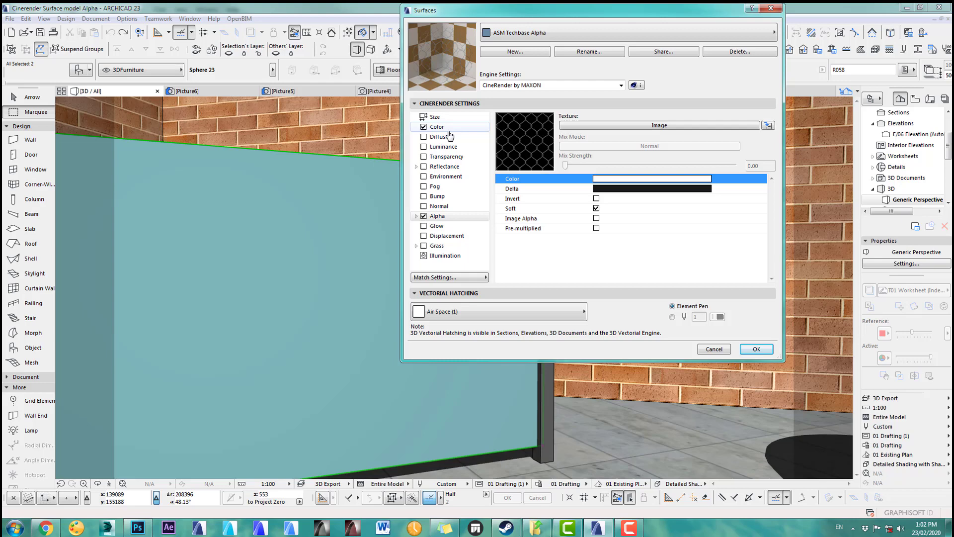
Step: Set the surface's Color channel to use the embedded Wire Fence 1.tif image
click(659, 125)
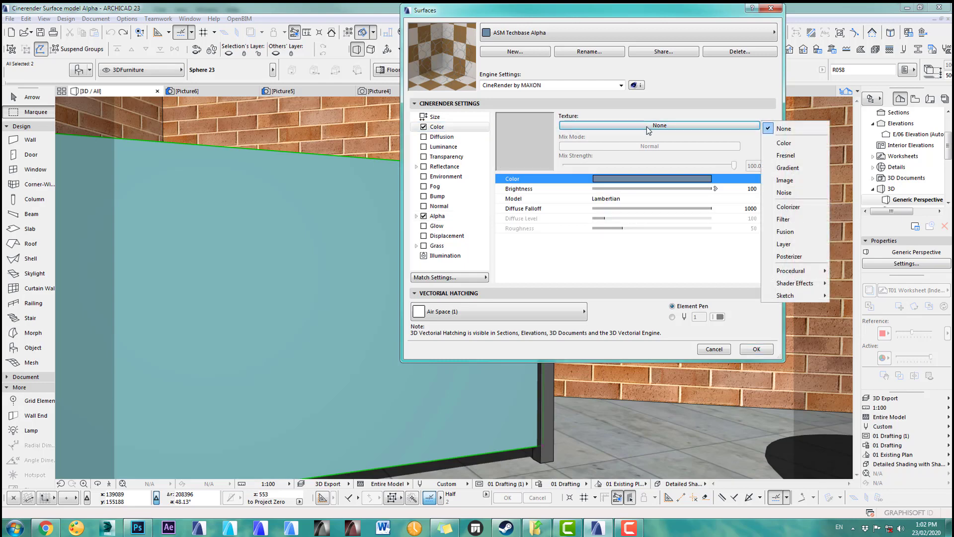
click(785, 180)
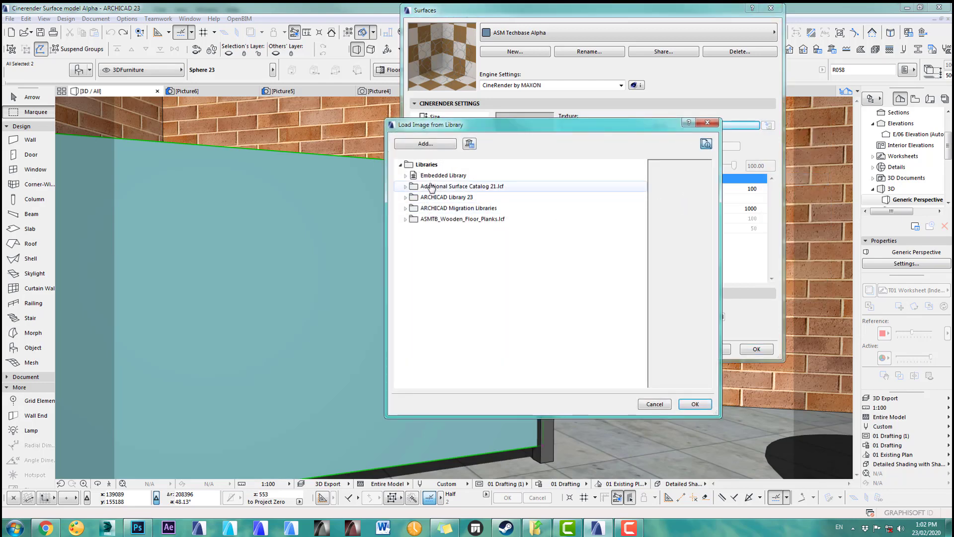
click(406, 185)
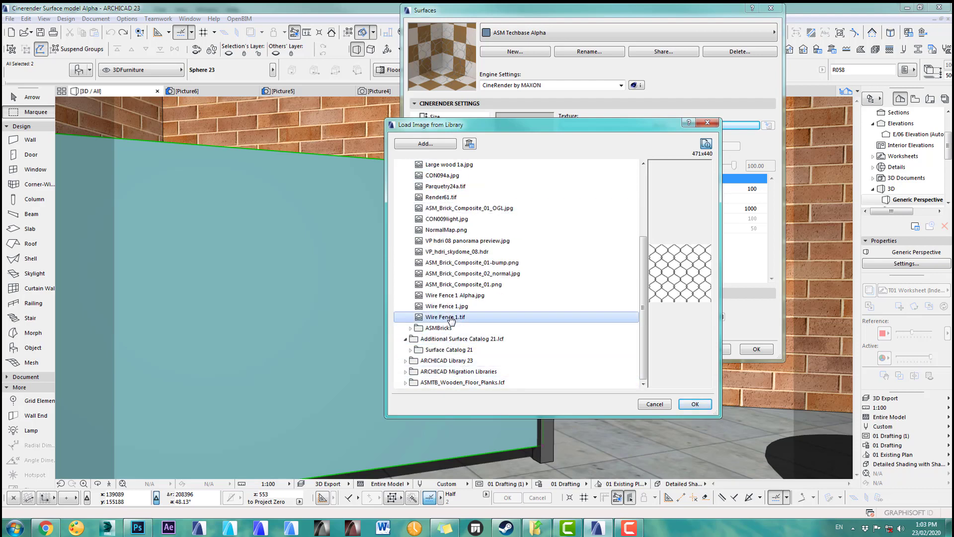
click(695, 404)
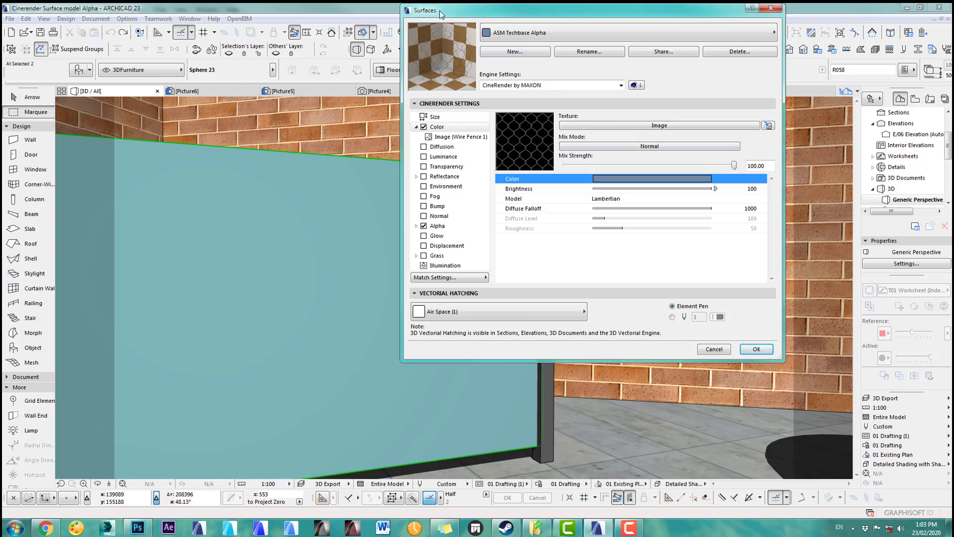
Step: Enable Image Alpha in the Alpha channel for soft transparency from the texture
click(437, 226)
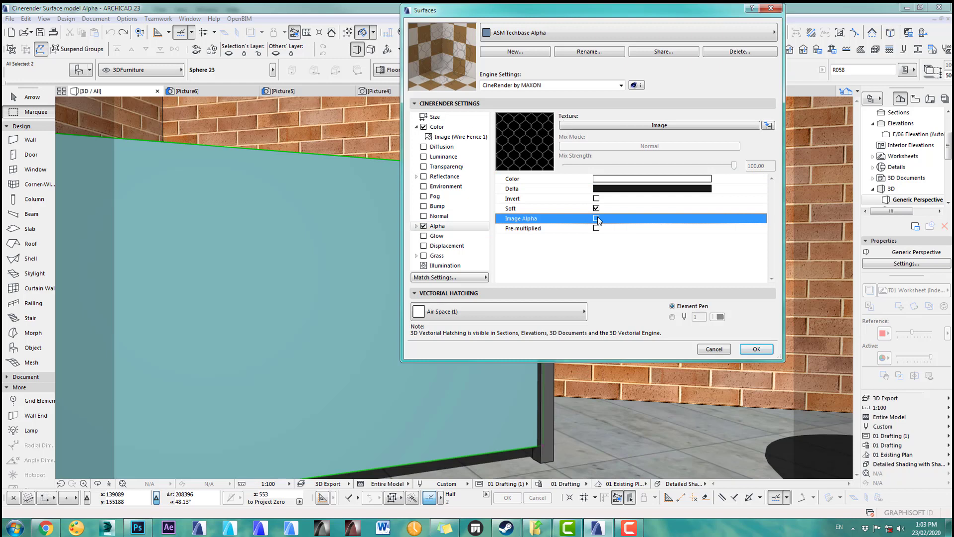
click(596, 217)
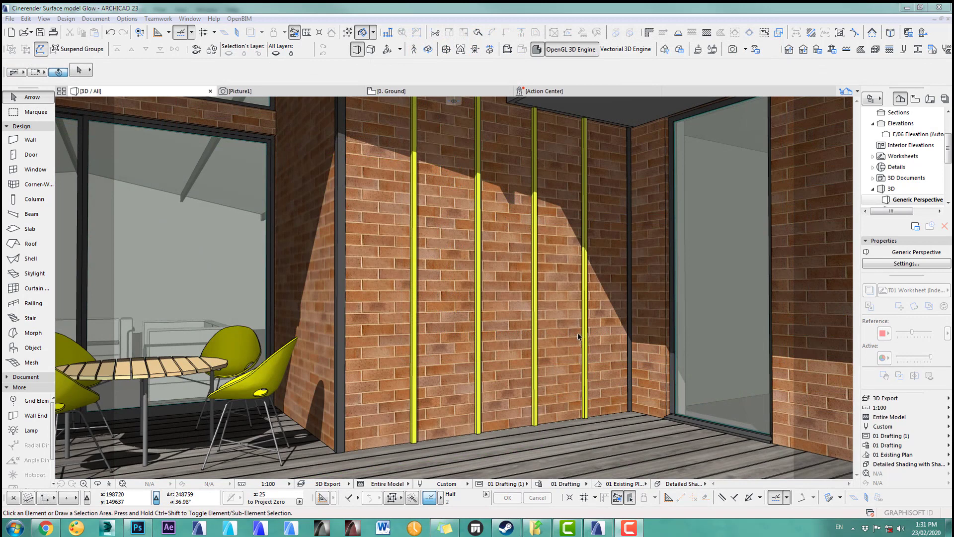
mouse_move(598, 313)
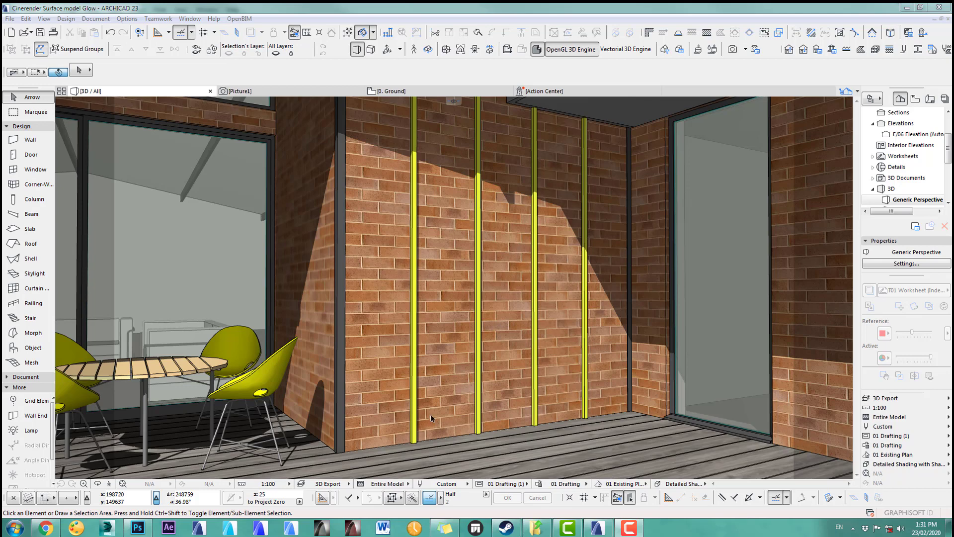
mouse_move(407, 419)
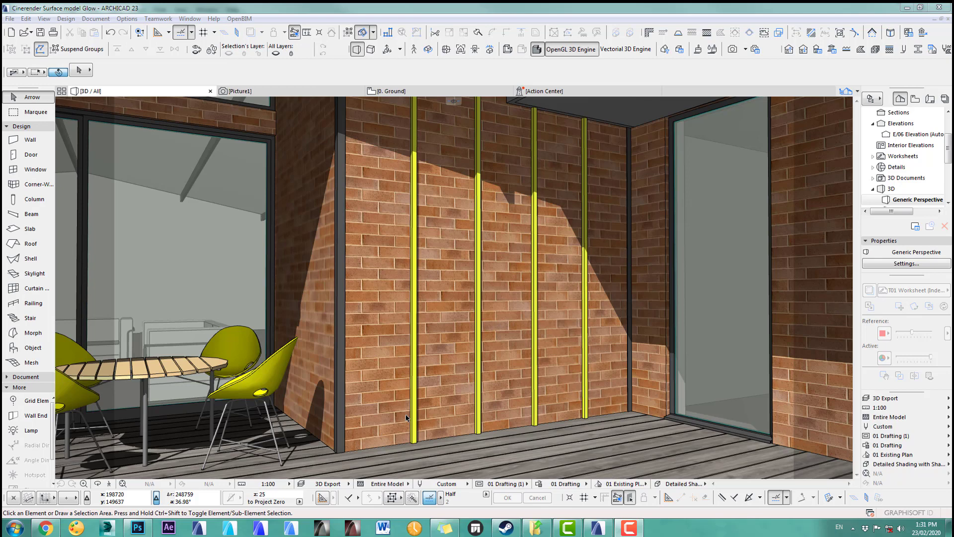
mouse_move(743, 115)
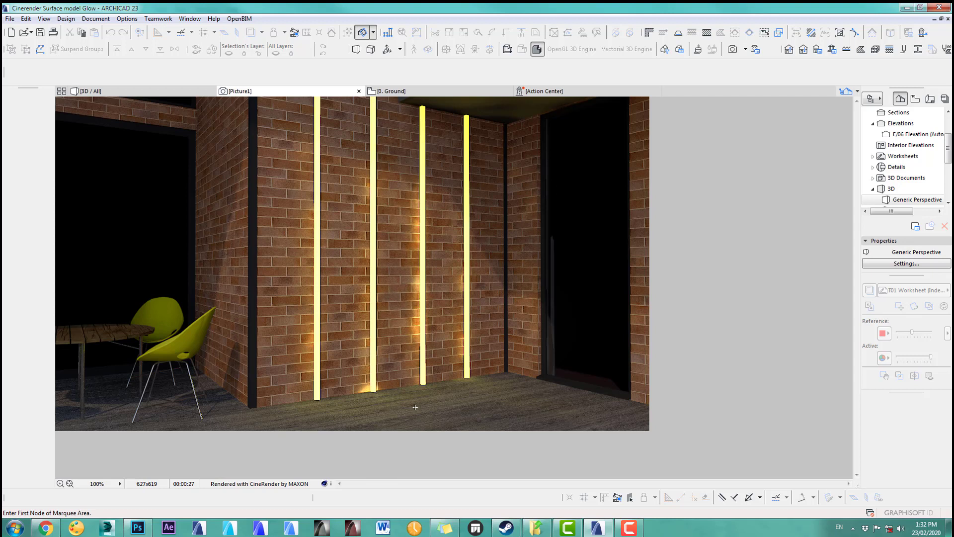
mouse_move(307, 401)
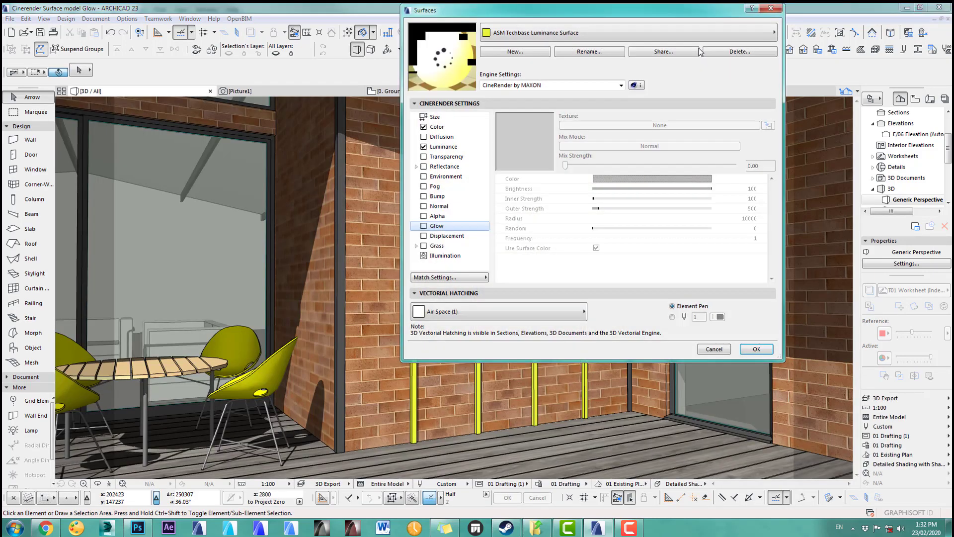
Step: Enable the Glow channel on the ASM Techbase Glow surface and confirm
click(443, 147)
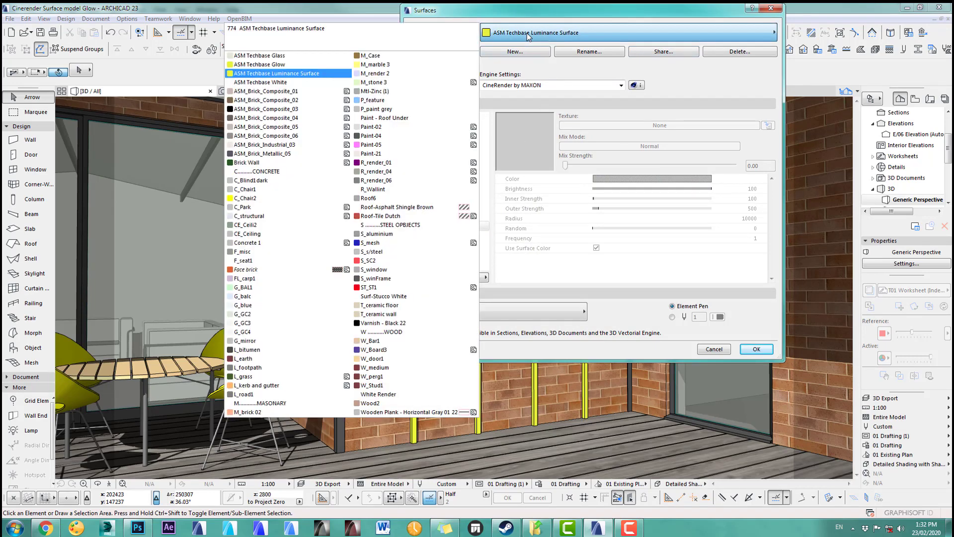
click(266, 65)
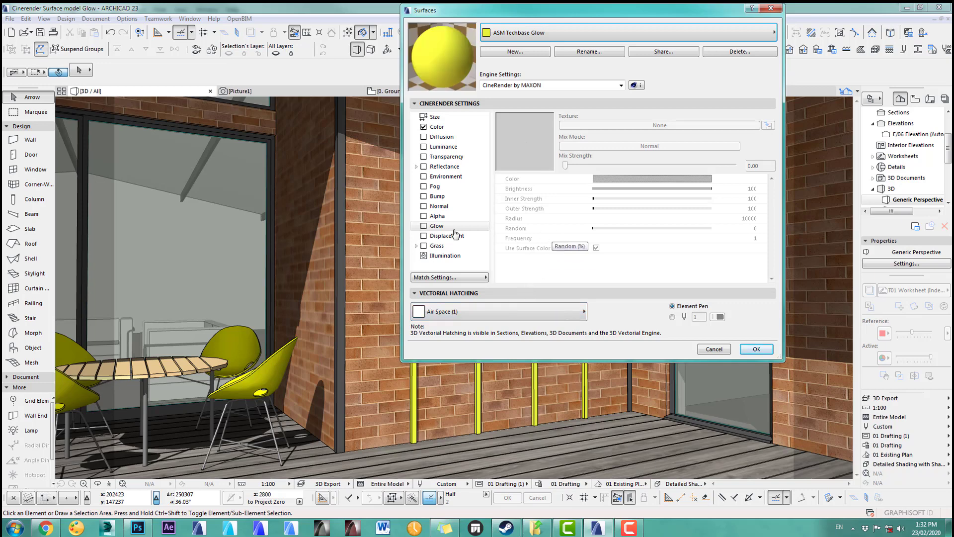
click(425, 225)
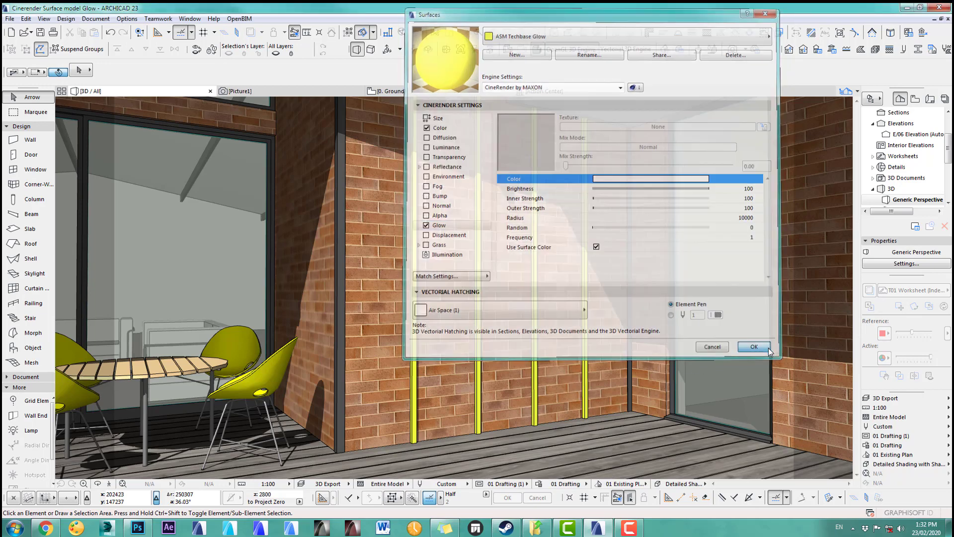
click(752, 346)
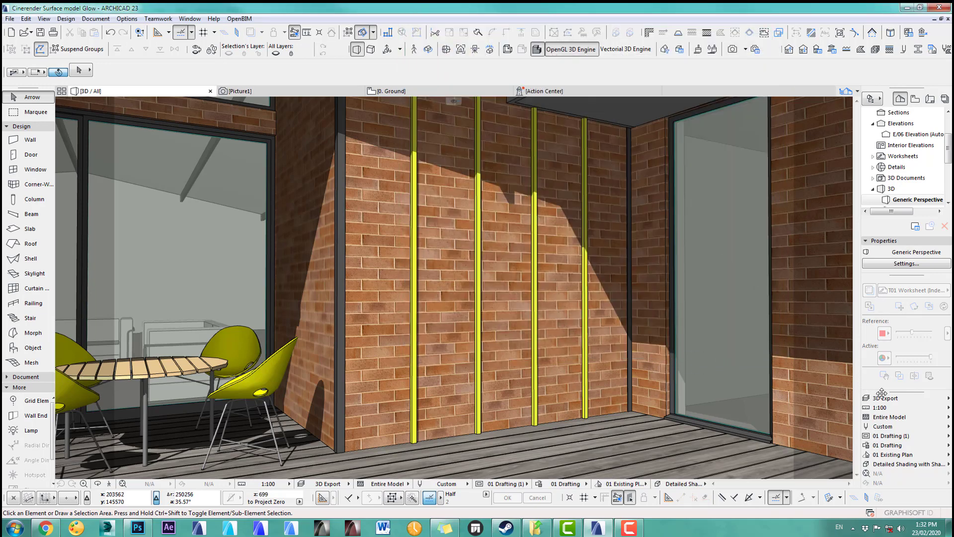
click(907, 398)
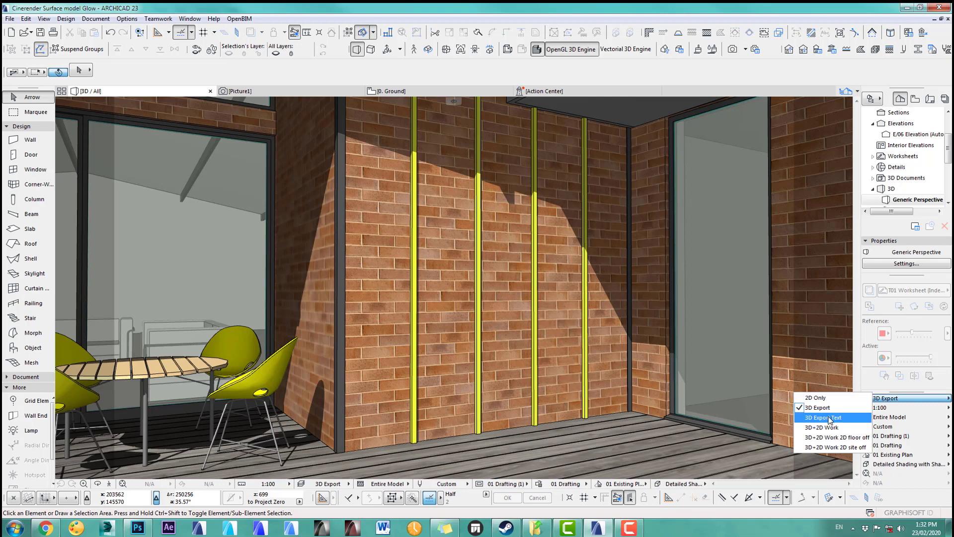
Step: Switch to the 3D Export Text layer combination and render, comparing with the glowing bars render
click(823, 417)
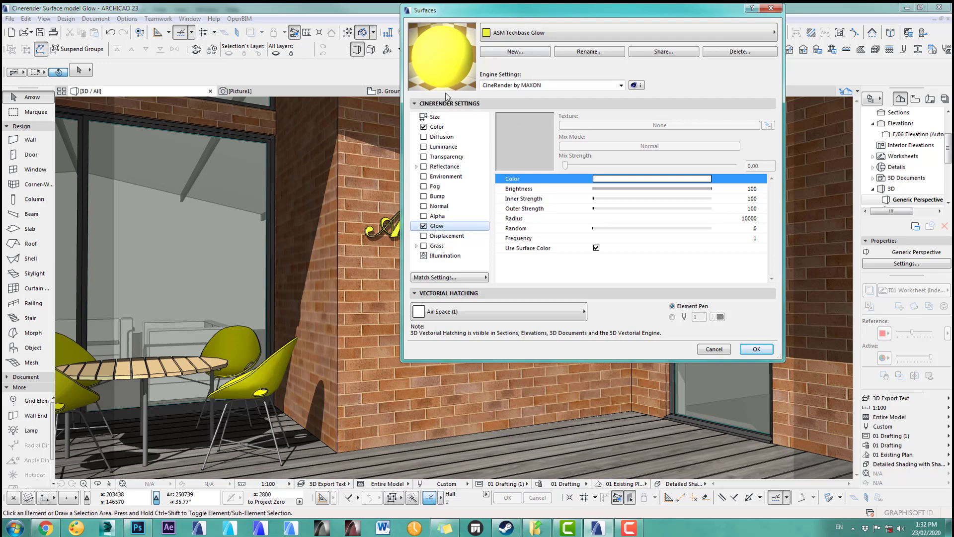
mouse_move(502, 197)
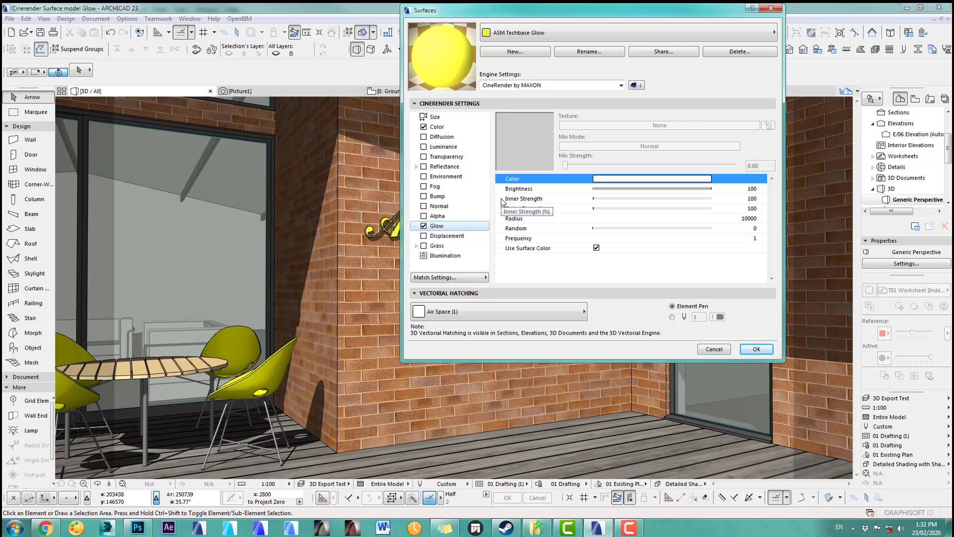
click(756, 349)
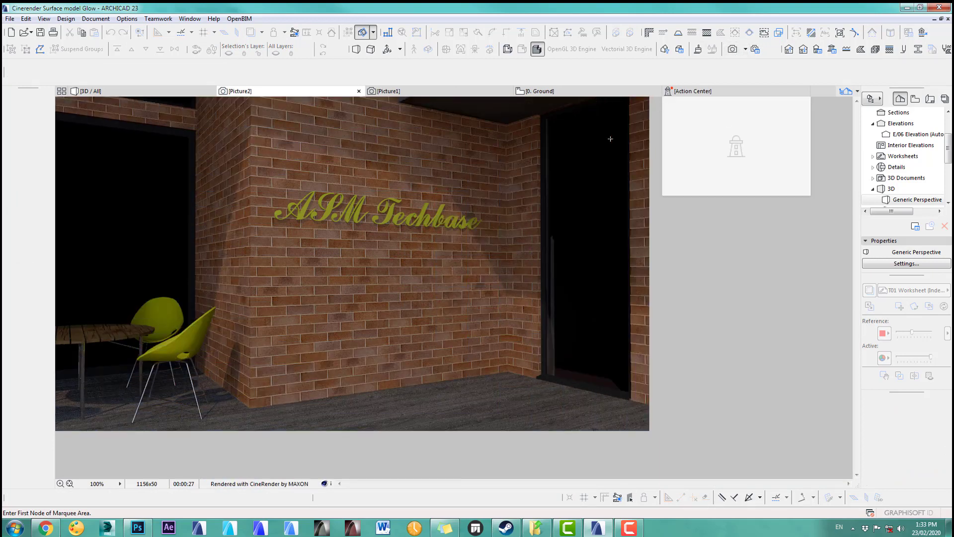
click(388, 90)
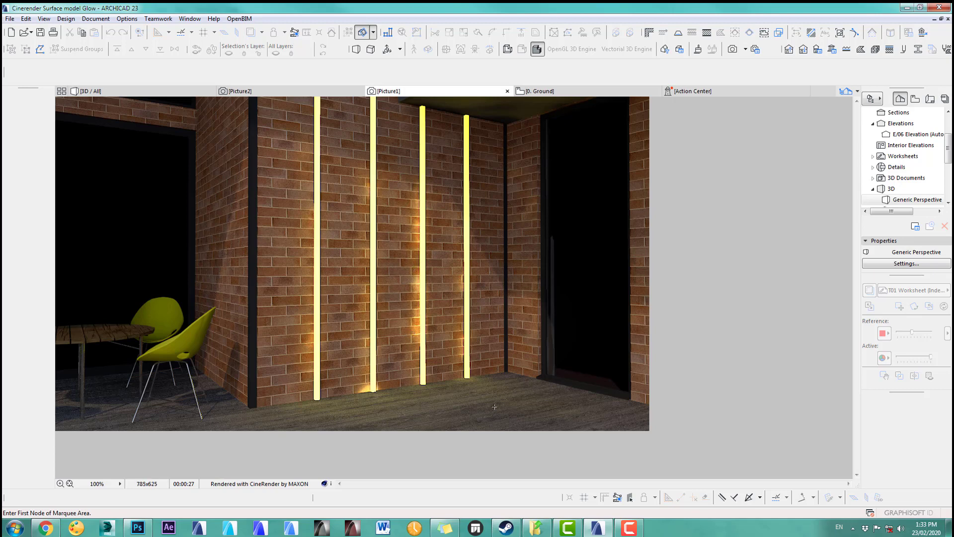
click(238, 91)
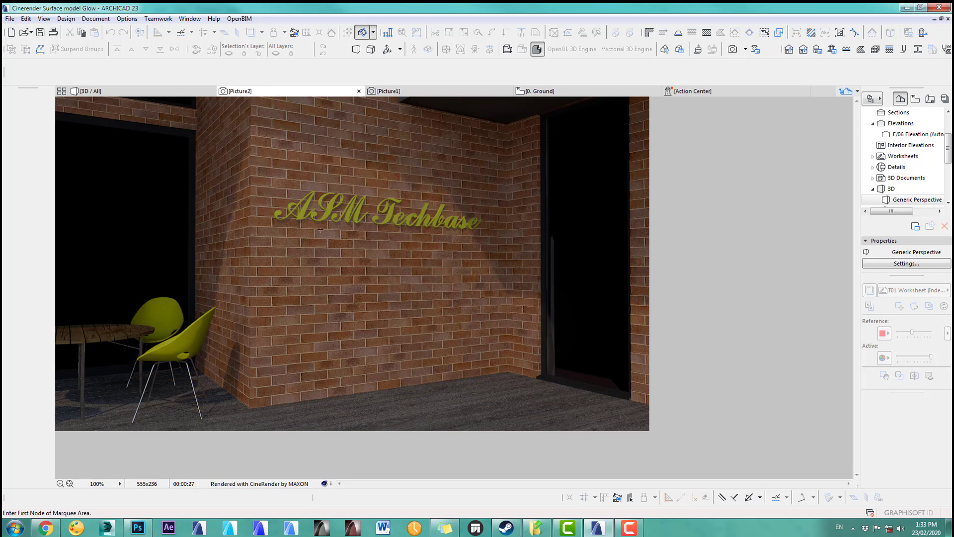
mouse_move(329, 258)
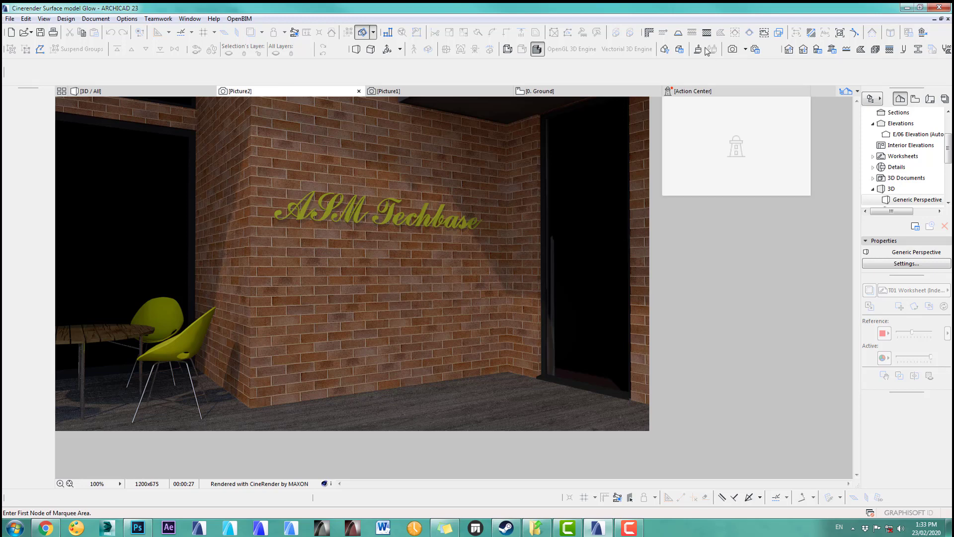
click(705, 51)
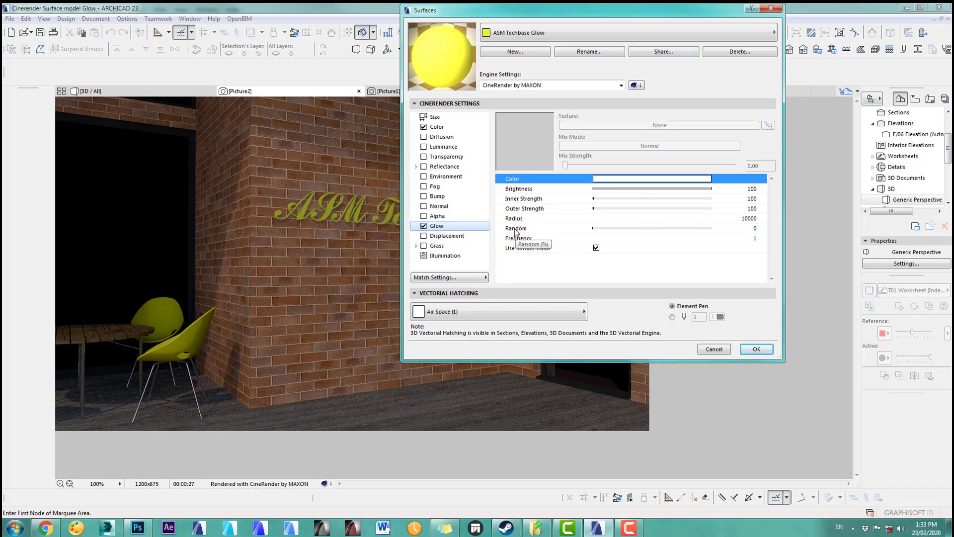
mouse_move(753, 211)
text(500)
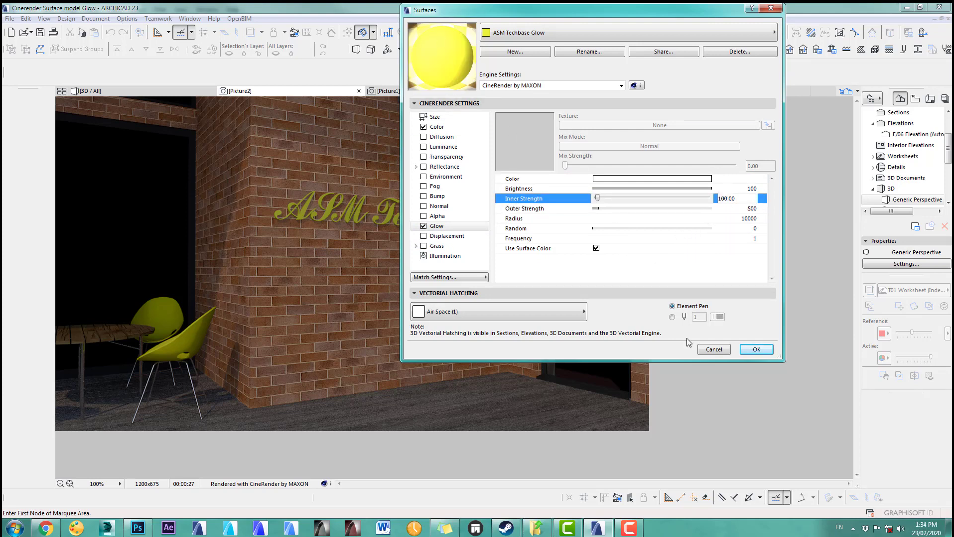
Step: Confirm the Outer Strength of 500 on the ASM Techbase Glow surface
click(755, 349)
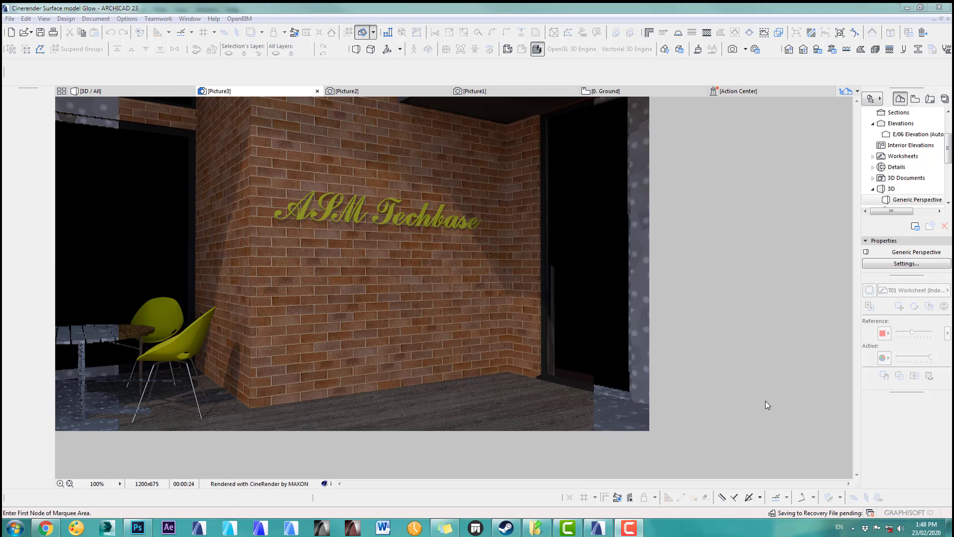
mouse_move(818, 312)
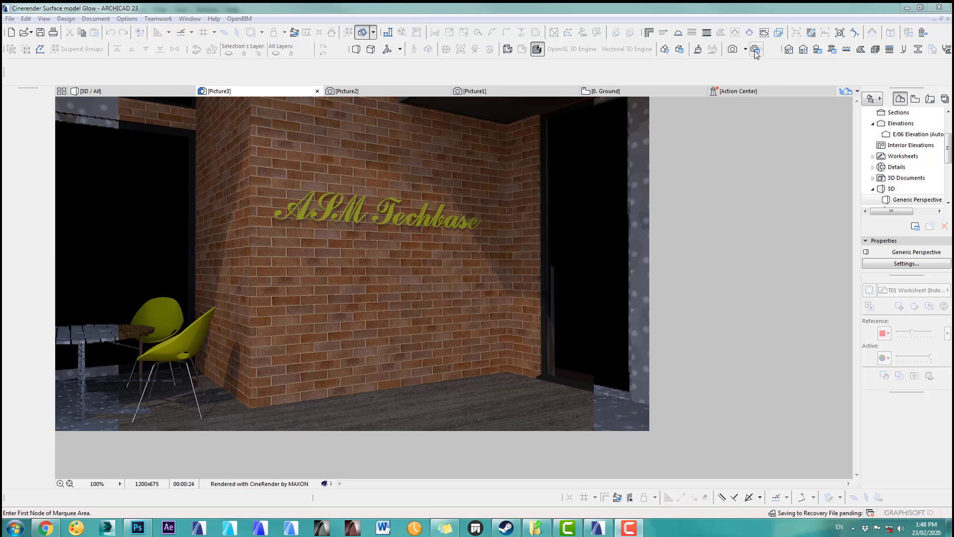
mouse_move(756, 50)
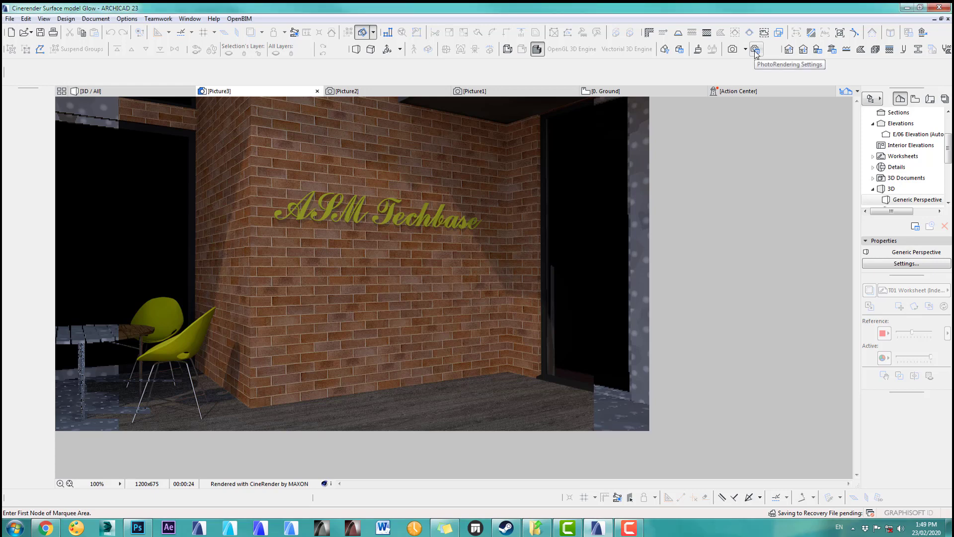
Step: Check Object Glow under Lens and Filters in PhotoRendering Settings, then close them
click(757, 48)
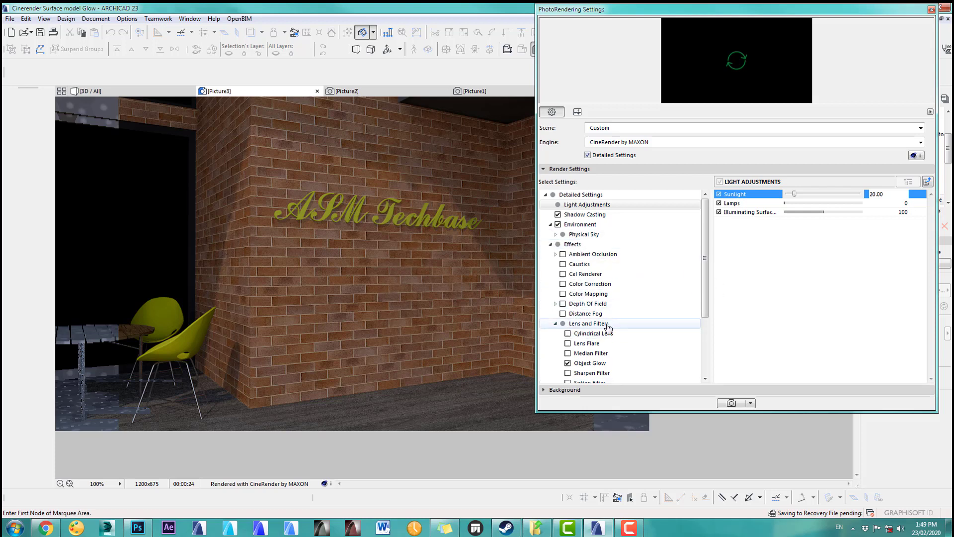
click(589, 363)
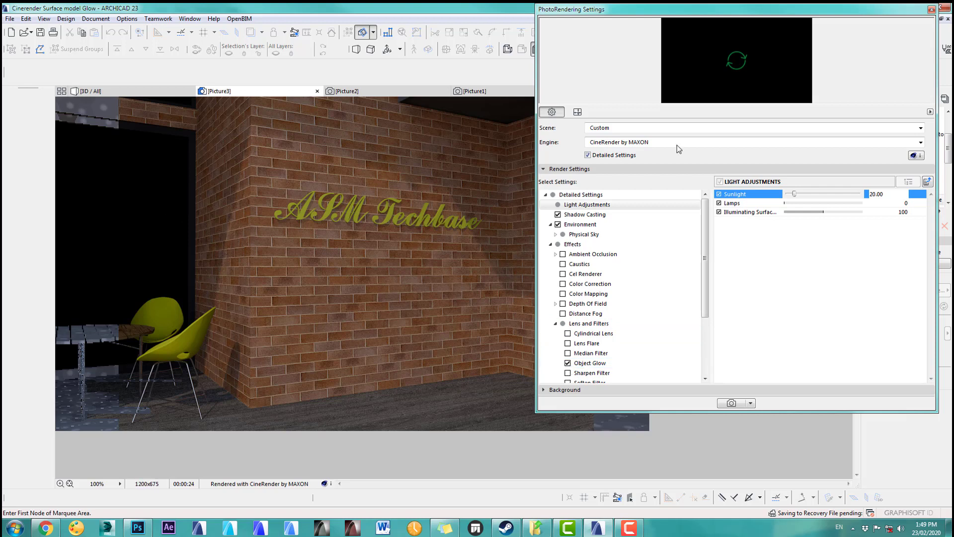
click(947, 9)
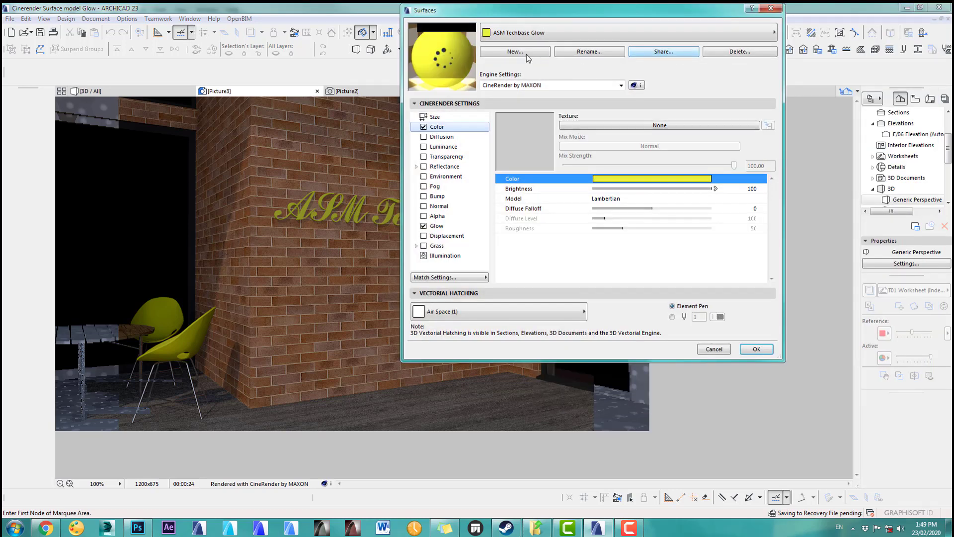
Step: Set the ASM Techbase Glow colour Brightness to 200 and confirm
click(437, 226)
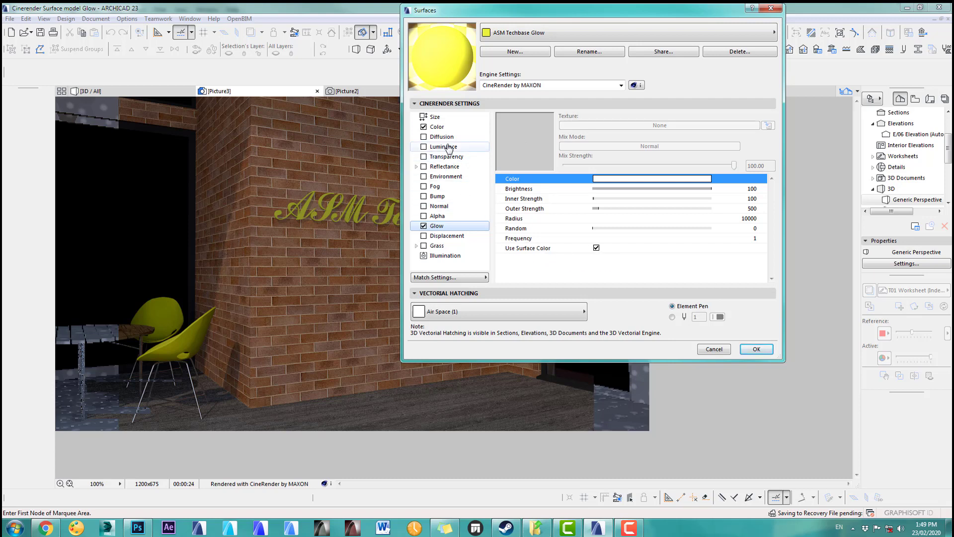
click(437, 126)
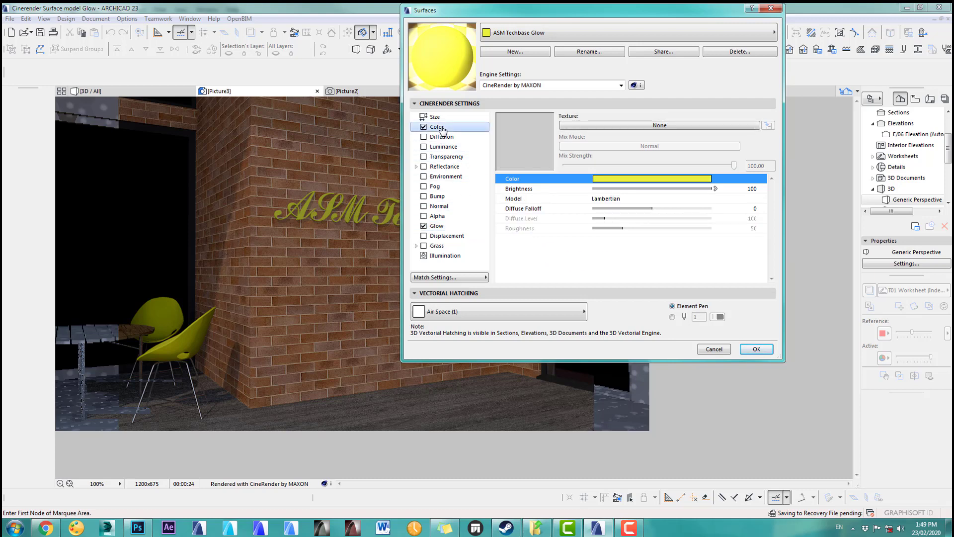
mouse_move(553, 195)
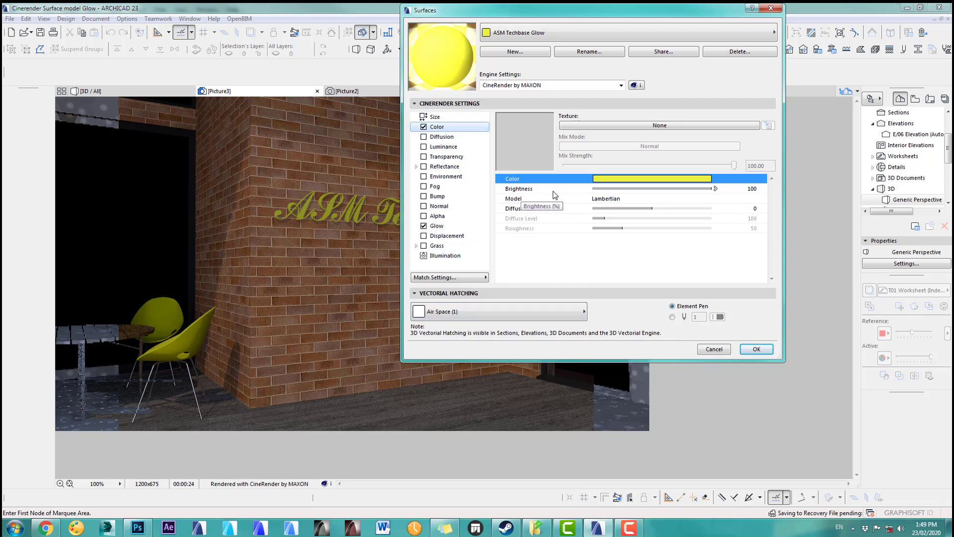
click(751, 187)
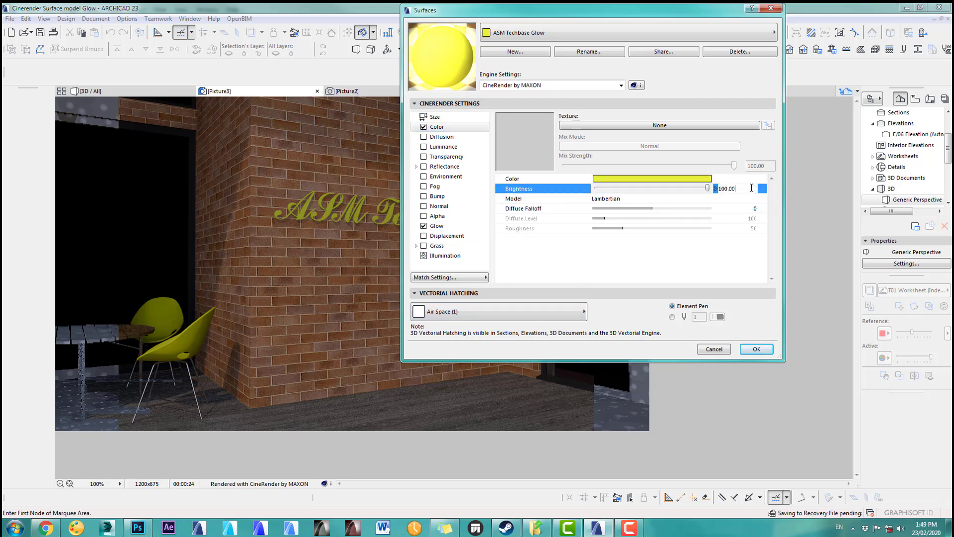
text(200)
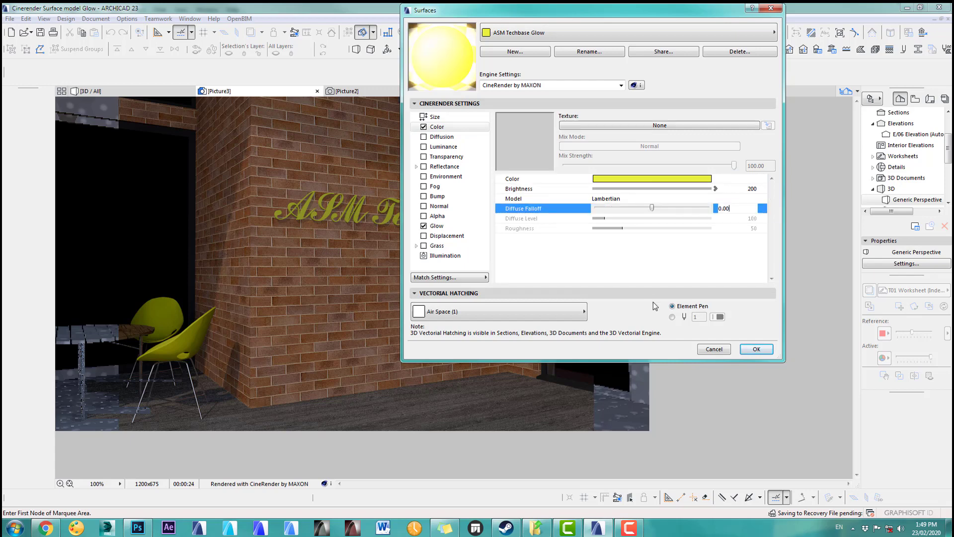
click(755, 349)
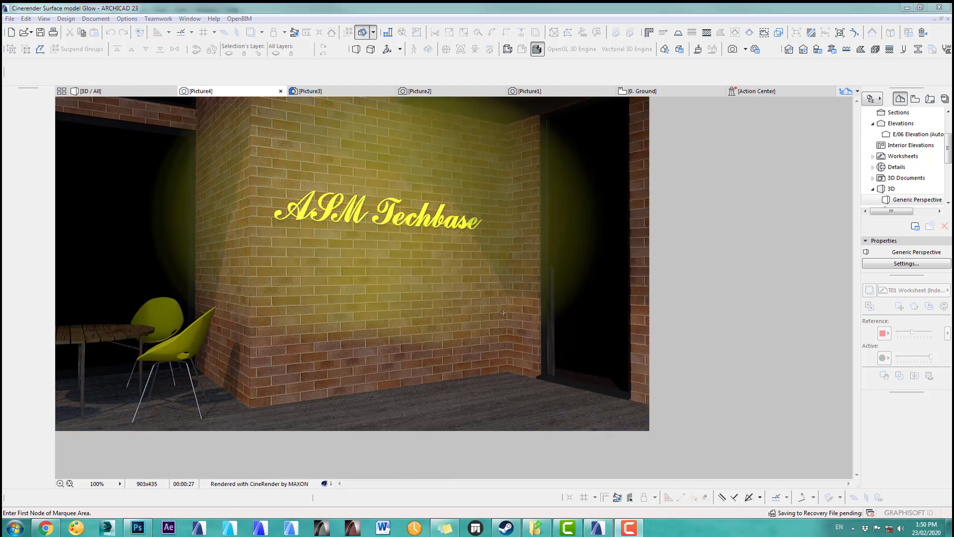
mouse_move(326, 228)
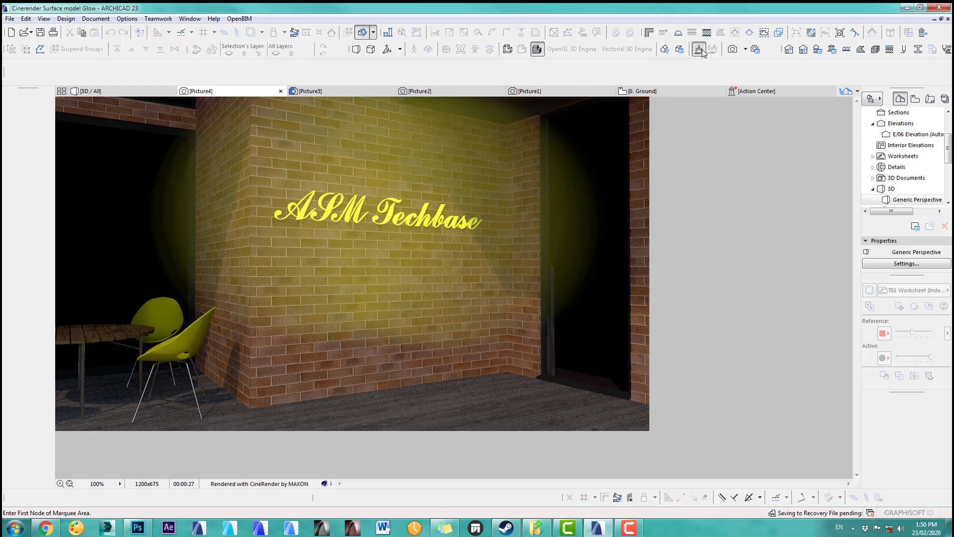
Step: Reopen the ASM Techbase Glow surface and start editing its inner strength
click(698, 49)
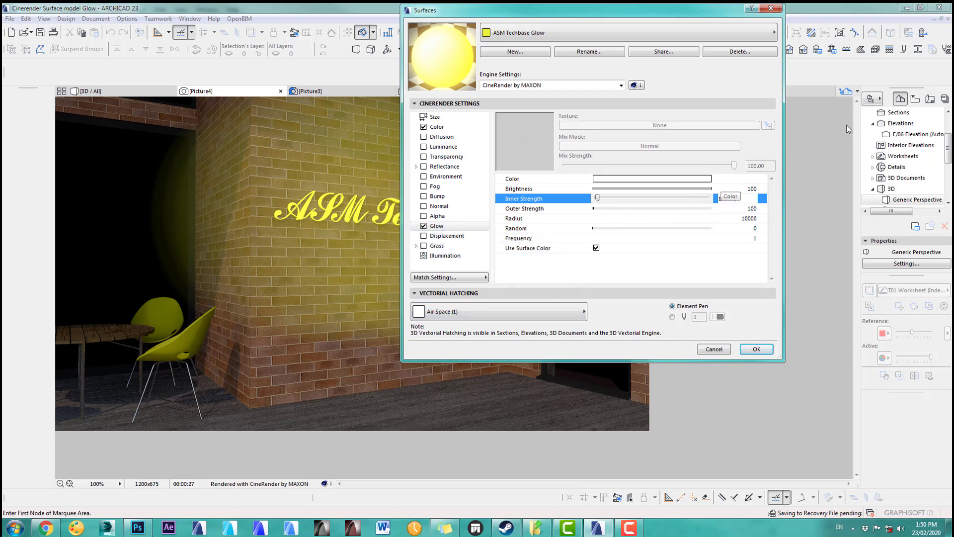
click(726, 198)
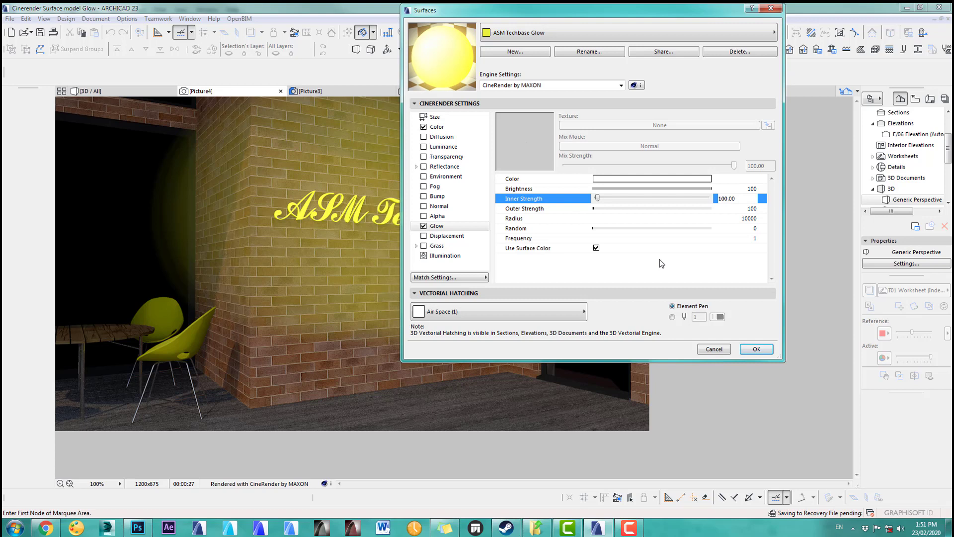
mouse_move(615, 255)
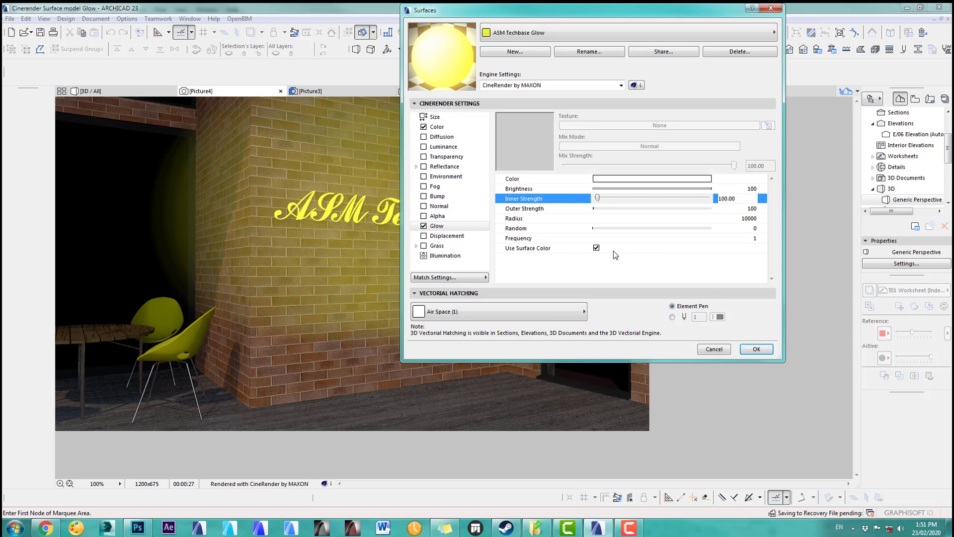
mouse_move(626, 260)
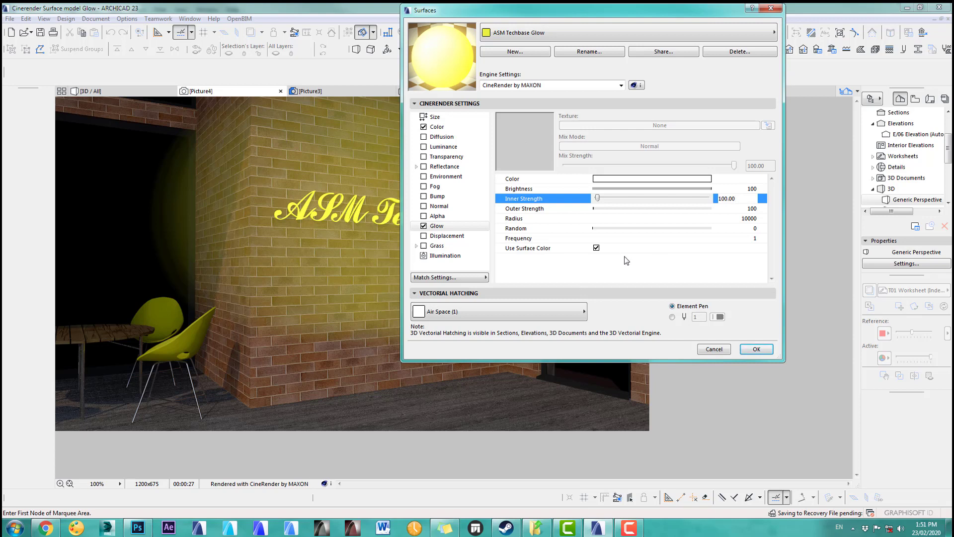
Step: Review the Color and Glow channels and confirm with Inner Strength at 100
click(437, 126)
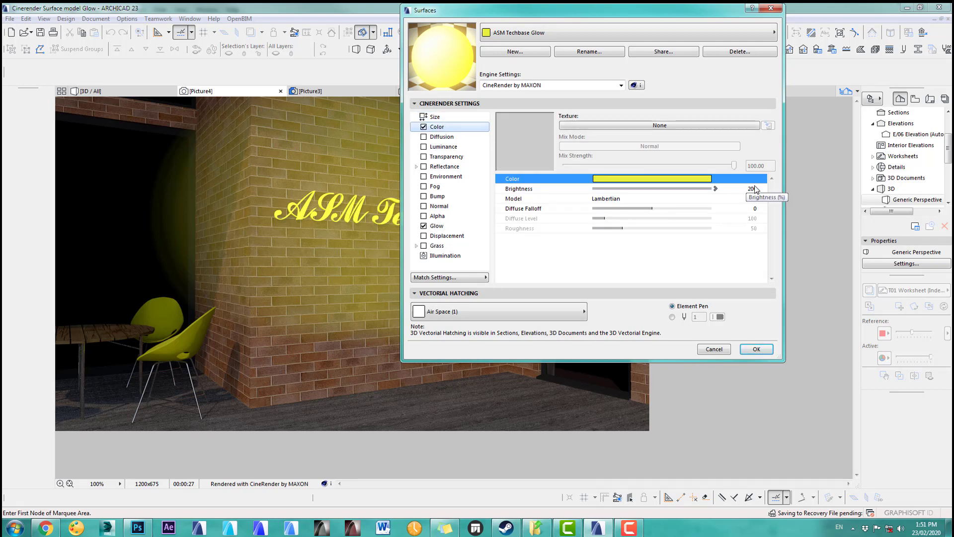
click(437, 226)
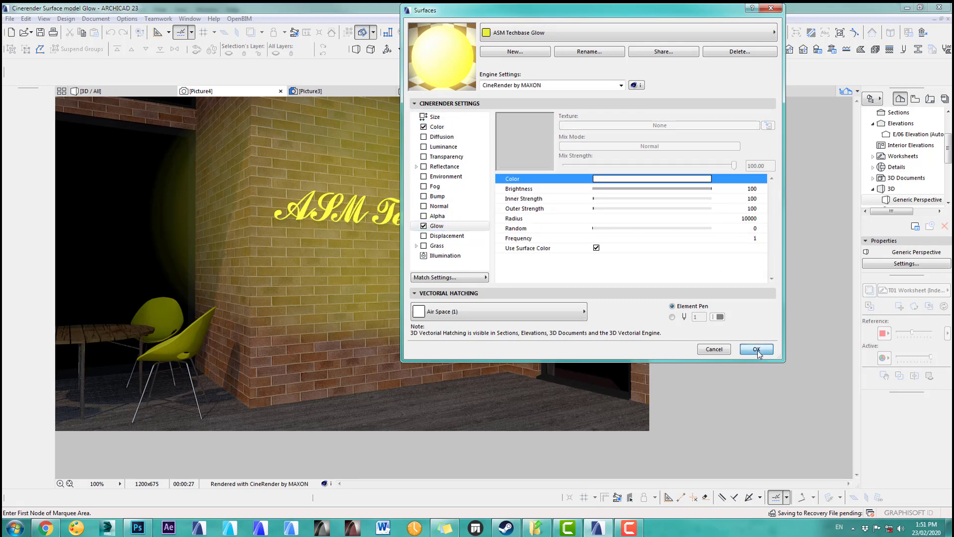
click(756, 349)
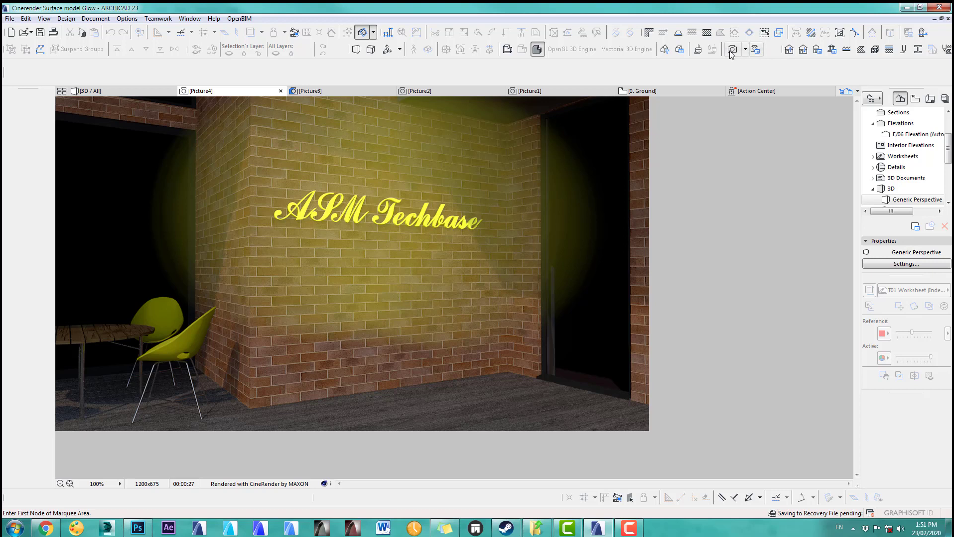
mouse_move(734, 50)
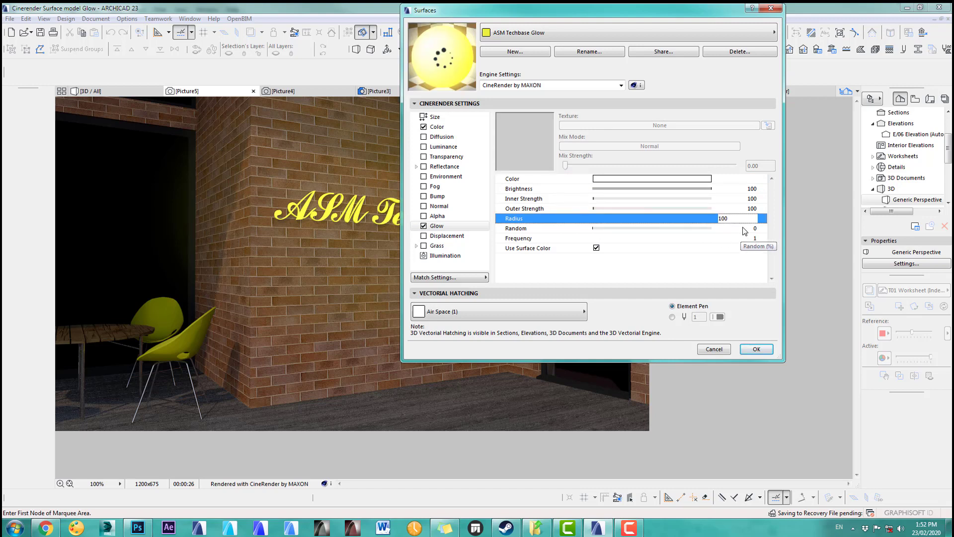
mouse_move(627, 210)
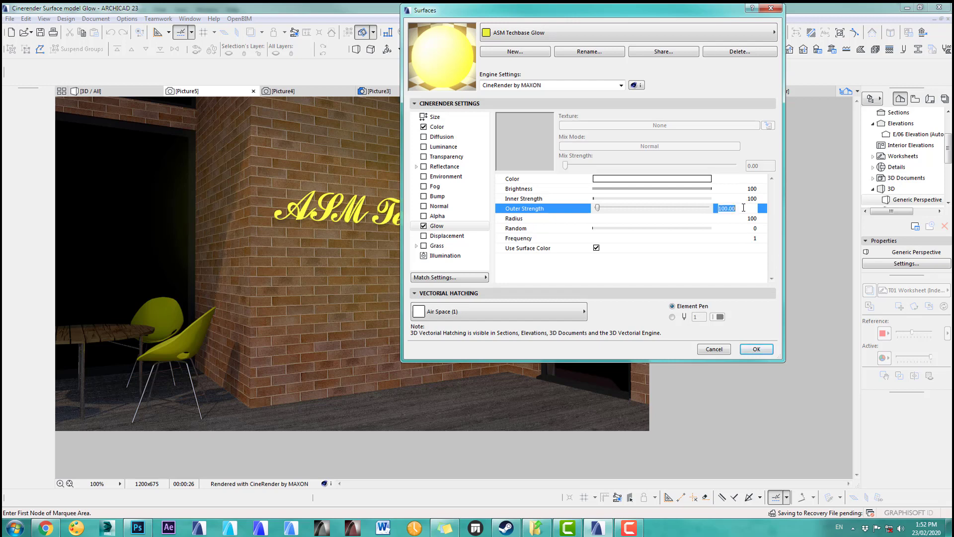
Step: Apply the new glow radius, render the tight yellow halo, then reopen the glow surface settings
click(756, 349)
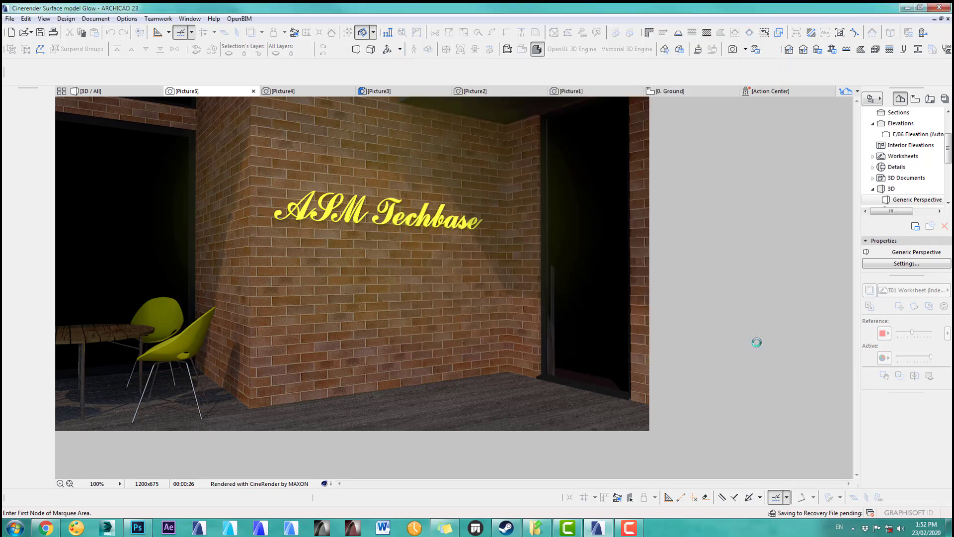
mouse_move(733, 49)
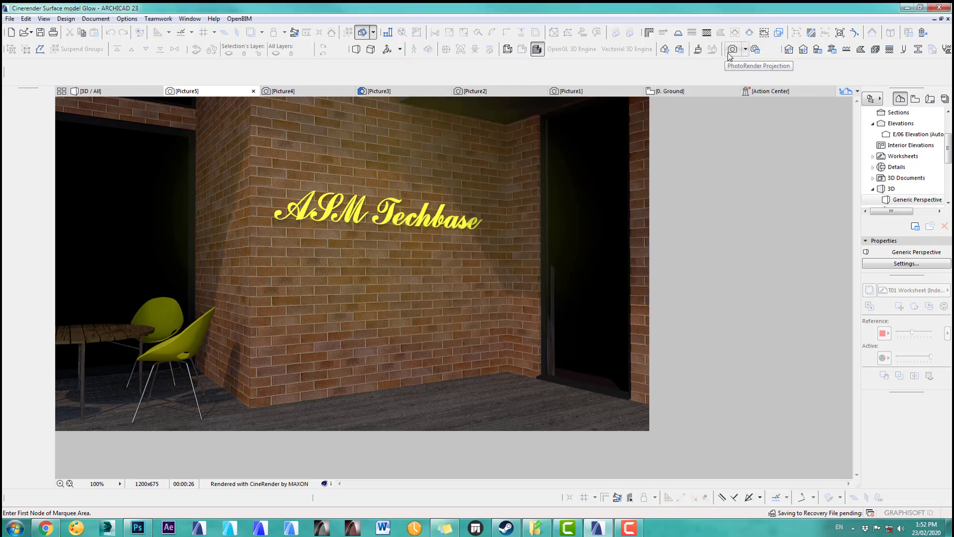
click(733, 49)
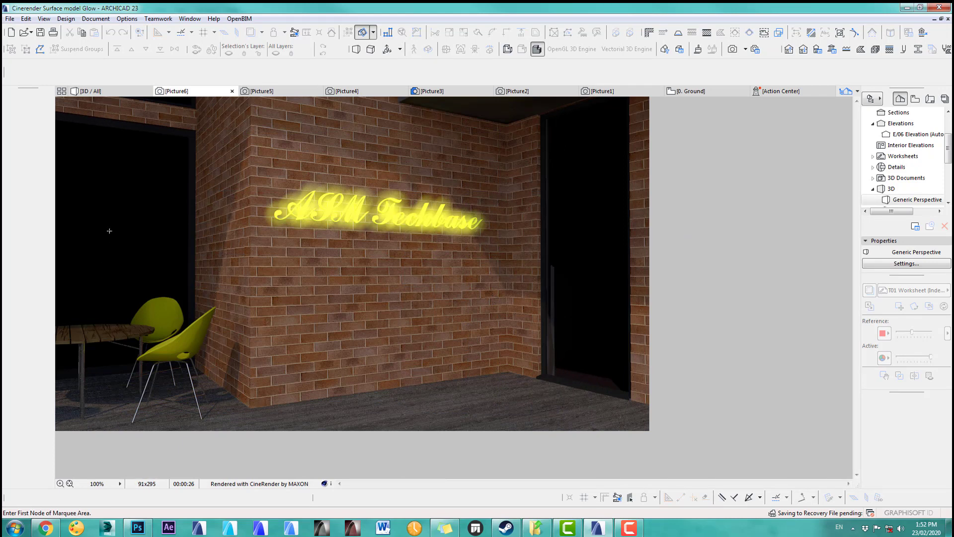
mouse_move(462, 386)
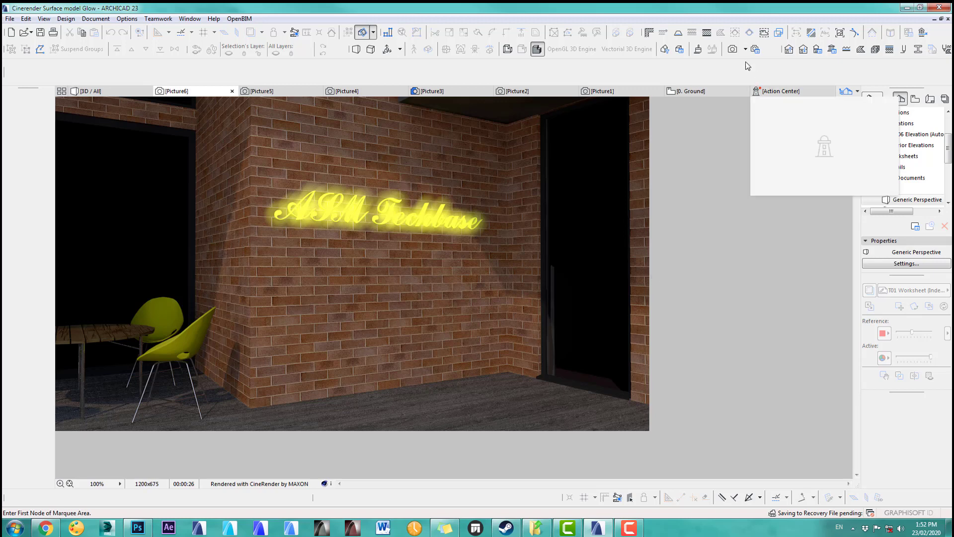
click(906, 264)
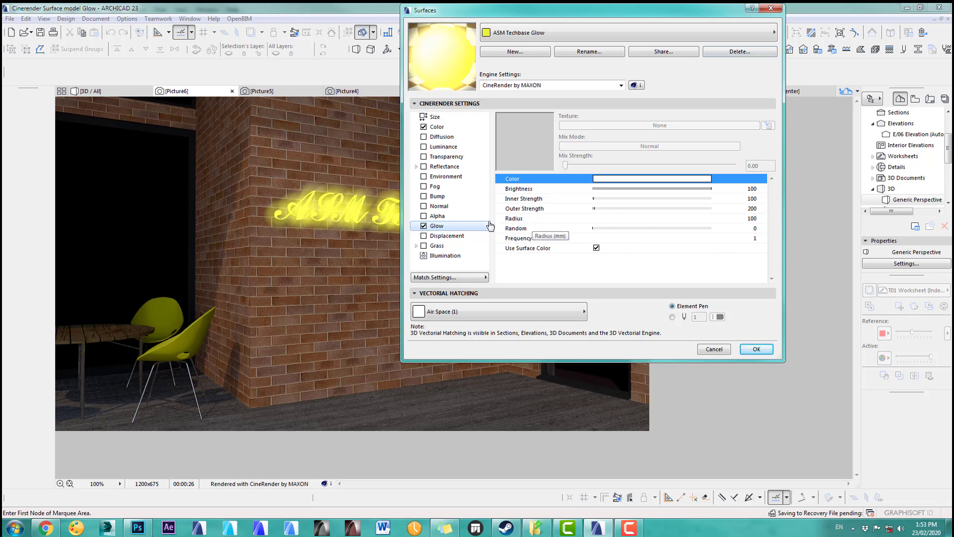
mouse_move(490, 200)
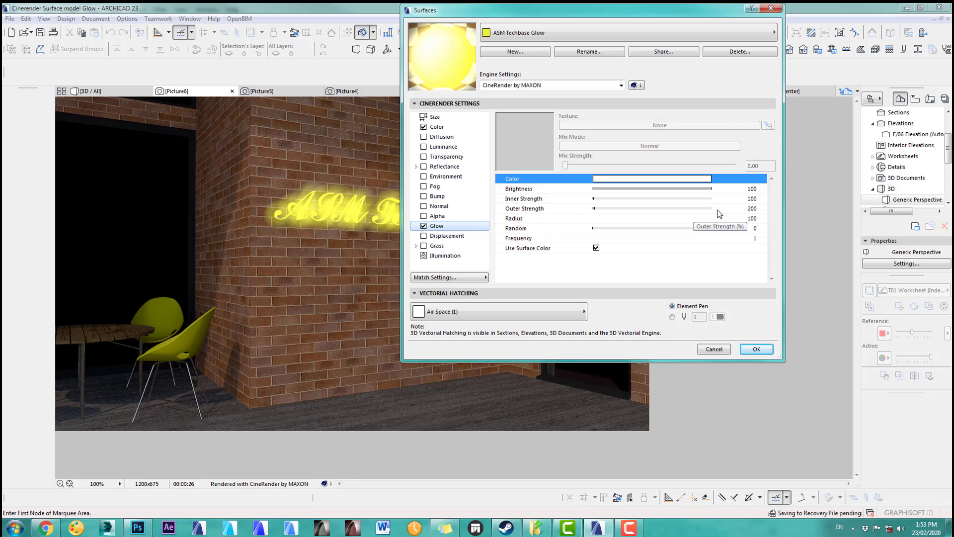
Step: Tighten the glow to Radius 33 and Outer Strength 150 for a crisper halo render
click(608, 217)
text(33)
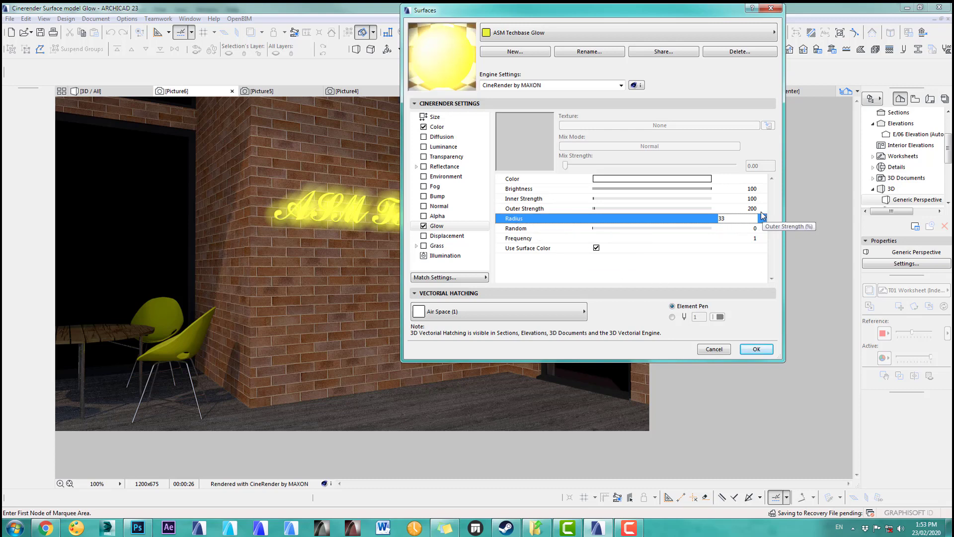
click(525, 208)
text(150)
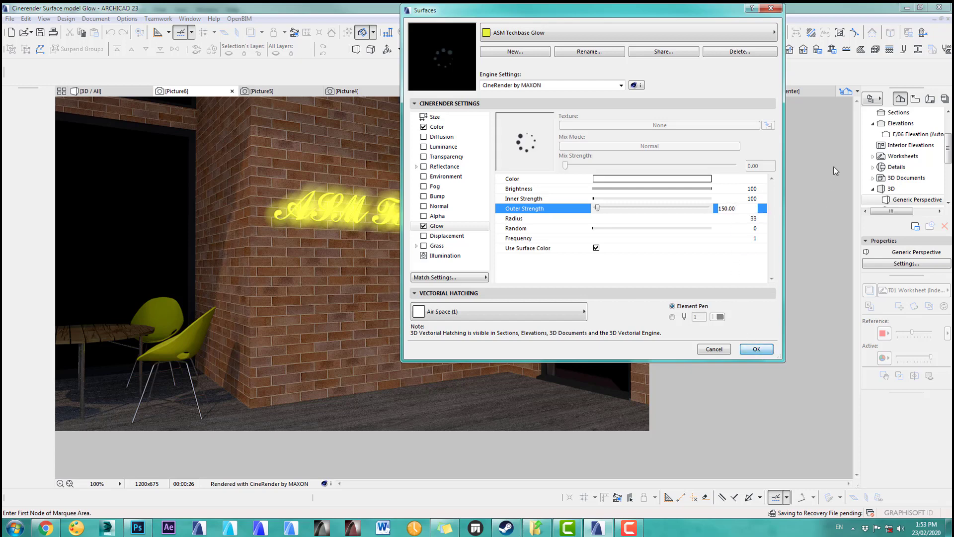
click(755, 349)
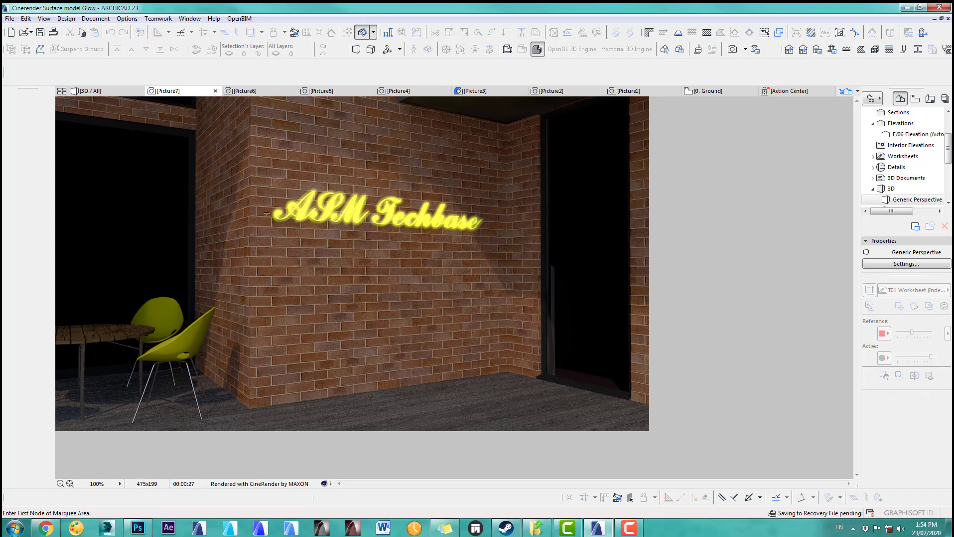
mouse_move(553, 218)
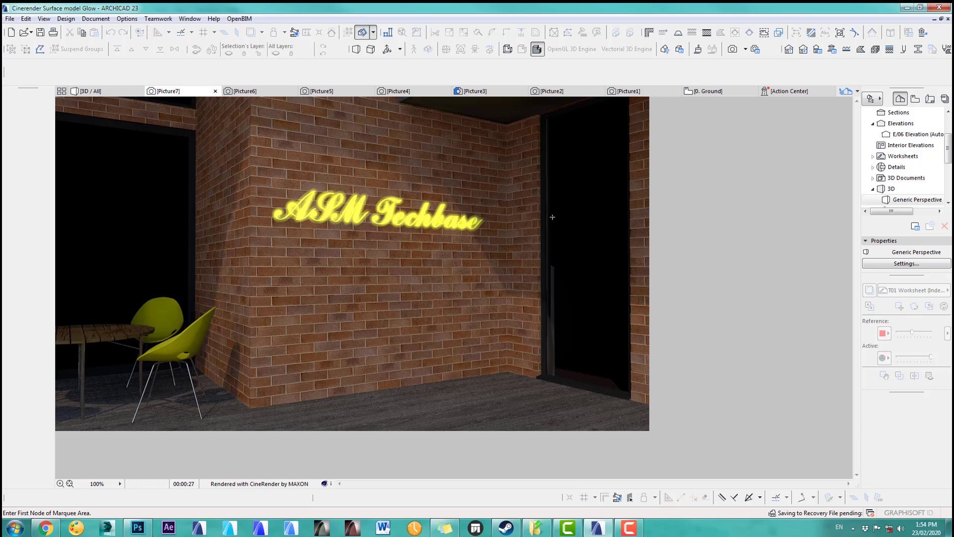